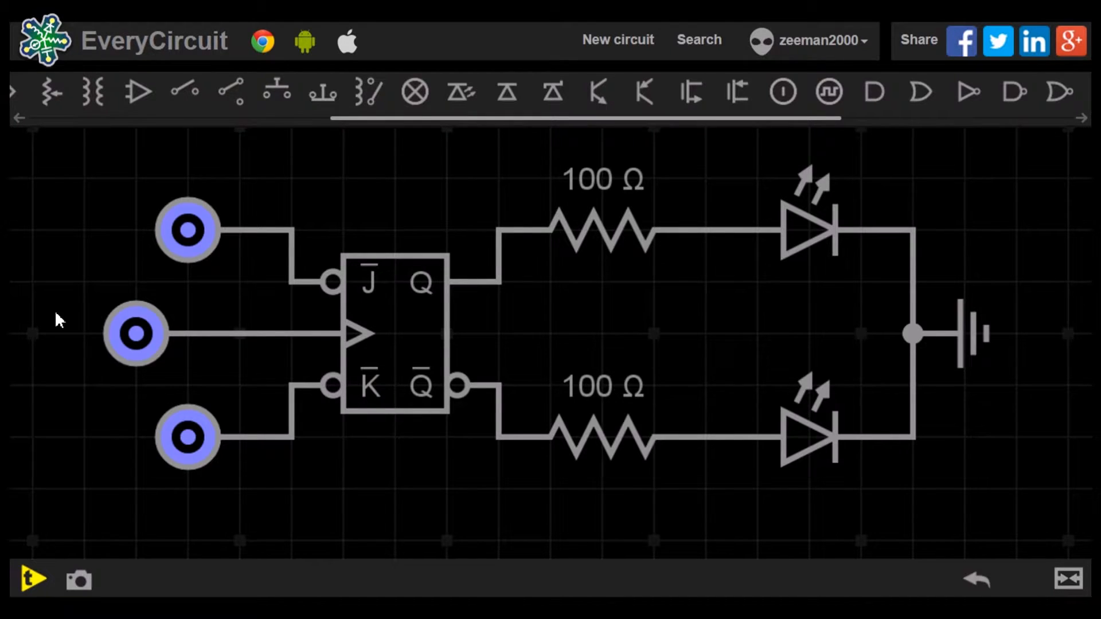
{"action": "mouse_move", "coordinate": [160, 350]}
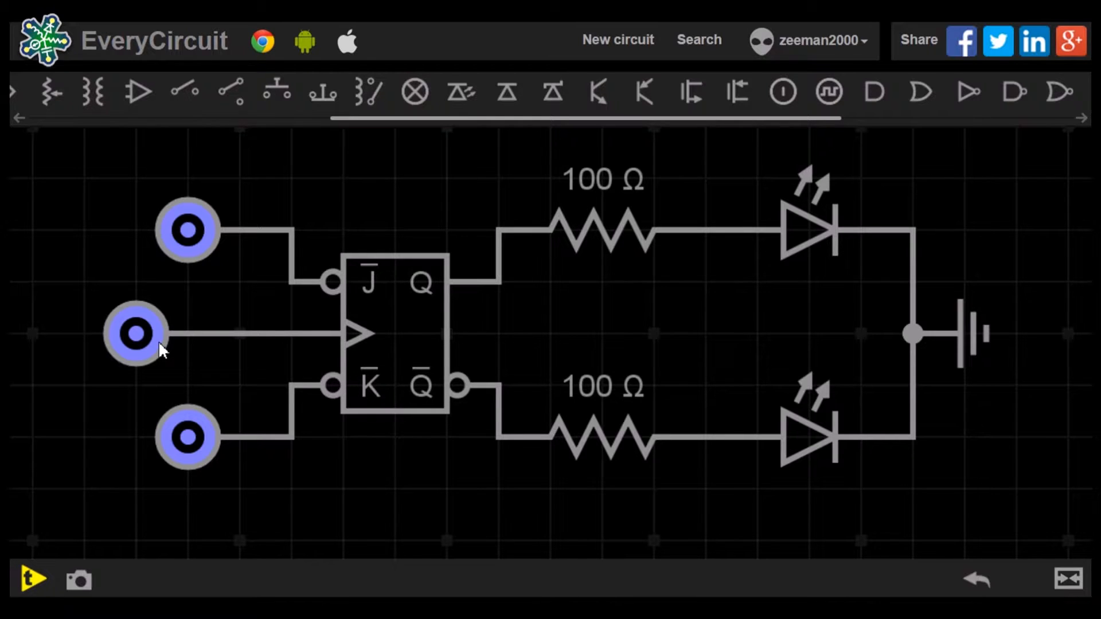
{"action": "mouse_move", "coordinate": [243, 376]}
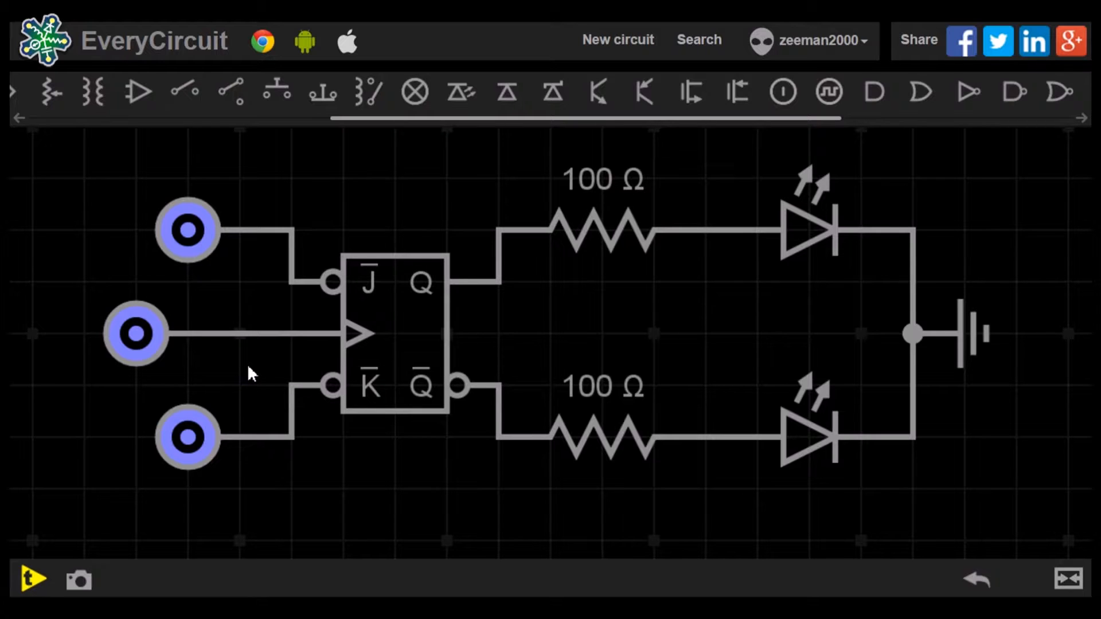
{"action": "mouse_move", "coordinate": [136, 334]}
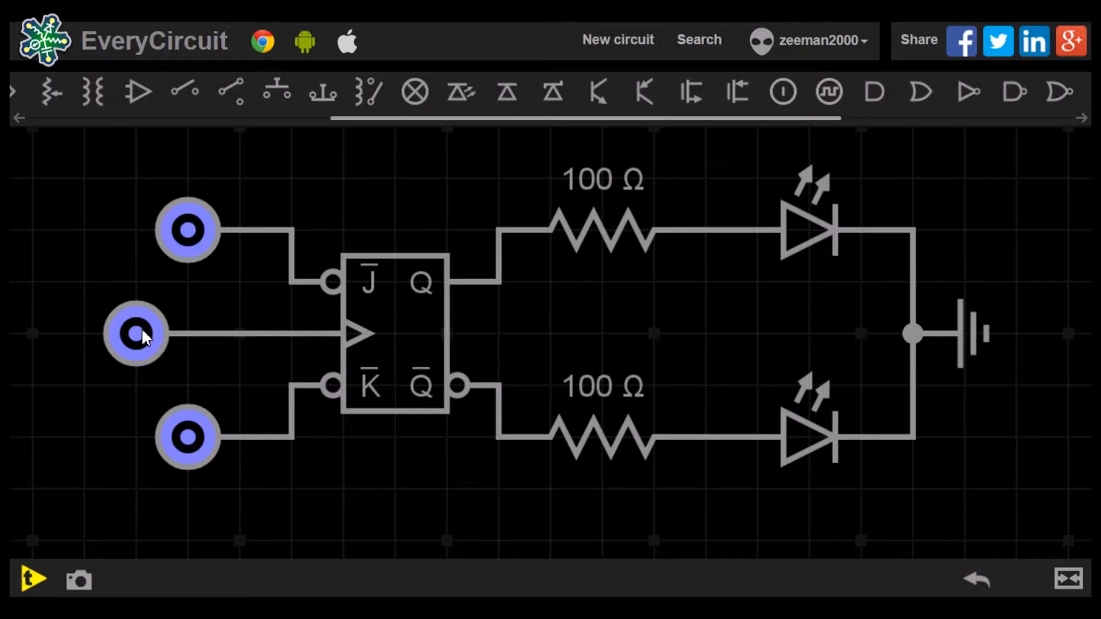
{"action": "mouse_move", "coordinate": [238, 372]}
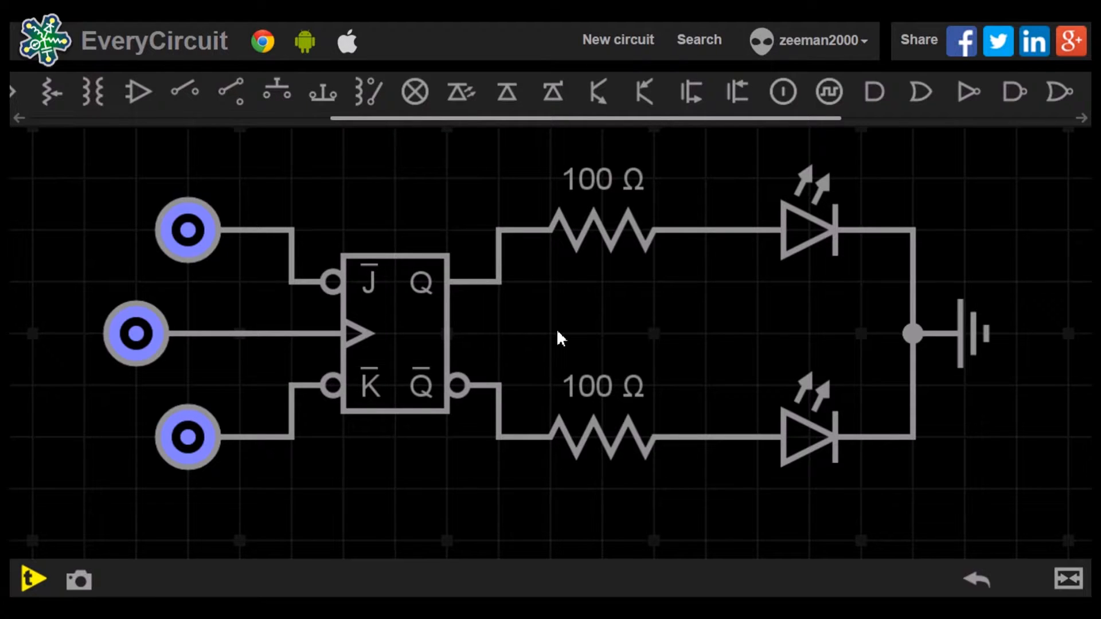
{"action": "mouse_move", "coordinate": [555, 308]}
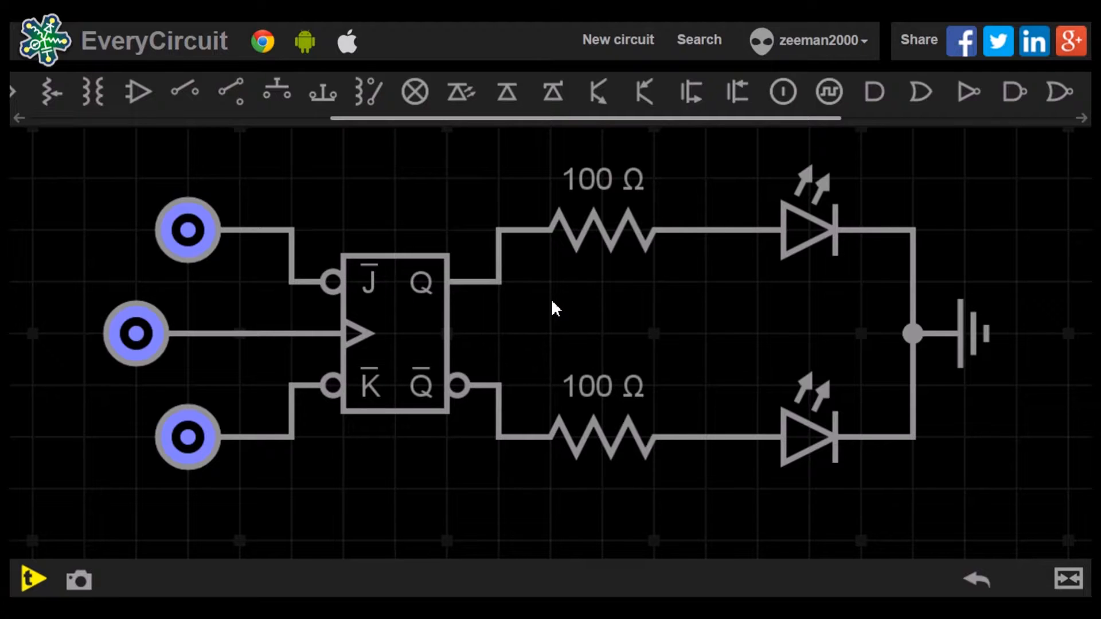
{"action": "mouse_move", "coordinate": [708, 195]}
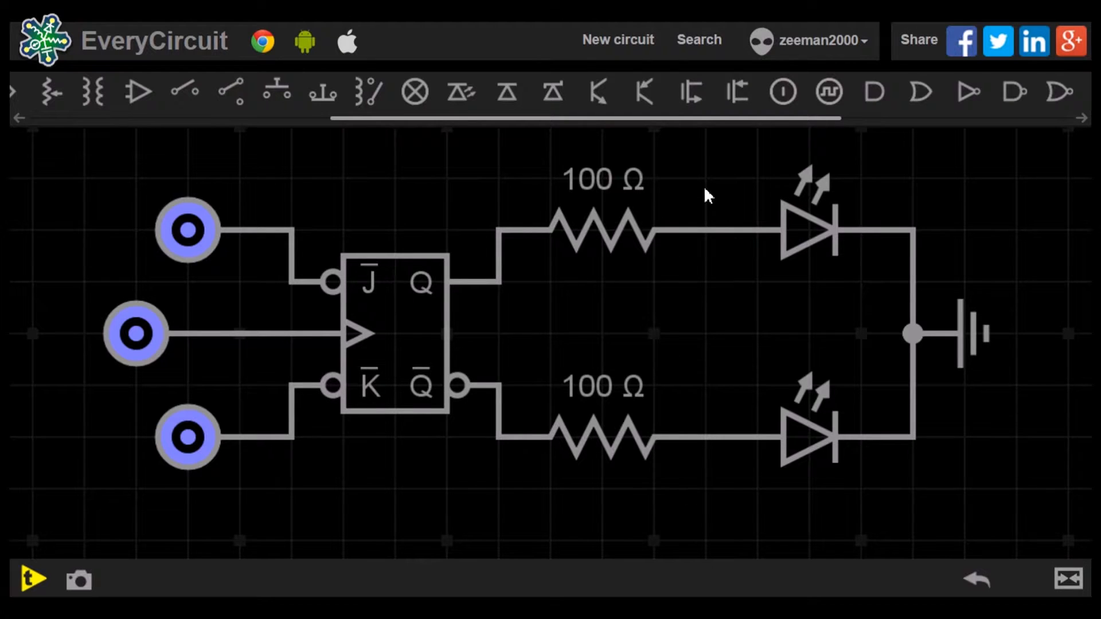
{"action": "mouse_move", "coordinate": [95, 295]}
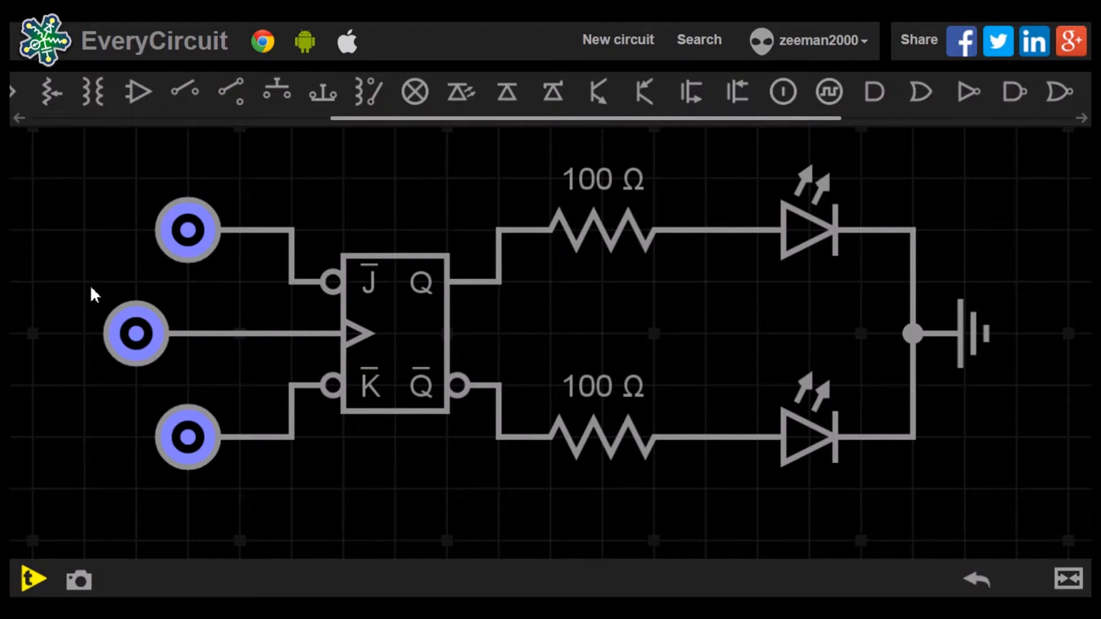
{"action": "mouse_move", "coordinate": [59, 411]}
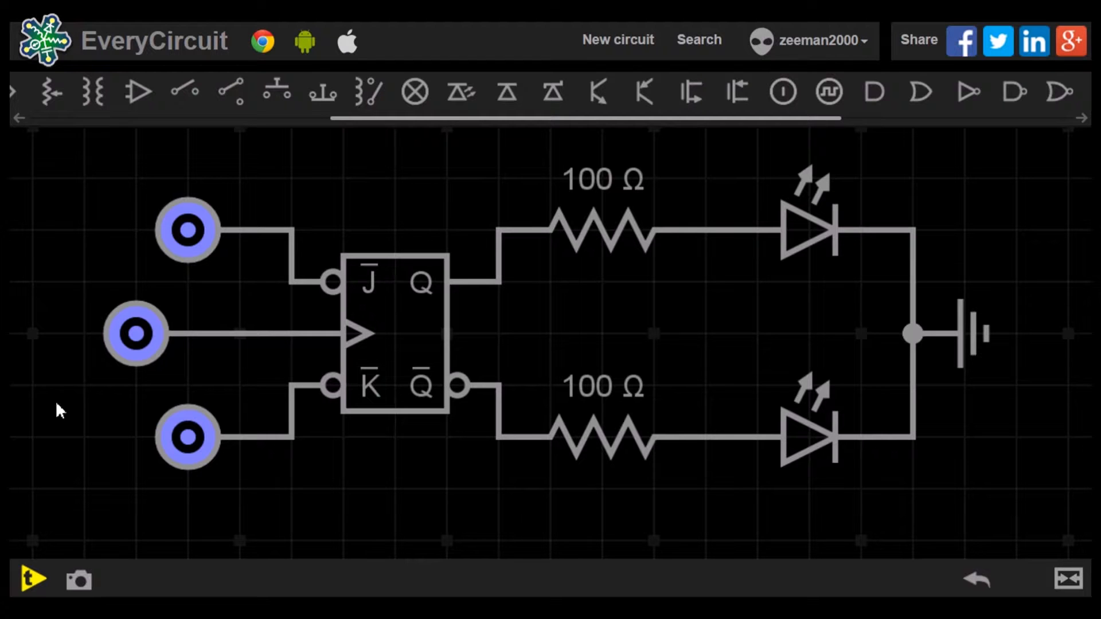
Start the simulation so the JK flip-flop's Q-bar LED lights up.
{"action": "left_click", "coordinate": [31, 577]}
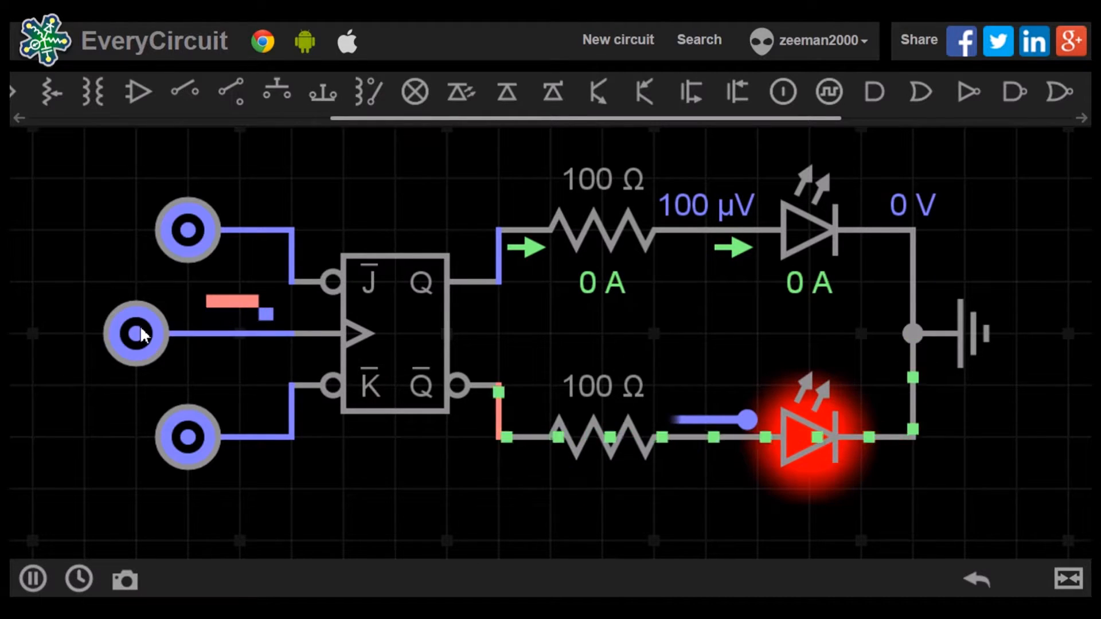
Set J high and pulse the clock so the Q output LED lights green.
{"action": "left_click", "coordinate": [135, 333]}
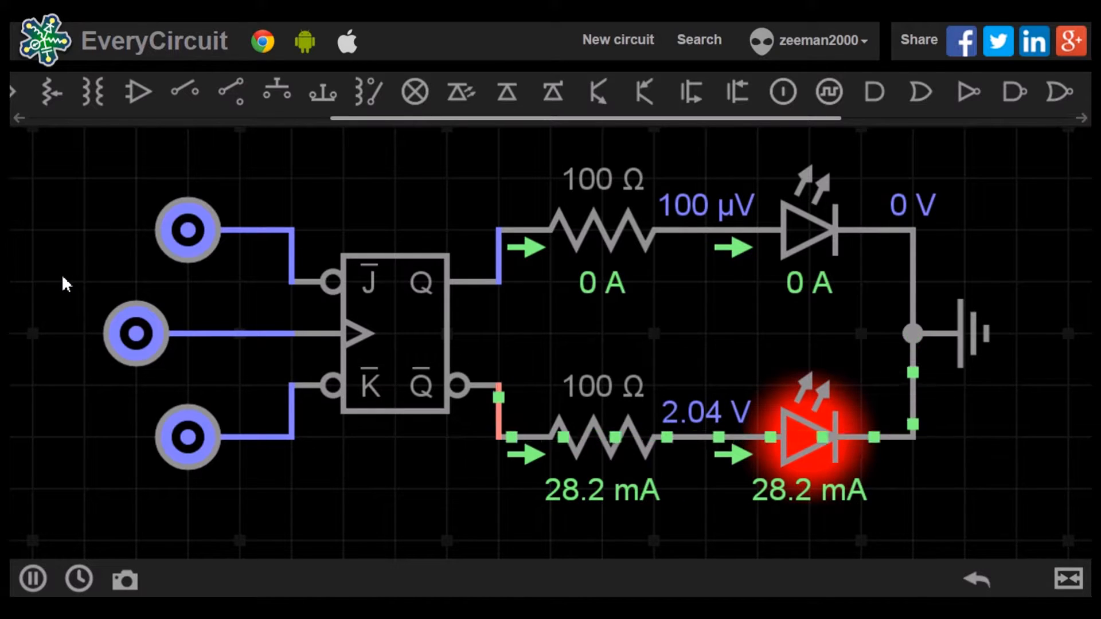
{"action": "mouse_move", "coordinate": [186, 231]}
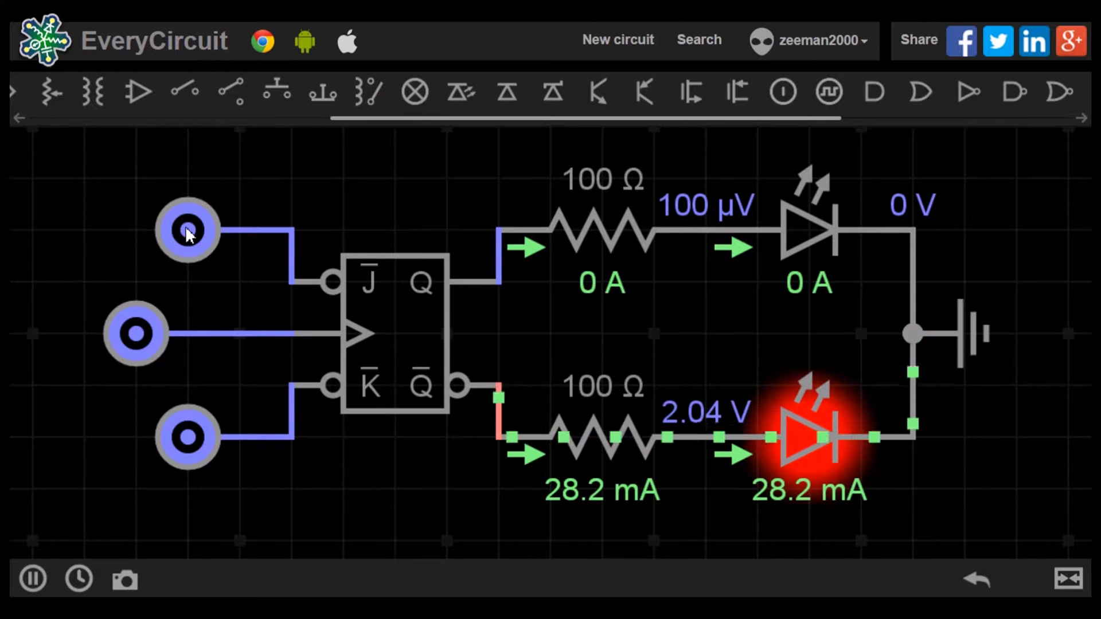
{"action": "left_click", "coordinate": [186, 229]}
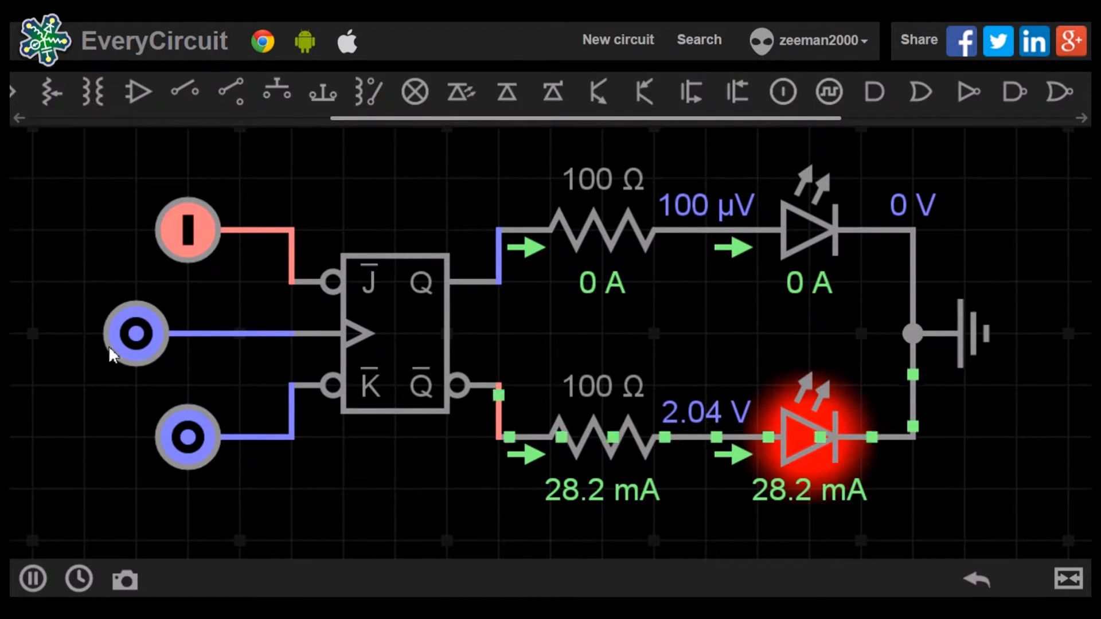
{"action": "left_click", "coordinate": [135, 334]}
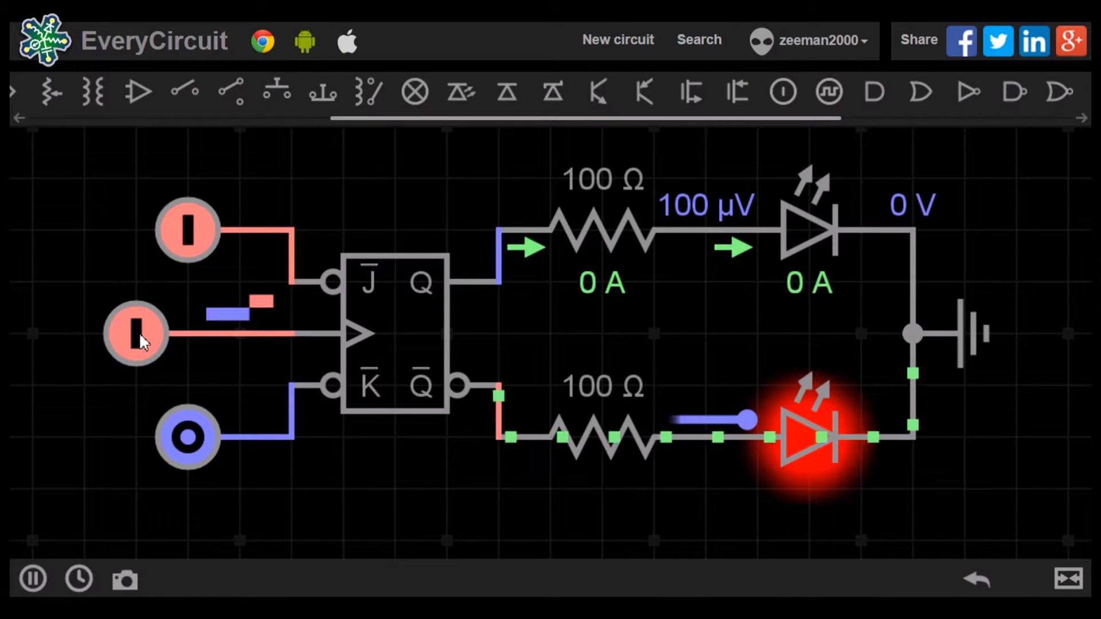
{"action": "left_click", "coordinate": [135, 333]}
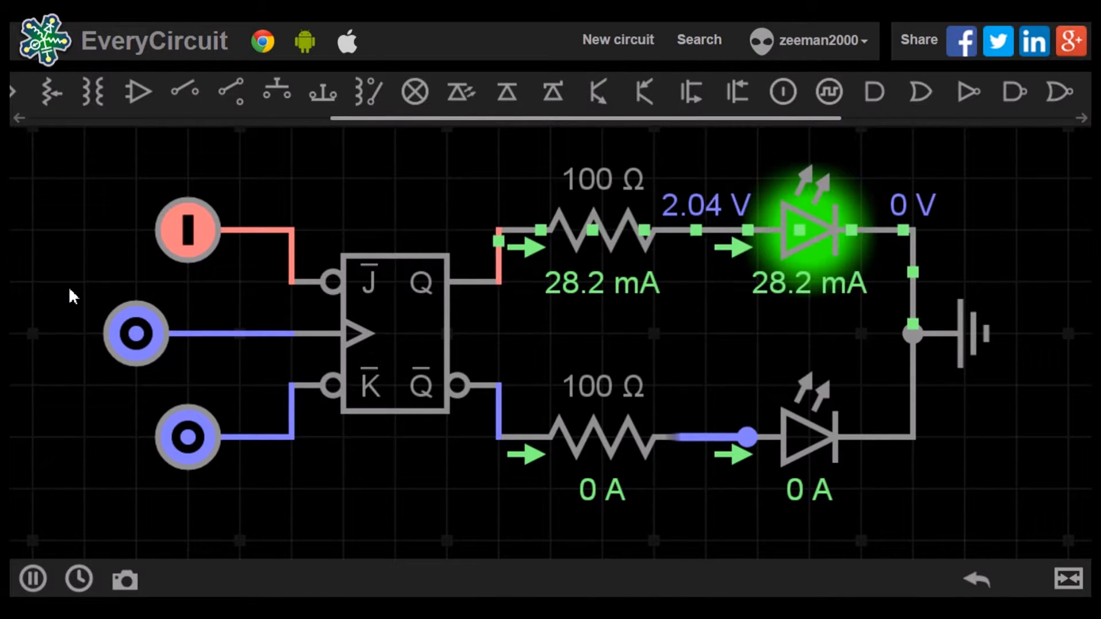
{"action": "mouse_move", "coordinate": [175, 242]}
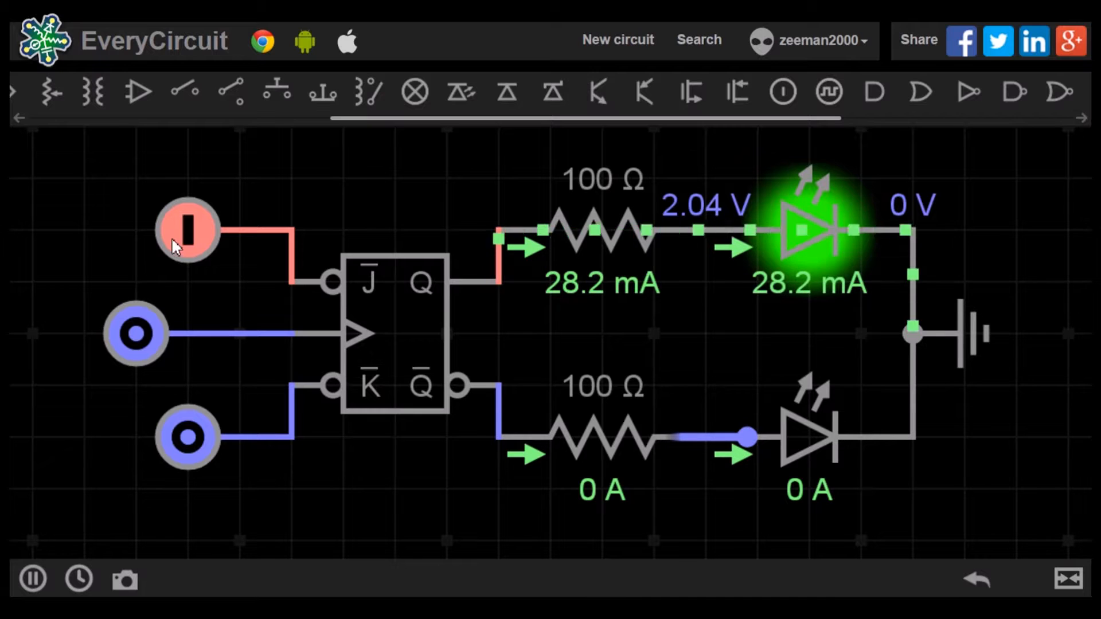
Set J back low and raise the clock to reset the flip-flop to Q-bar.
{"action": "left_click", "coordinate": [186, 230]}
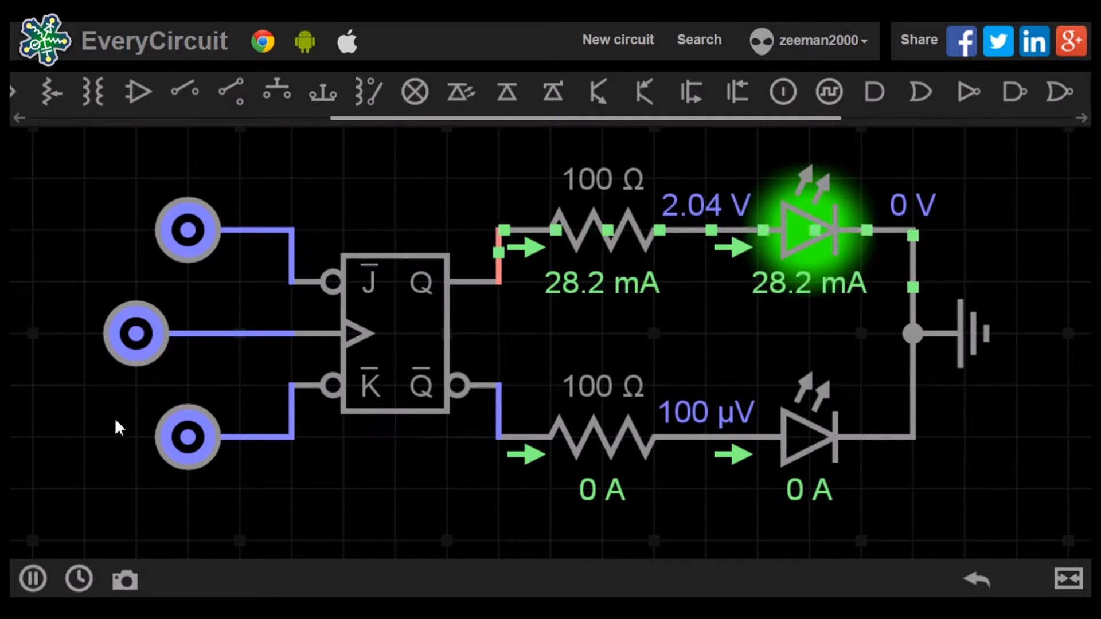
{"action": "left_click", "coordinate": [187, 437]}
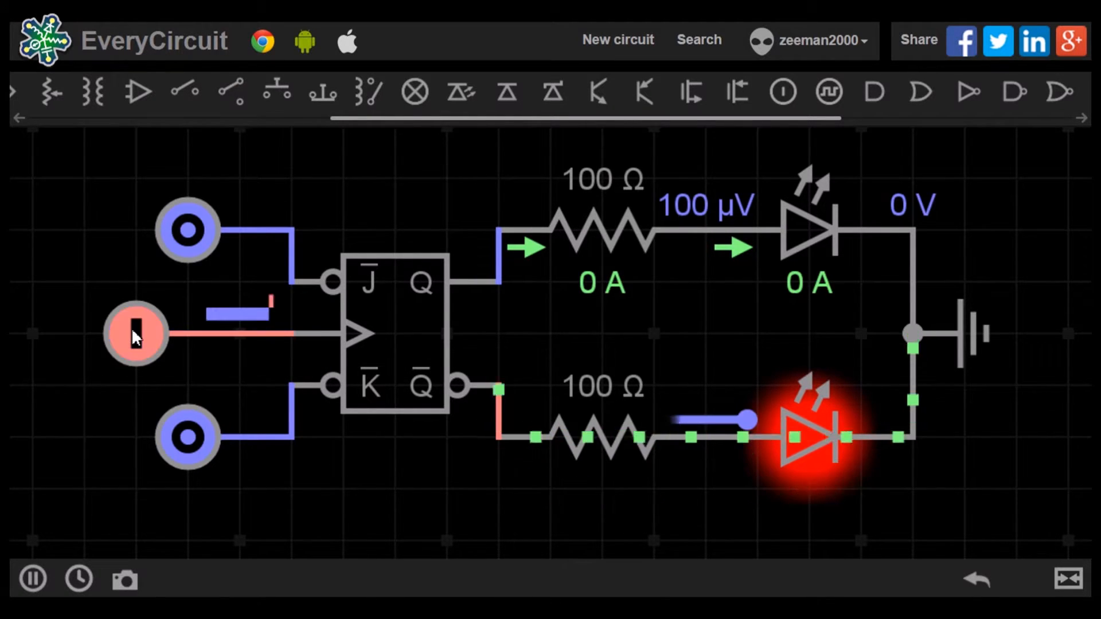
Bring the clock low and set K high so both J and K are 1.
{"action": "left_click", "coordinate": [135, 333]}
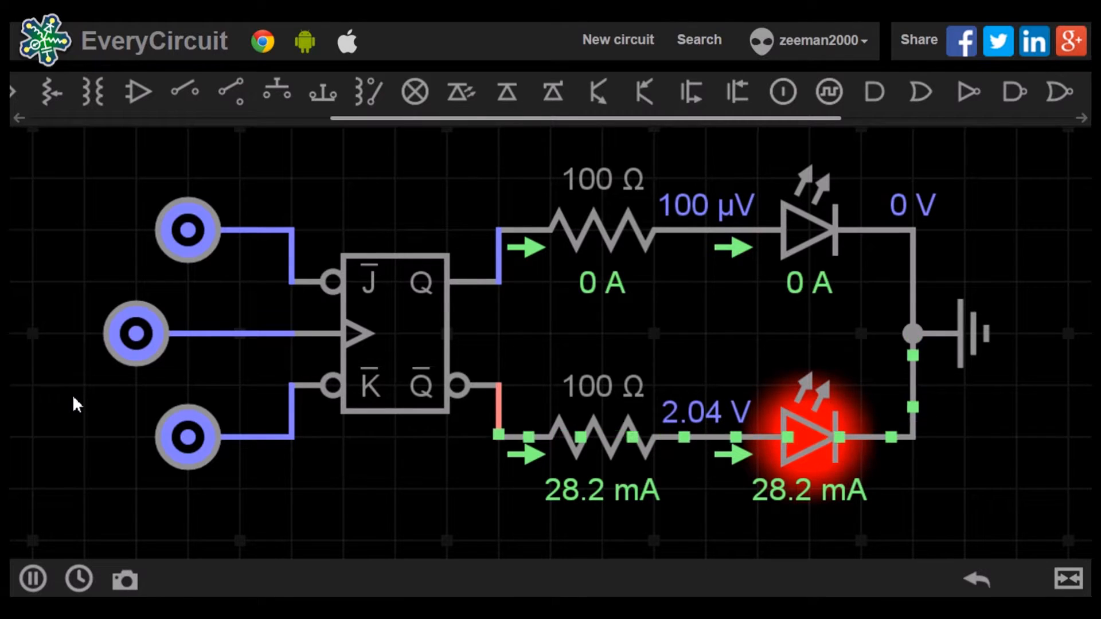
{"action": "left_click", "coordinate": [187, 230]}
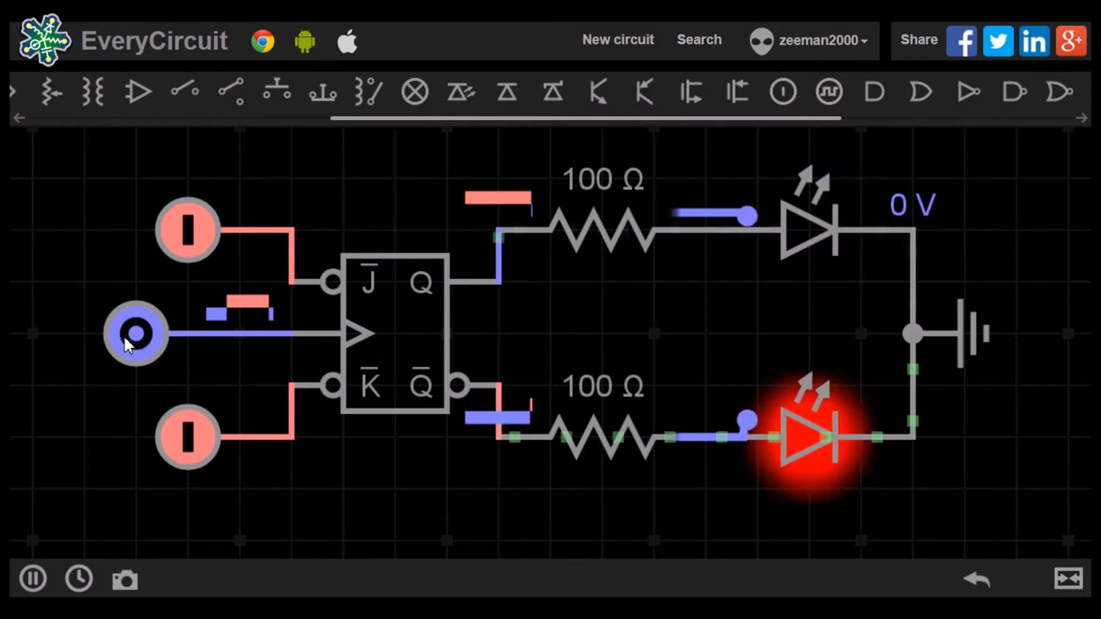
Pulse the clock repeatedly with J and K low so only the Q-bar LED stays lit.
{"action": "left_click", "coordinate": [135, 333]}
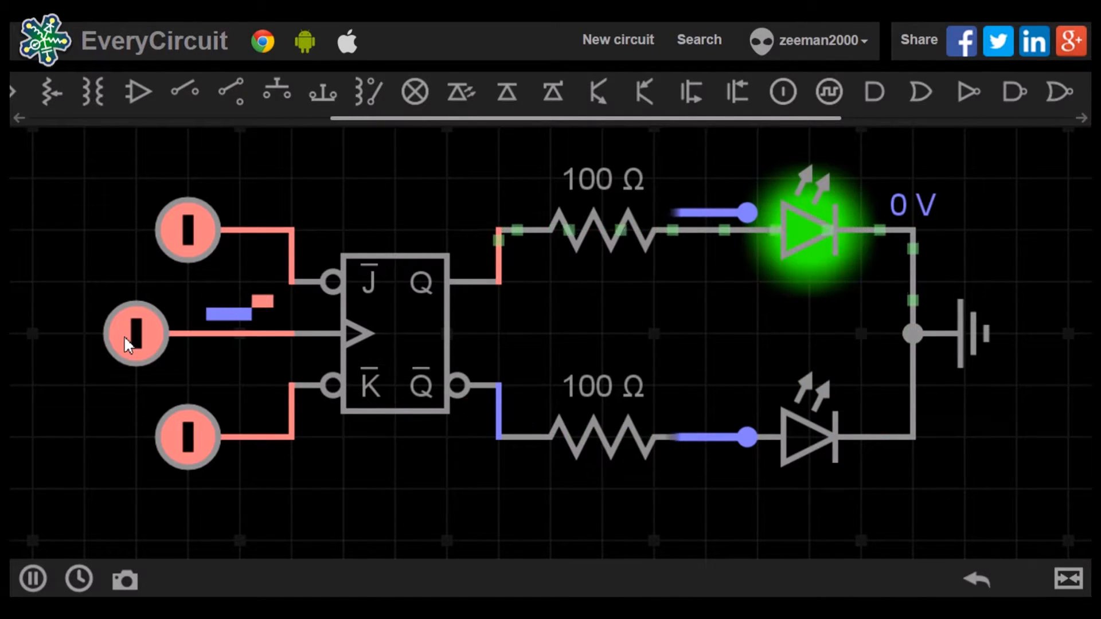
{"action": "left_click", "coordinate": [137, 332]}
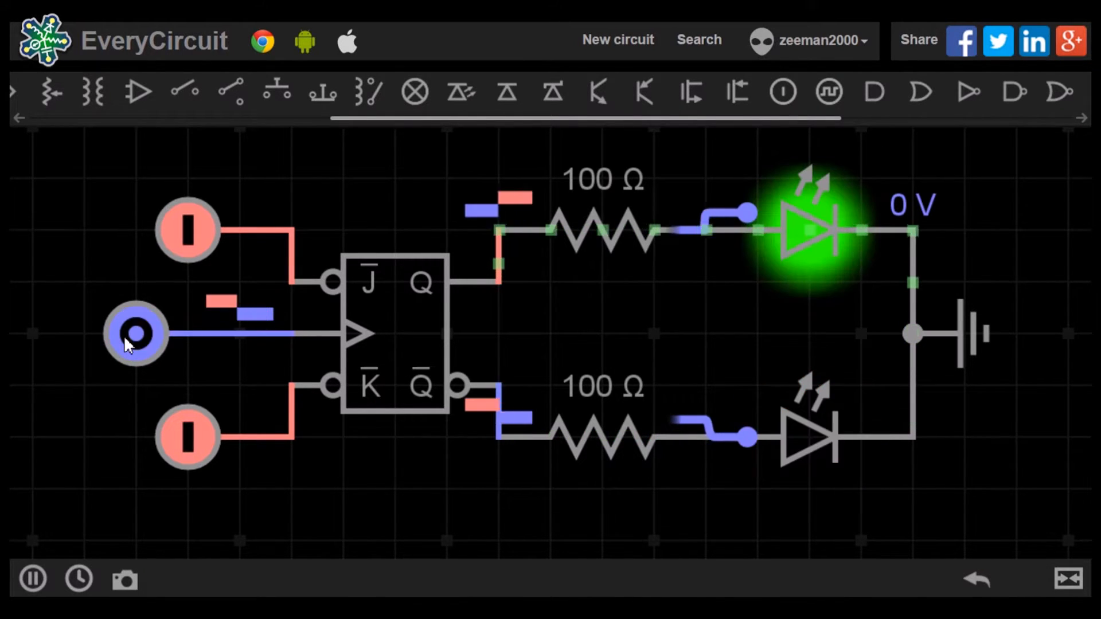
{"action": "left_click", "coordinate": [136, 332]}
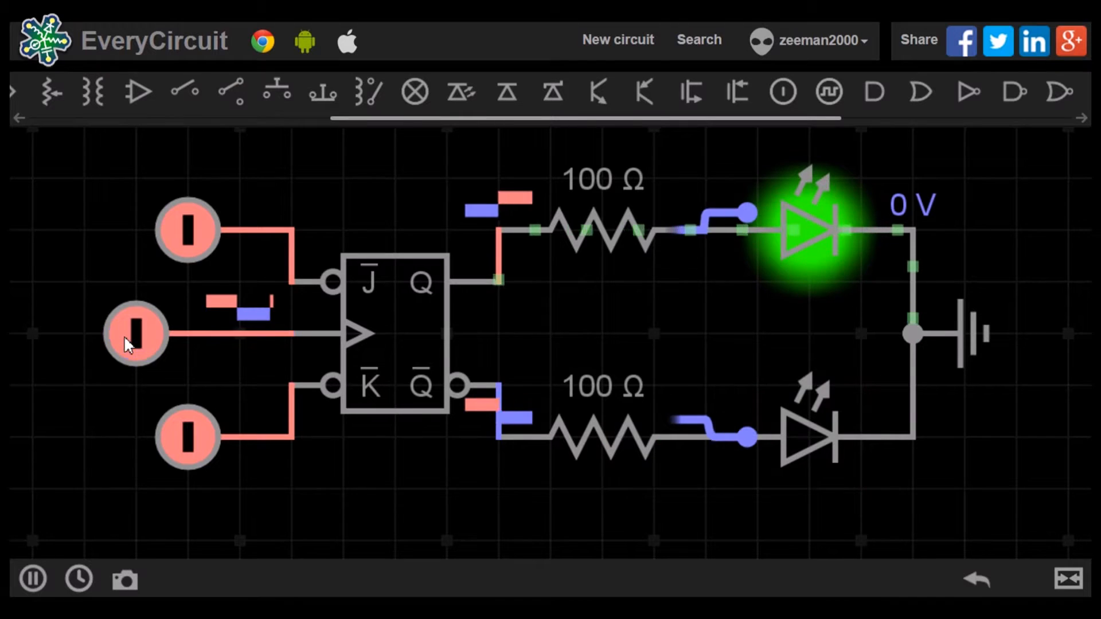
{"action": "left_click", "coordinate": [136, 332]}
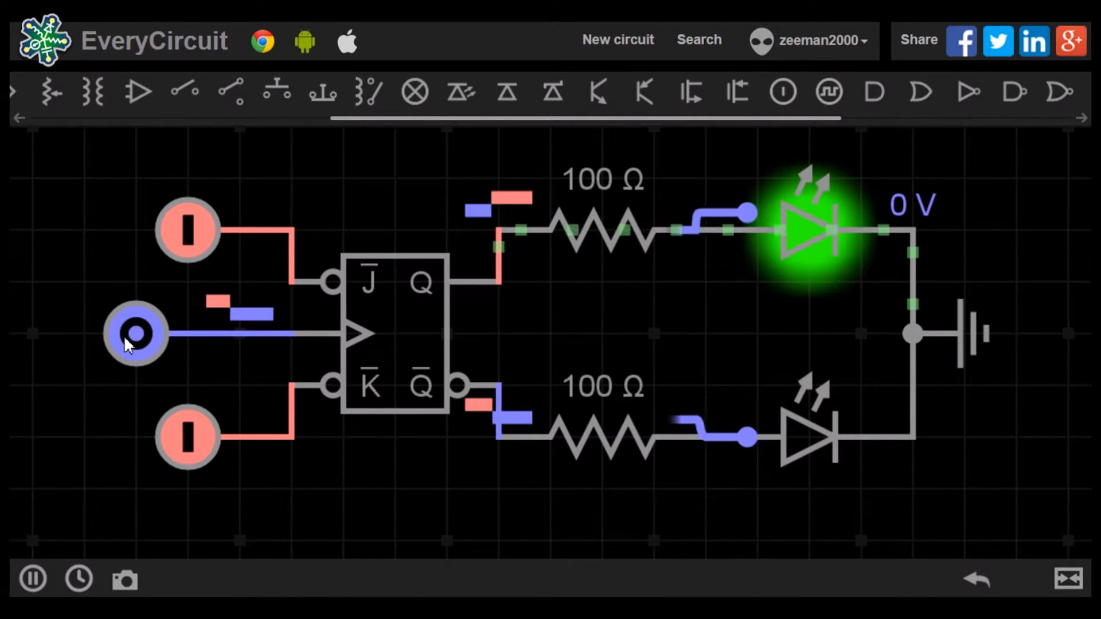
{"action": "left_click", "coordinate": [135, 332]}
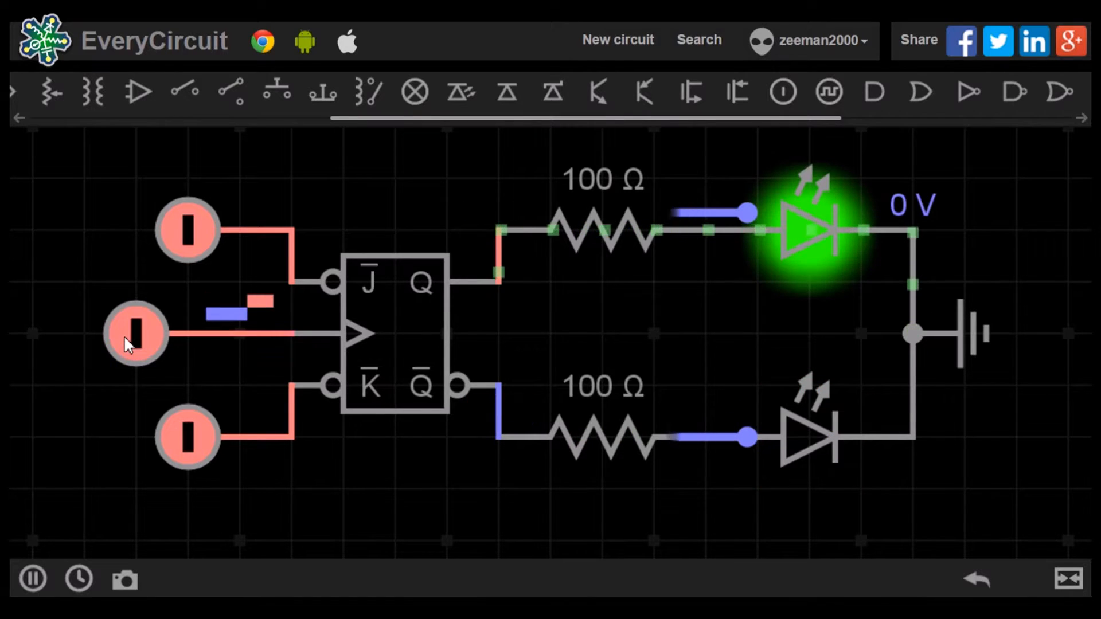
{"action": "left_click", "coordinate": [135, 333]}
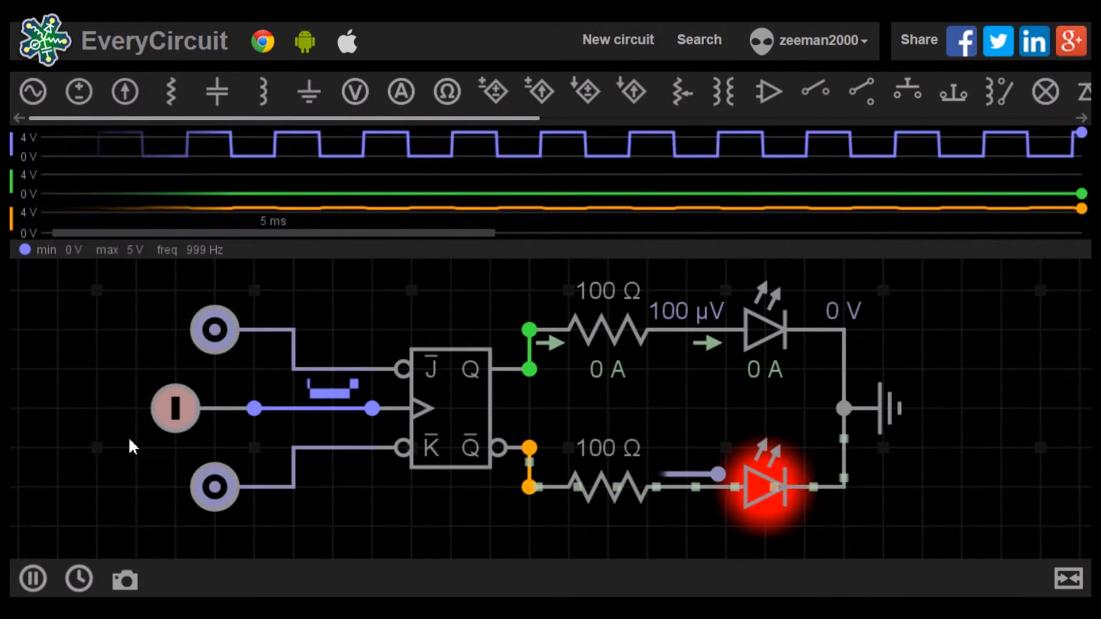
Clock the flip-flop with J high to light the Q LED, pausing to inspect the traces.
{"action": "left_click", "coordinate": [175, 408]}
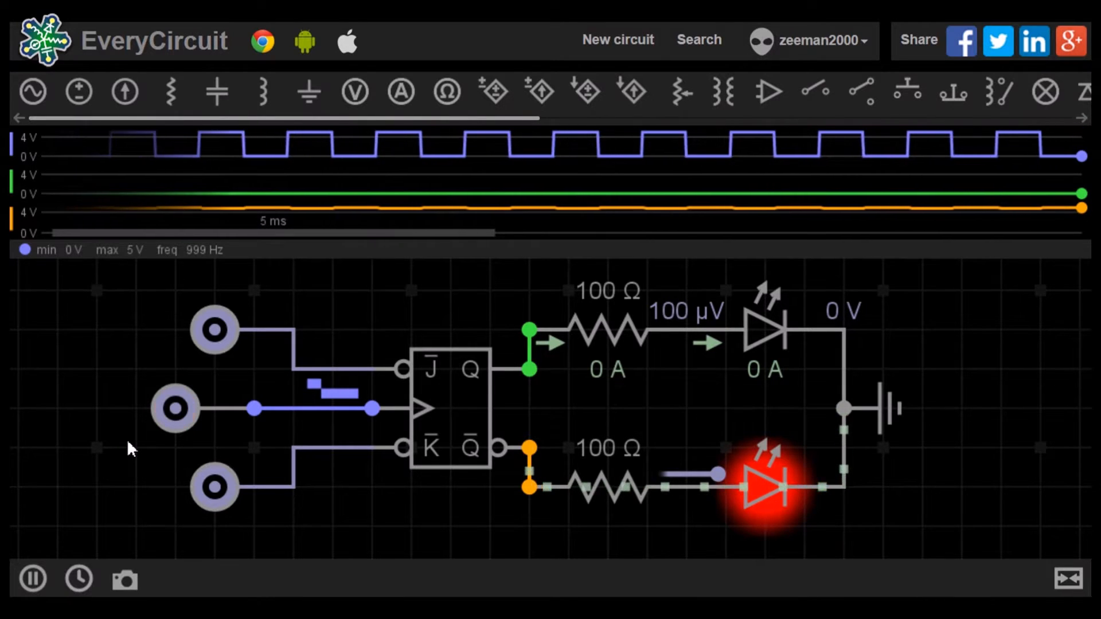
{"action": "left_click", "coordinate": [173, 408]}
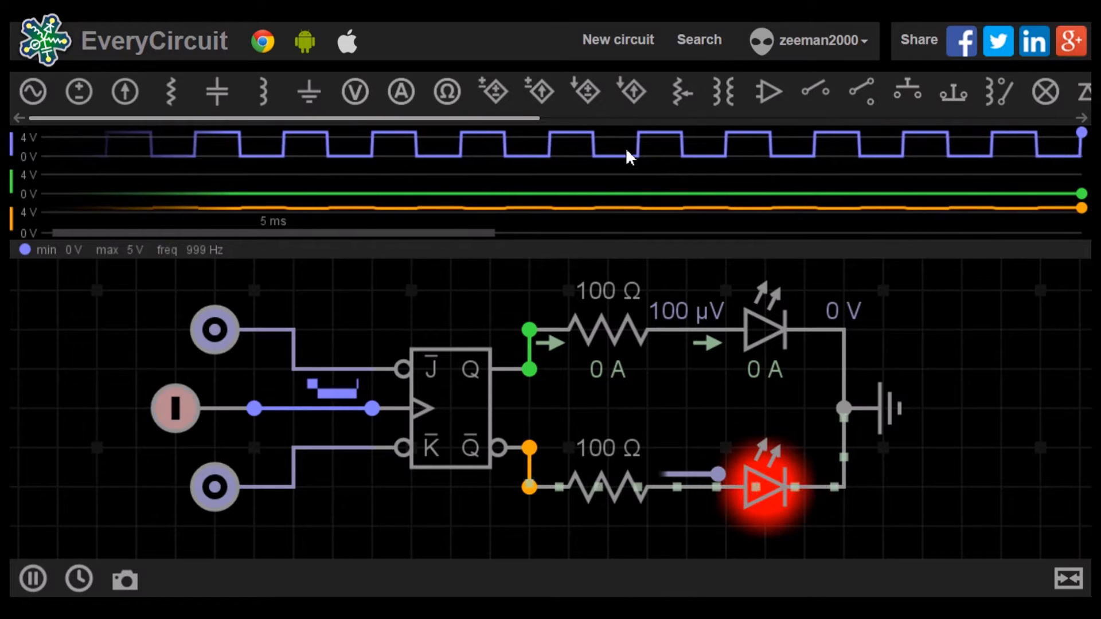
{"action": "left_click", "coordinate": [174, 407]}
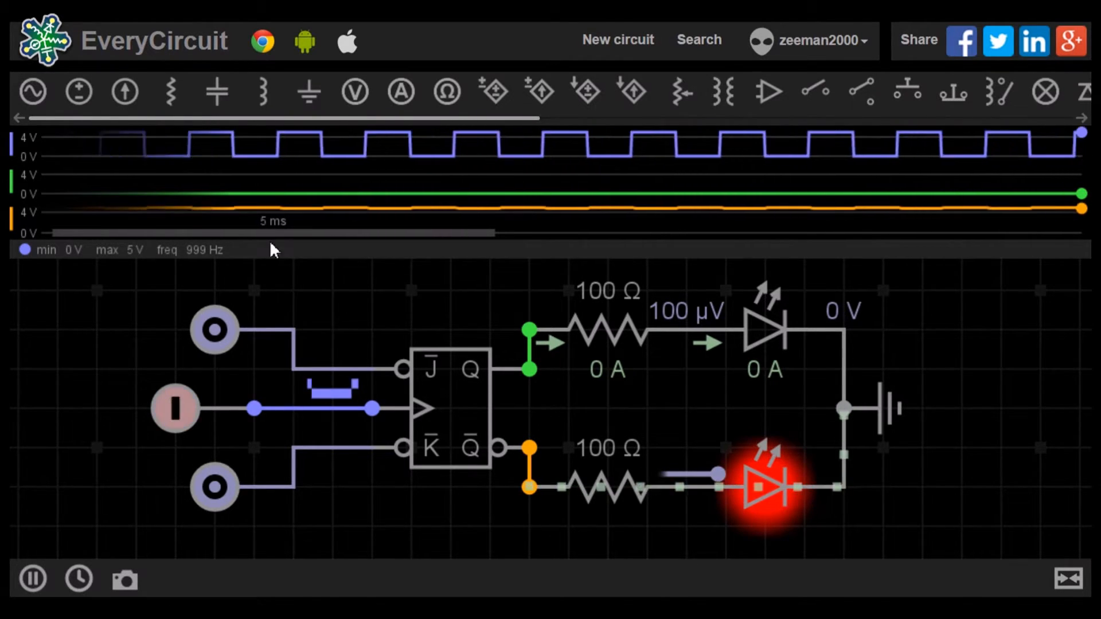
{"action": "mouse_move", "coordinate": [146, 321]}
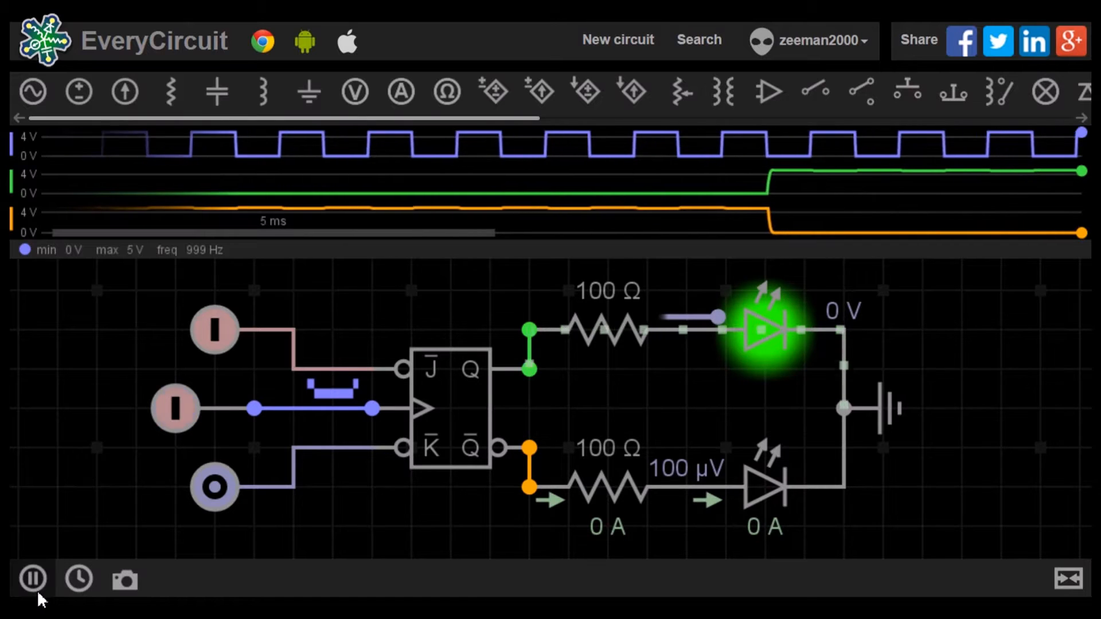
{"action": "left_click", "coordinate": [31, 578]}
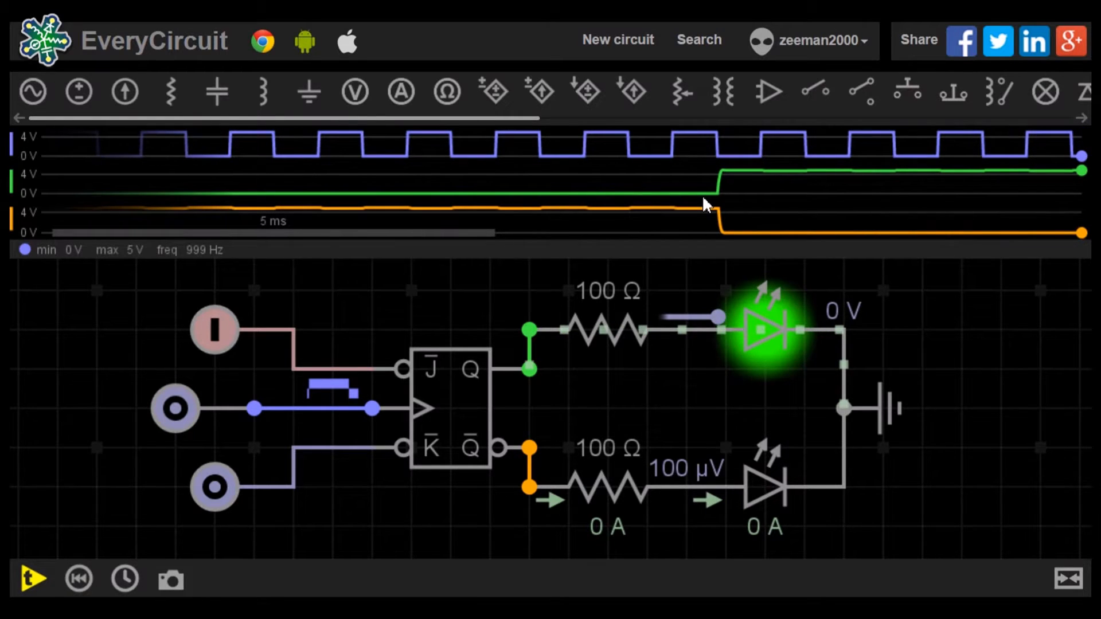
{"action": "mouse_move", "coordinate": [720, 159]}
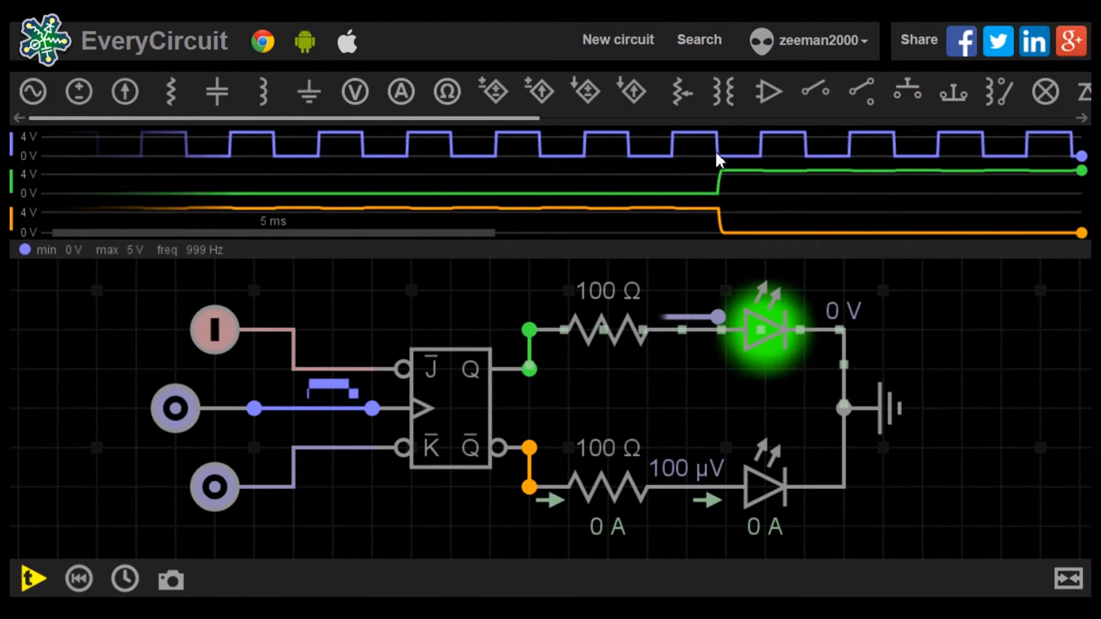
{"action": "mouse_move", "coordinate": [721, 144]}
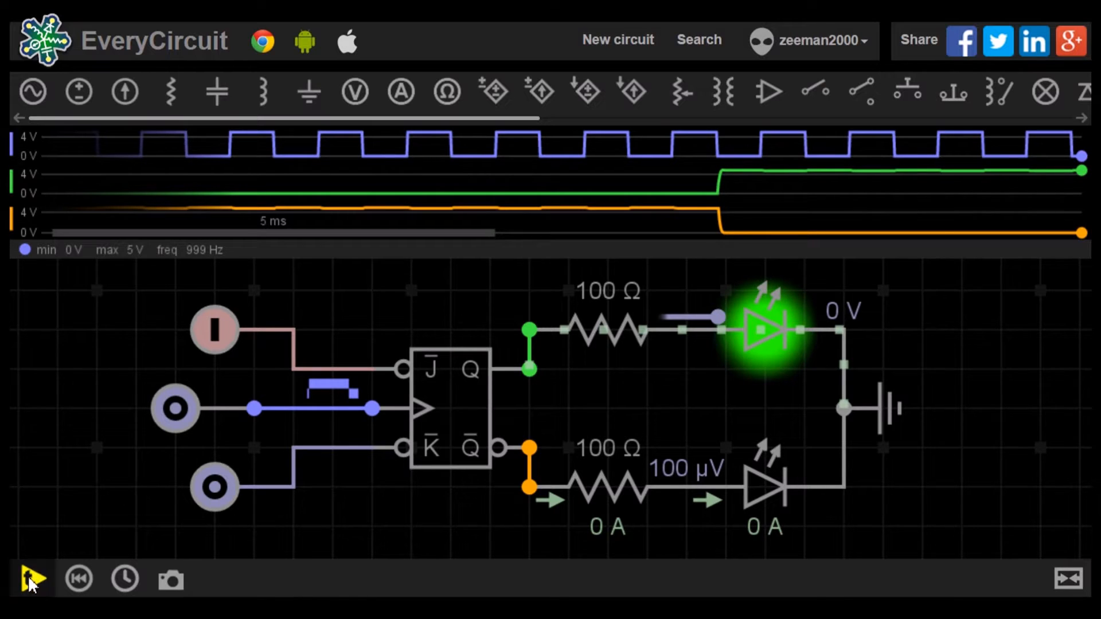
{"action": "left_click", "coordinate": [32, 578]}
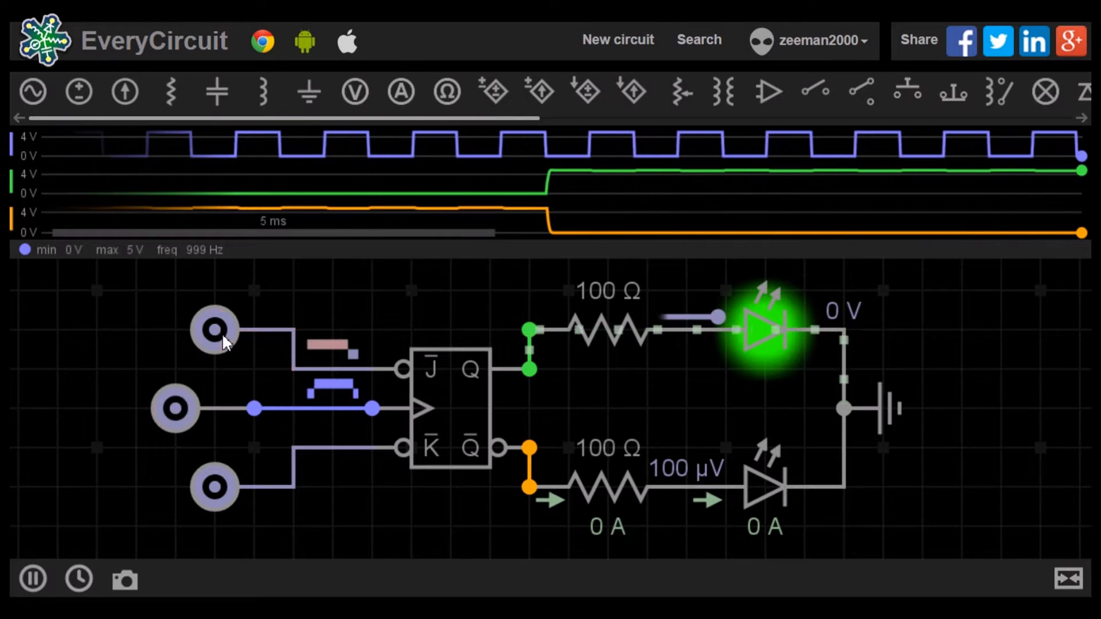
Set J low and K high so the outputs swap back to the red Q-bar LED.
{"action": "left_click", "coordinate": [174, 408]}
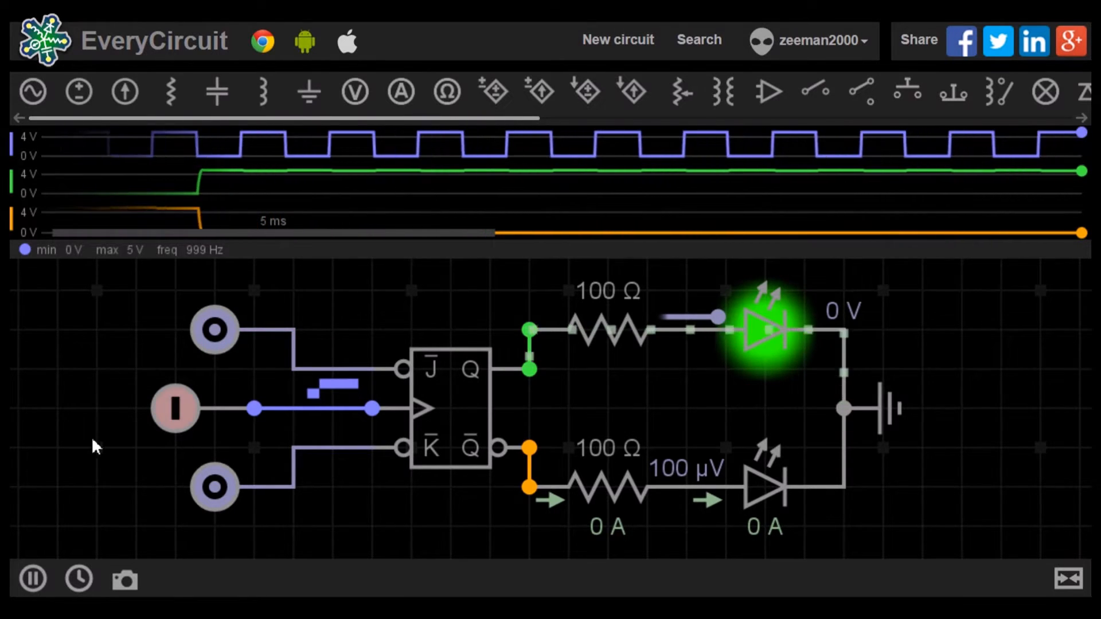
{"action": "left_click", "coordinate": [215, 487]}
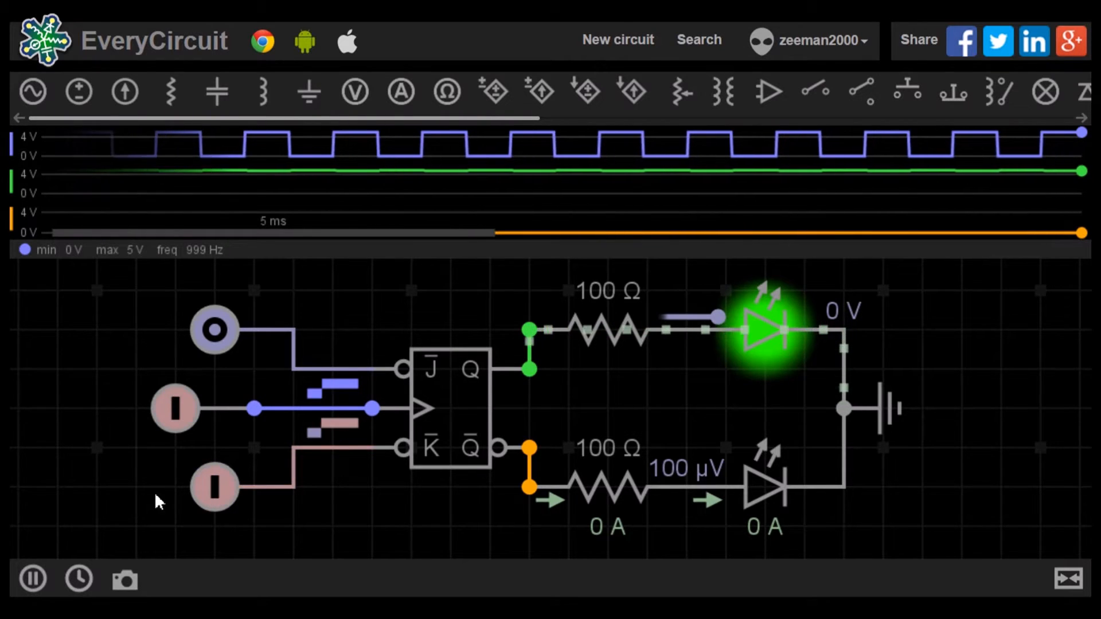
{"action": "left_click", "coordinate": [32, 578]}
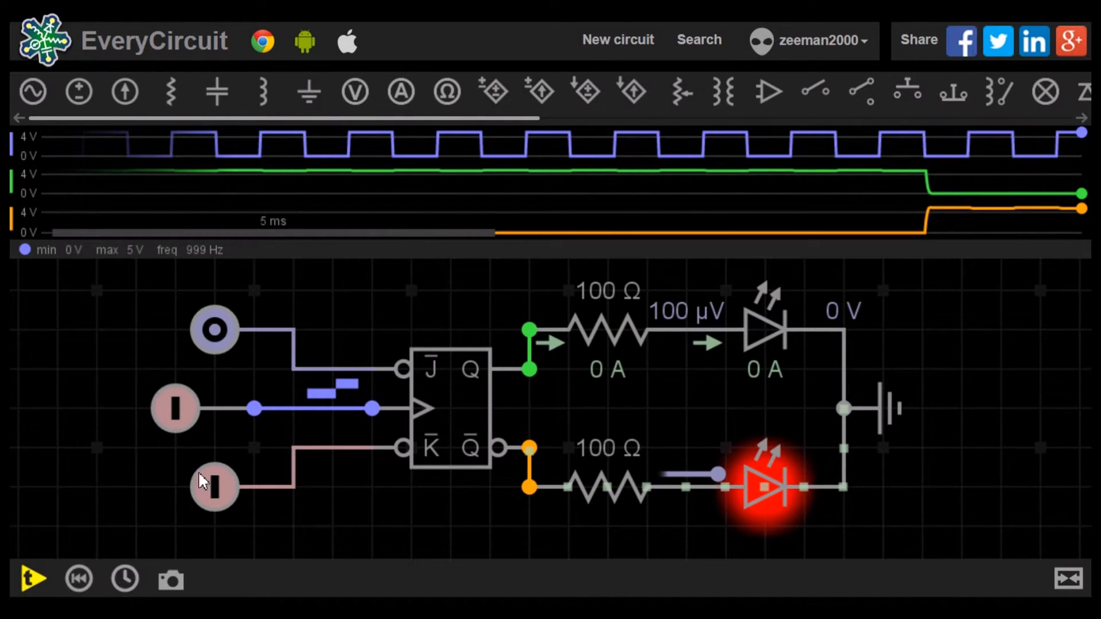
{"action": "mouse_move", "coordinate": [929, 235]}
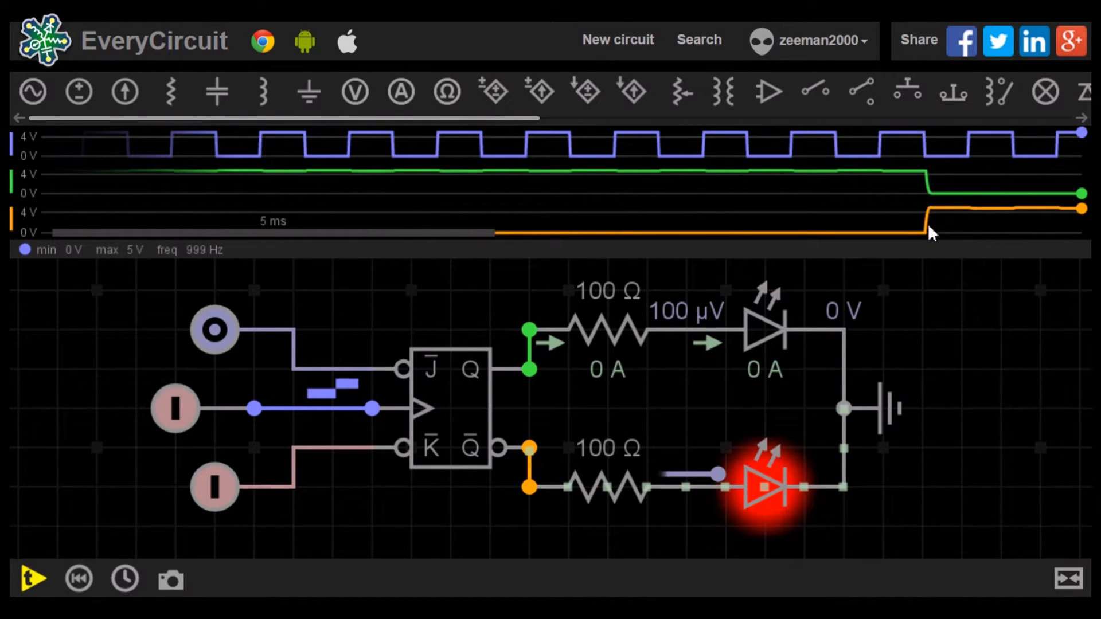
{"action": "mouse_move", "coordinate": [930, 186]}
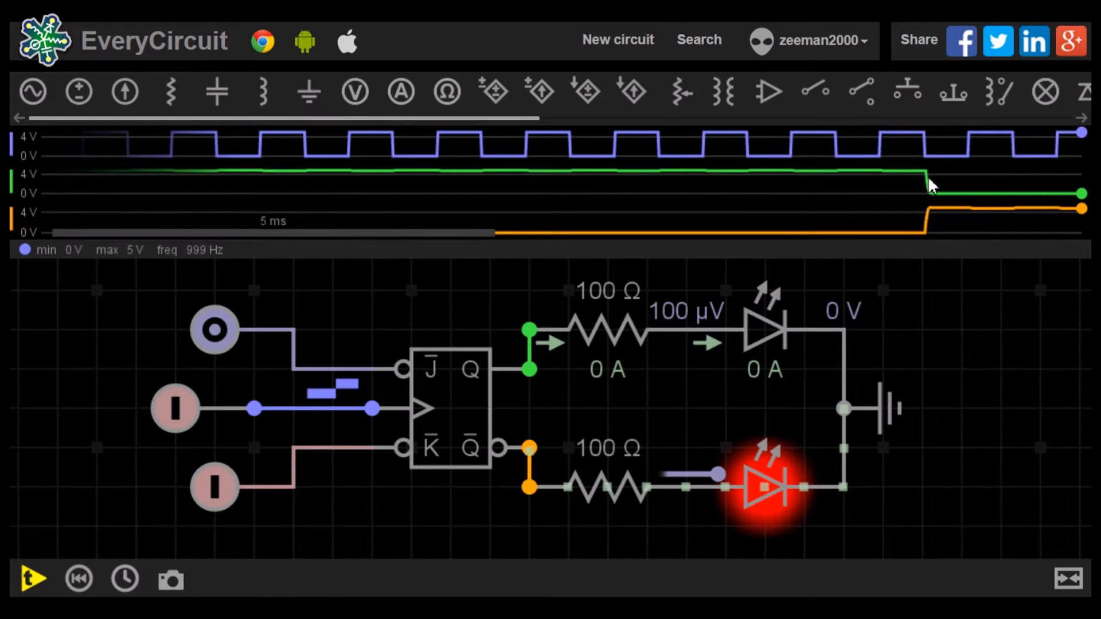
{"action": "left_click", "coordinate": [31, 578]}
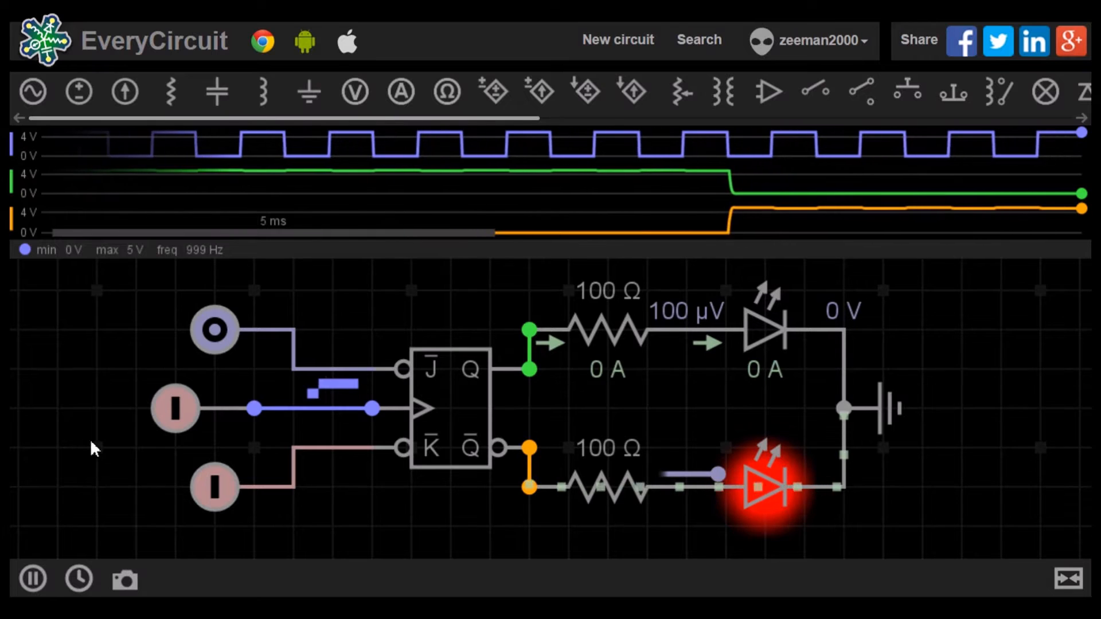
Set J high with K high and pause to view Q and Q-bar toggling each clock.
{"action": "left_click", "coordinate": [215, 330]}
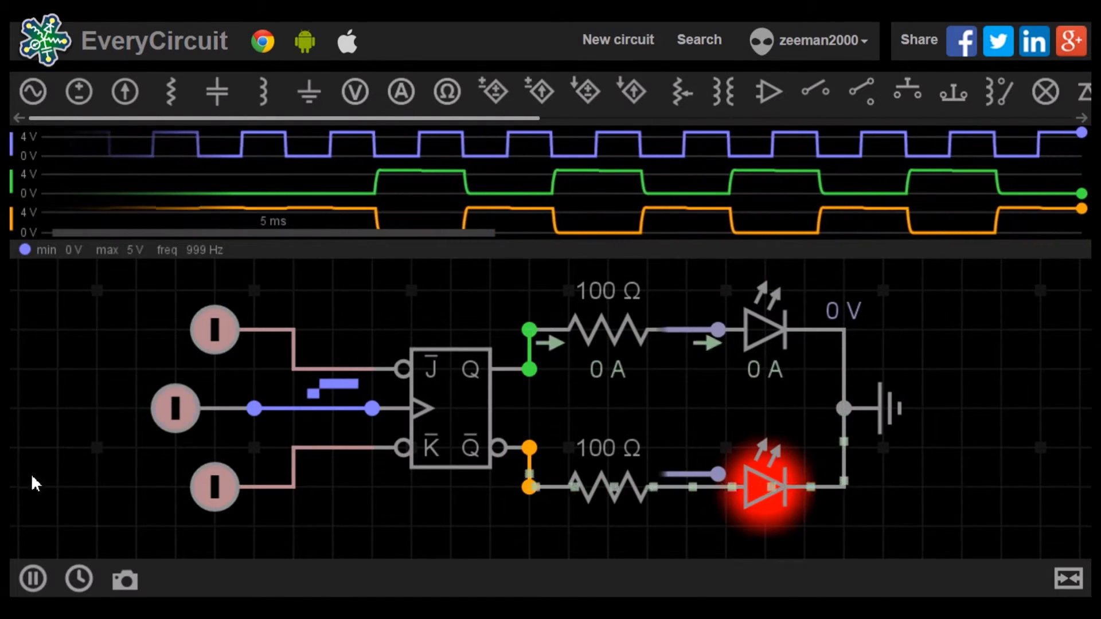
{"action": "left_click", "coordinate": [32, 577]}
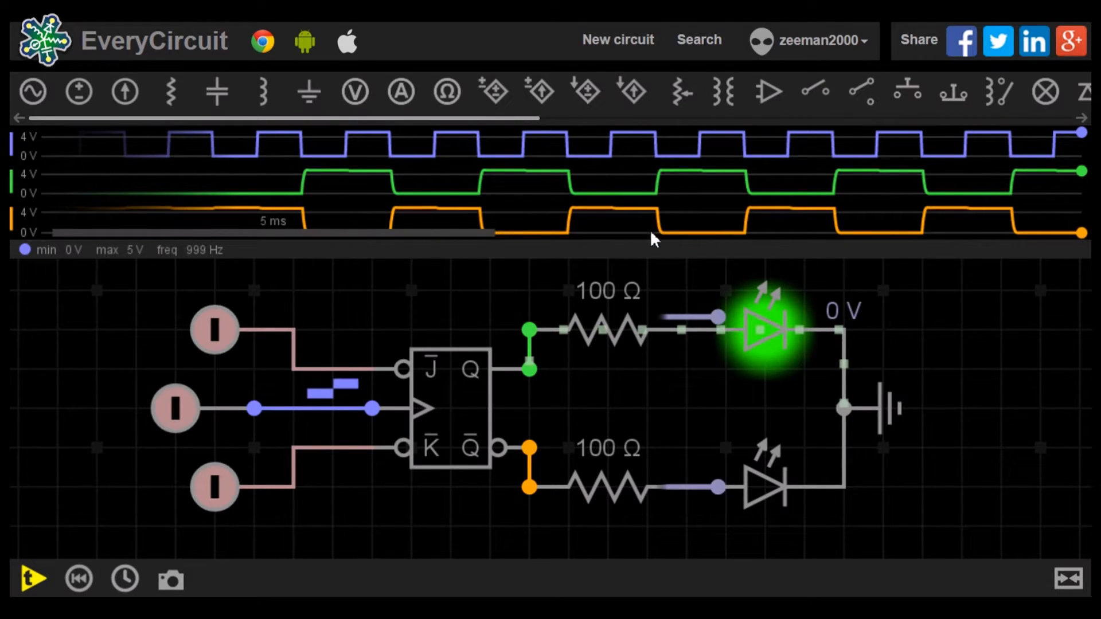
{"action": "mouse_move", "coordinate": [843, 235]}
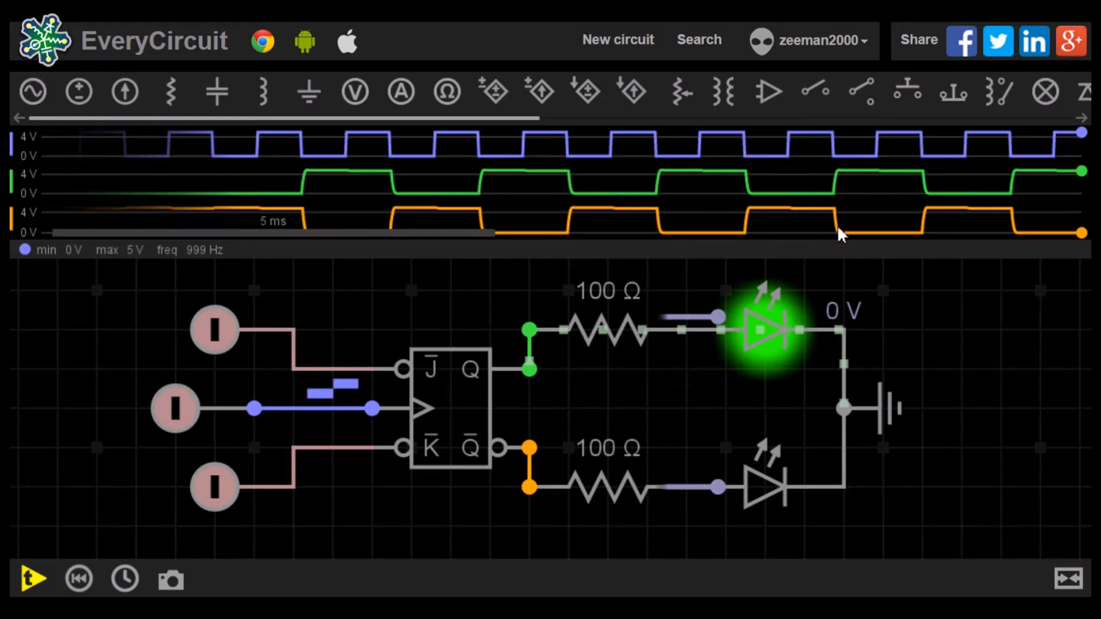
{"action": "mouse_move", "coordinate": [1018, 156]}
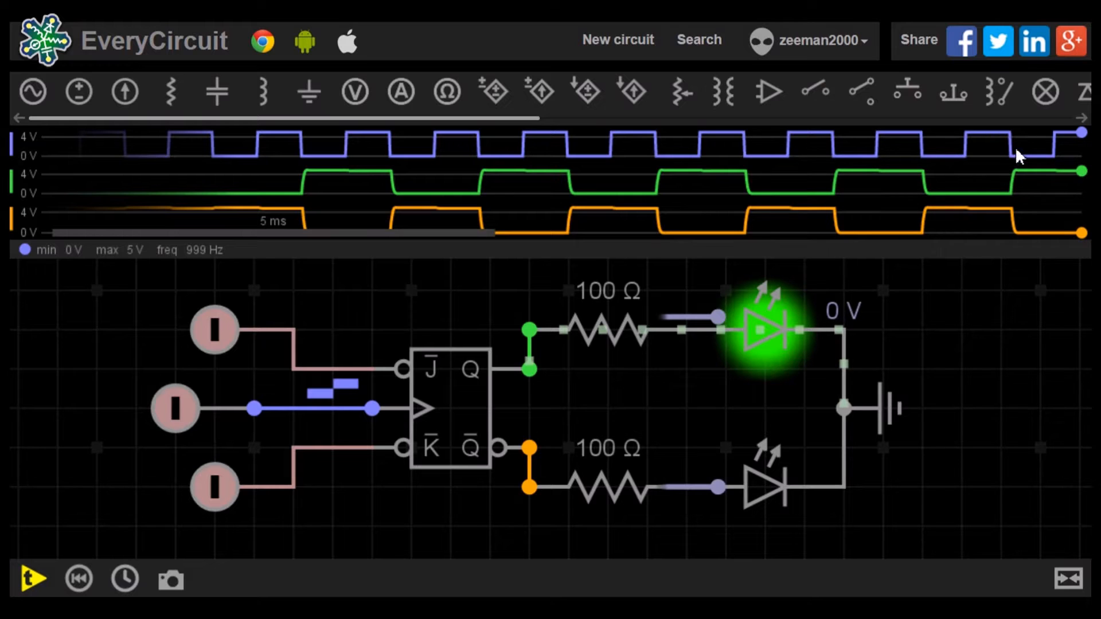
{"action": "left_click", "coordinate": [31, 578]}
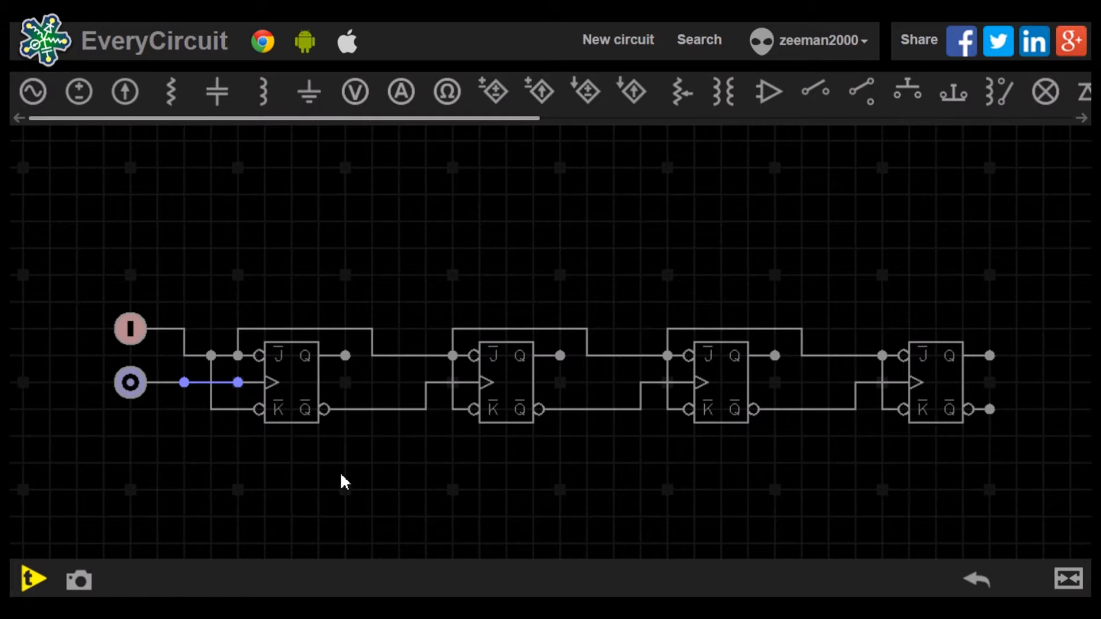
{"action": "mouse_move", "coordinate": [336, 480]}
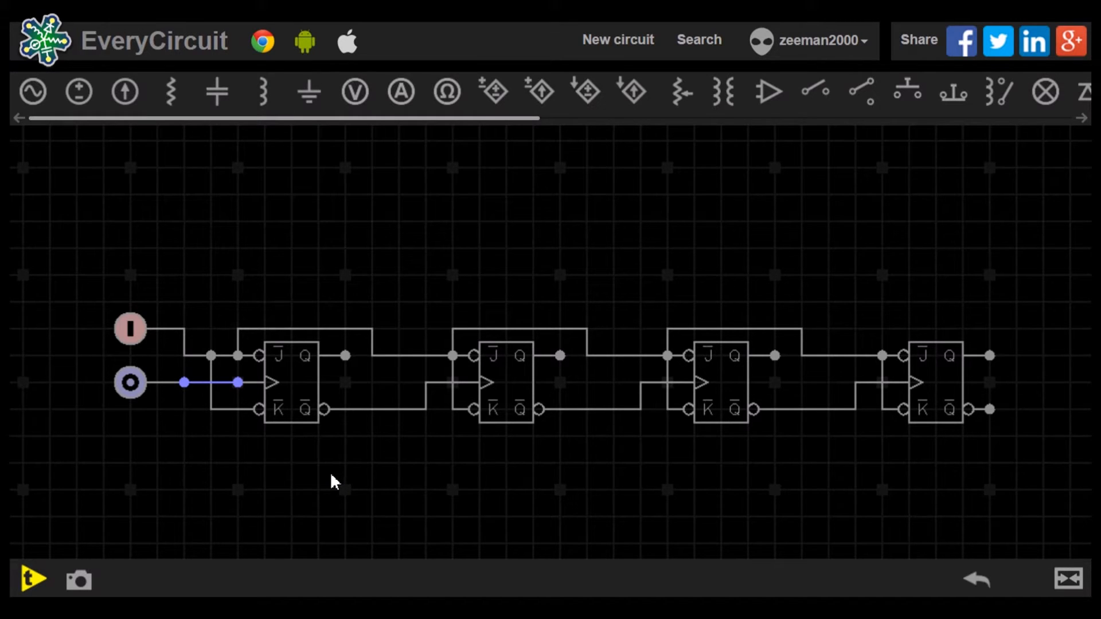
{"action": "mouse_move", "coordinate": [32, 579]}
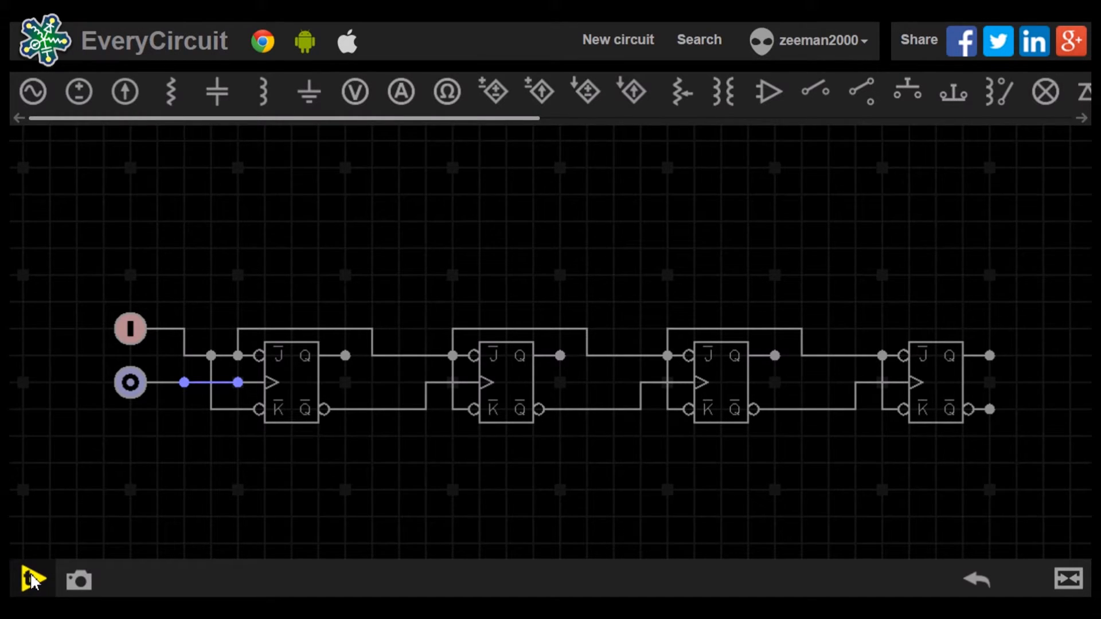
Run the four-stage counter and plot the first flip-flop's Q output beside the clock.
{"action": "left_click", "coordinate": [30, 580]}
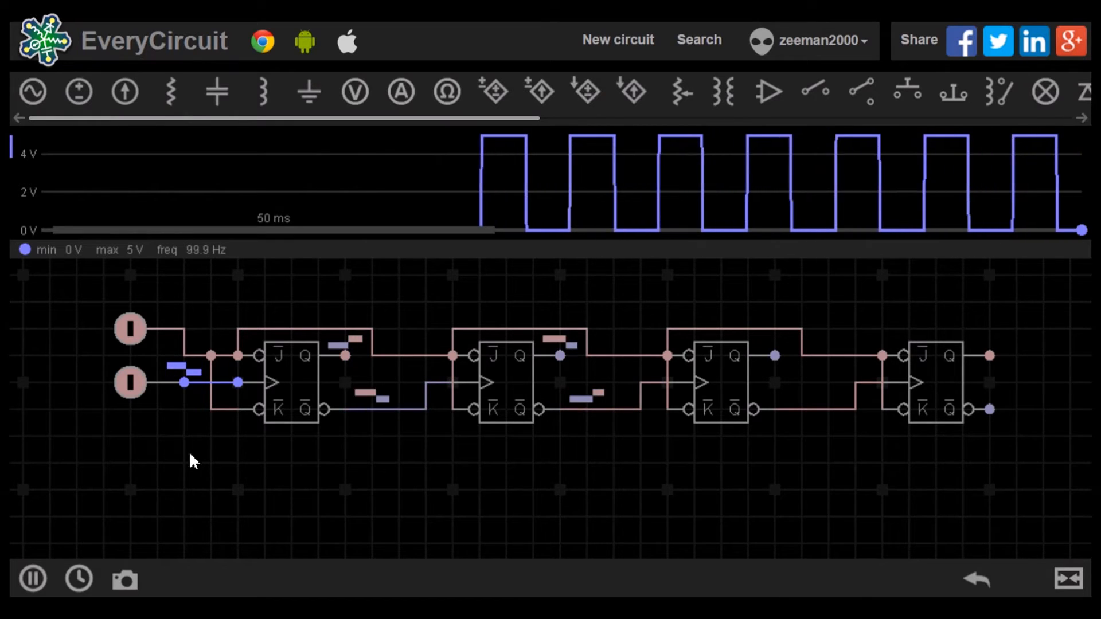
{"action": "left_click", "coordinate": [129, 382]}
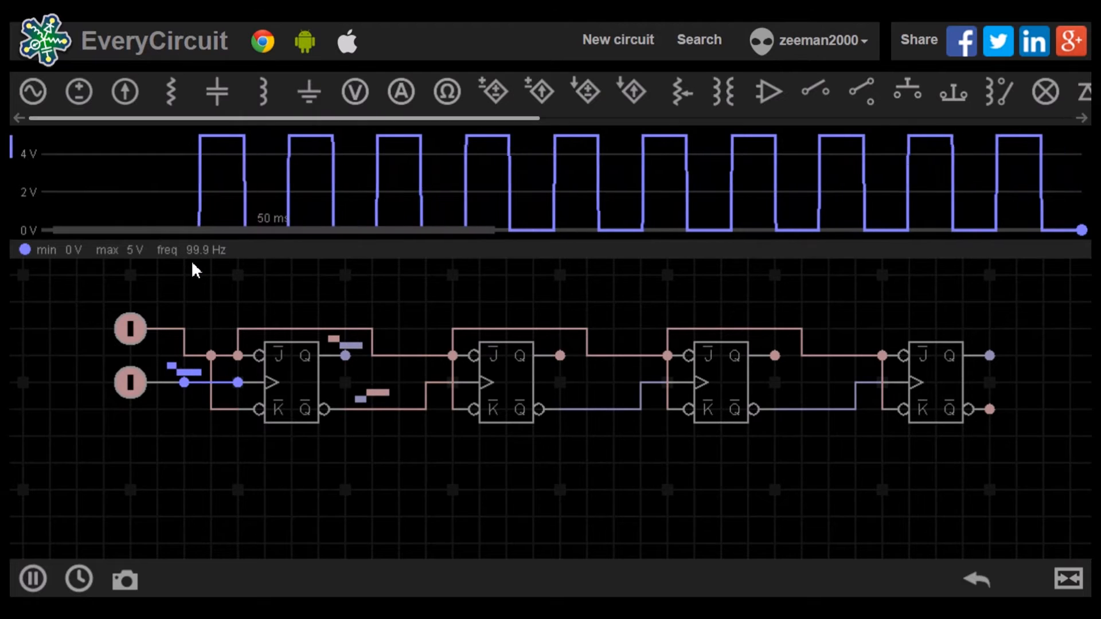
{"action": "left_click", "coordinate": [129, 383]}
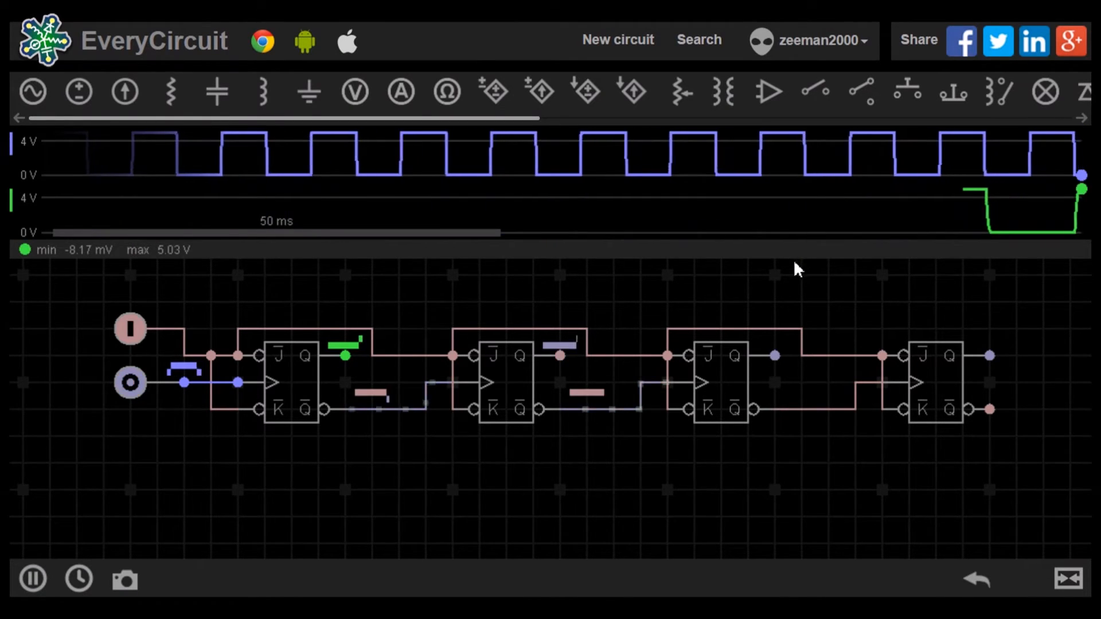
Probe the first flip-flop's Q output, reading about 50 Hz against the 100 Hz clock.
{"action": "left_click", "coordinate": [129, 383]}
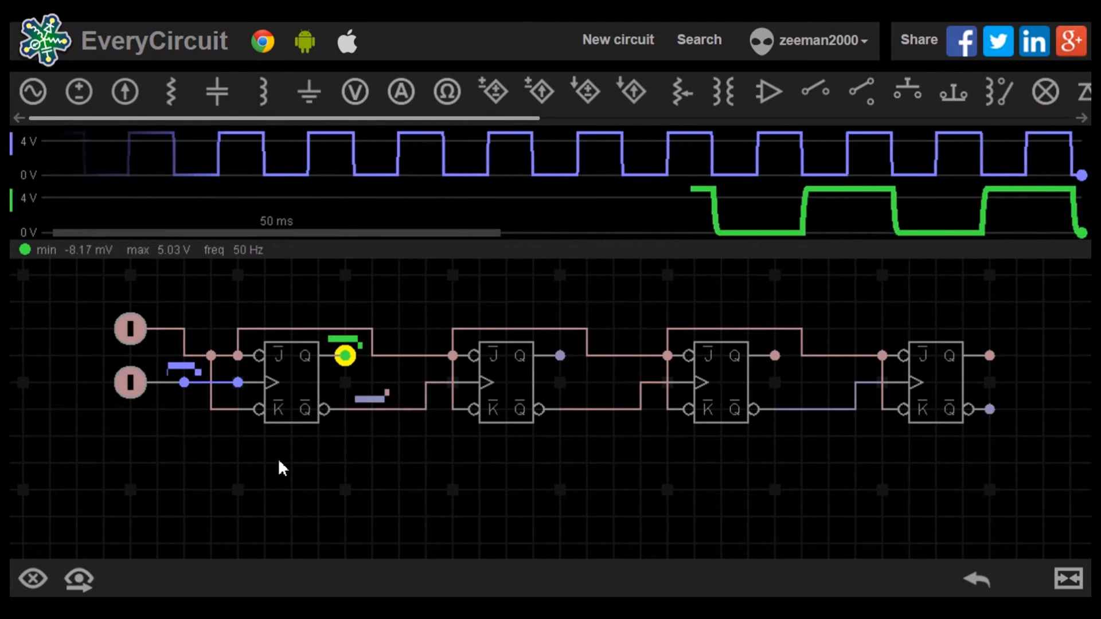
{"action": "left_click", "coordinate": [130, 383]}
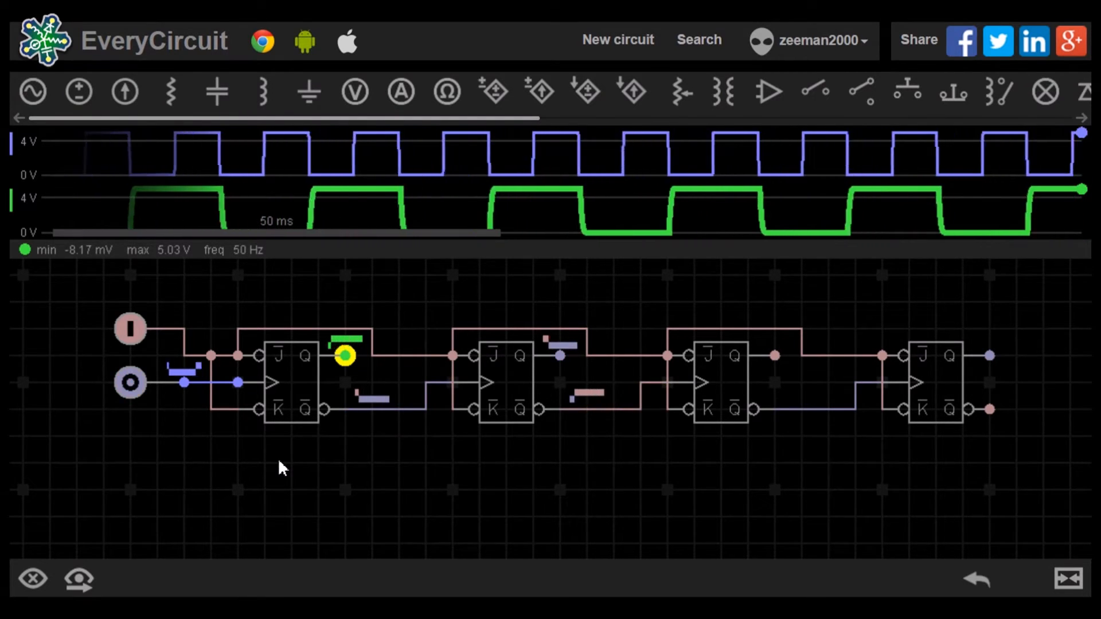
{"action": "left_click", "coordinate": [129, 383]}
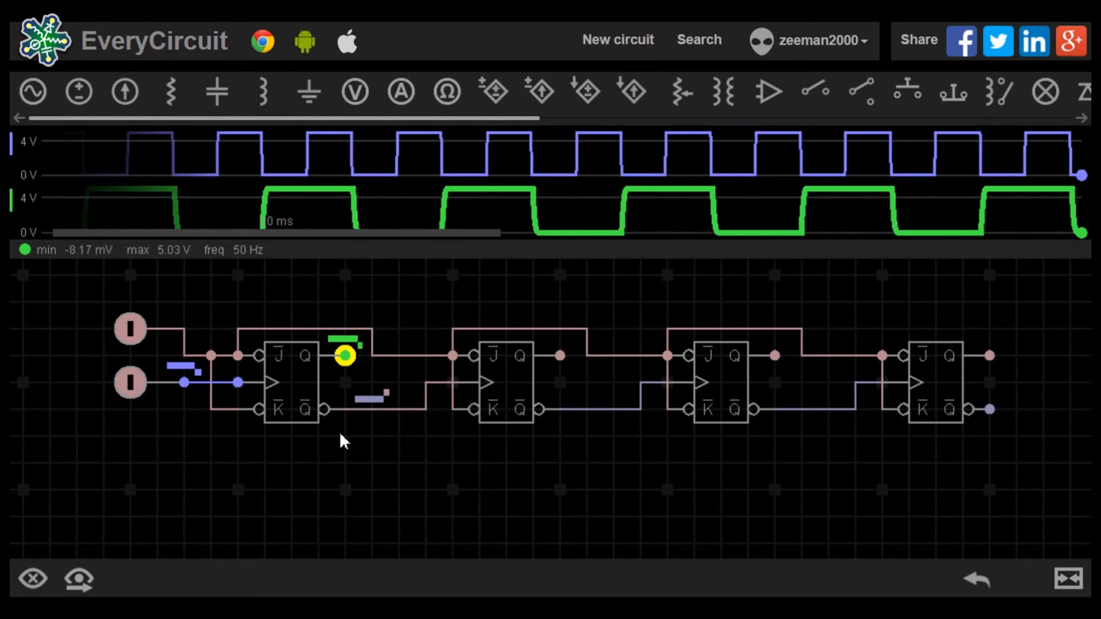
{"action": "left_click", "coordinate": [130, 382]}
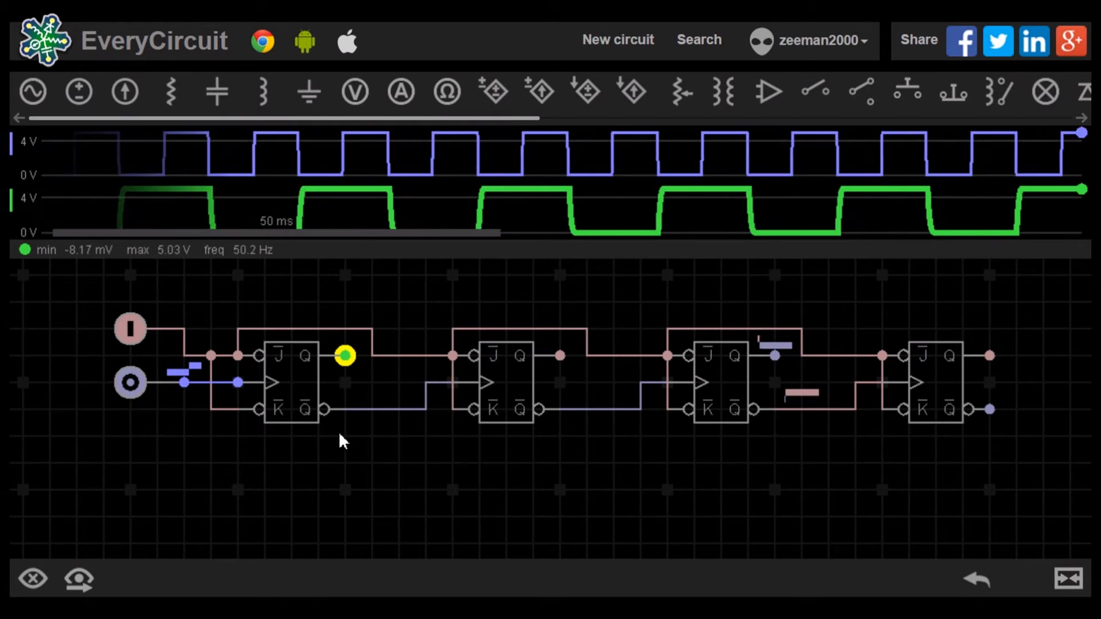
Plot the second flip-flop's output at 25 Hz, then the third stage's output.
{"action": "left_click", "coordinate": [32, 578]}
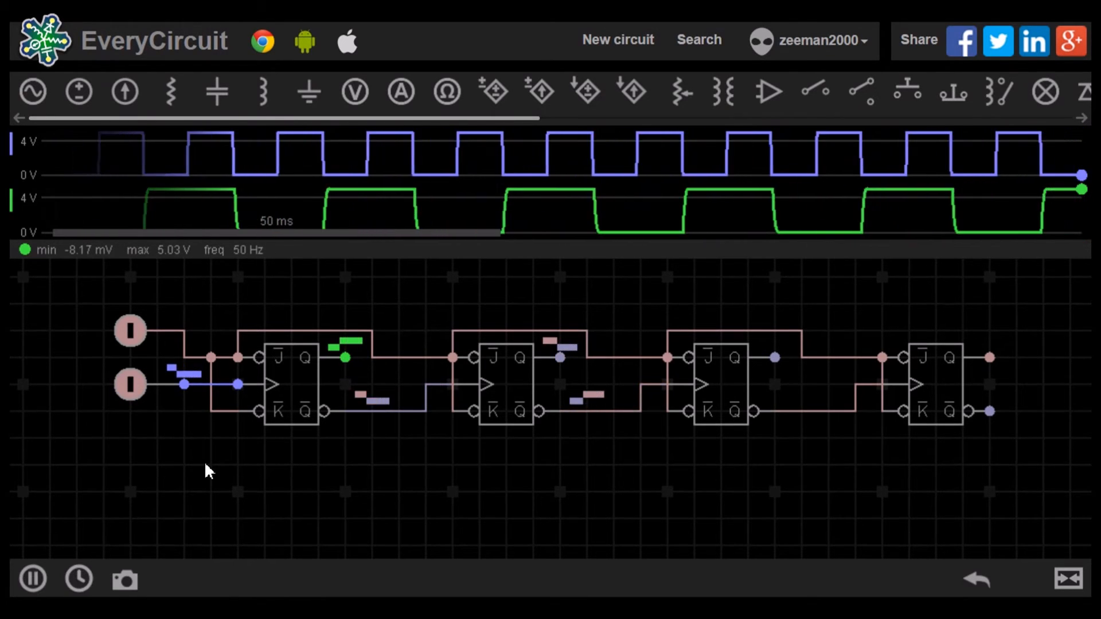
{"action": "left_click", "coordinate": [130, 384]}
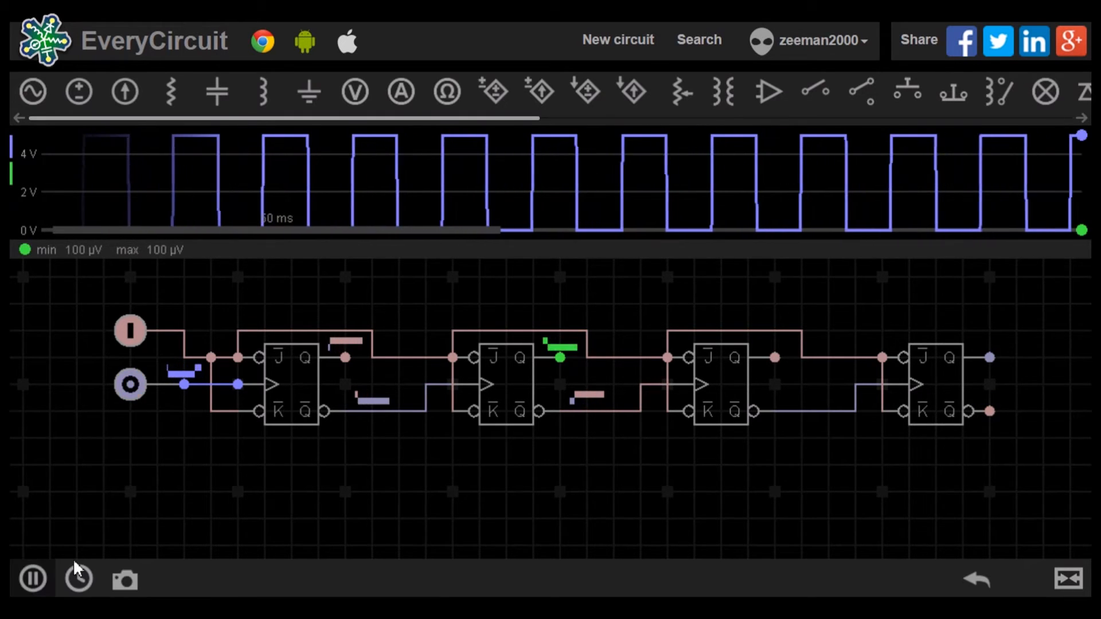
{"action": "left_click", "coordinate": [130, 384]}
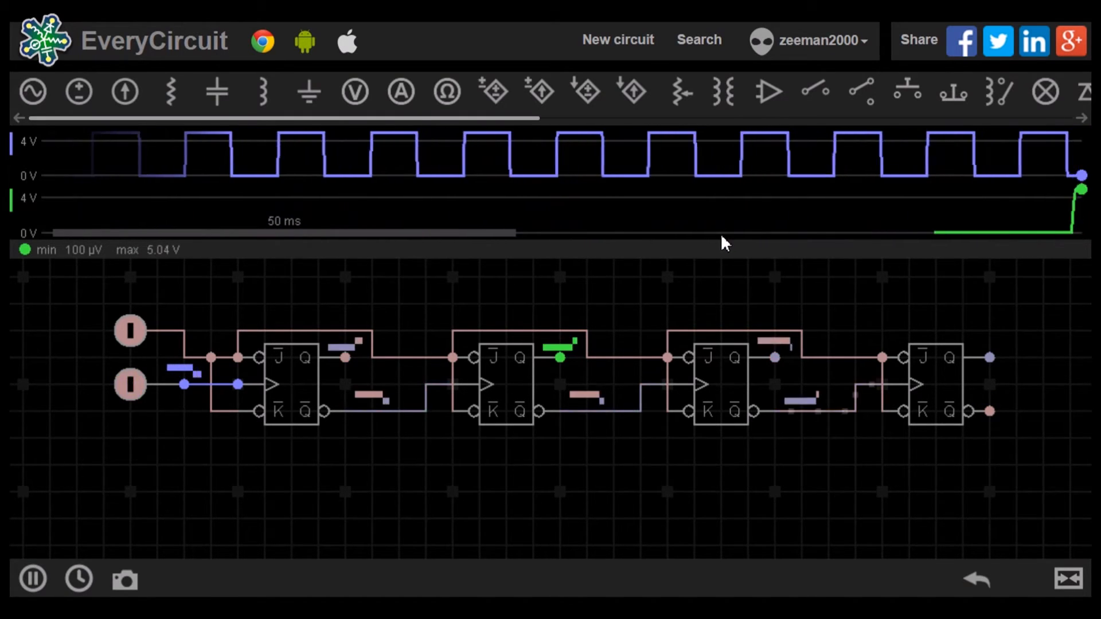
{"action": "left_click", "coordinate": [130, 384]}
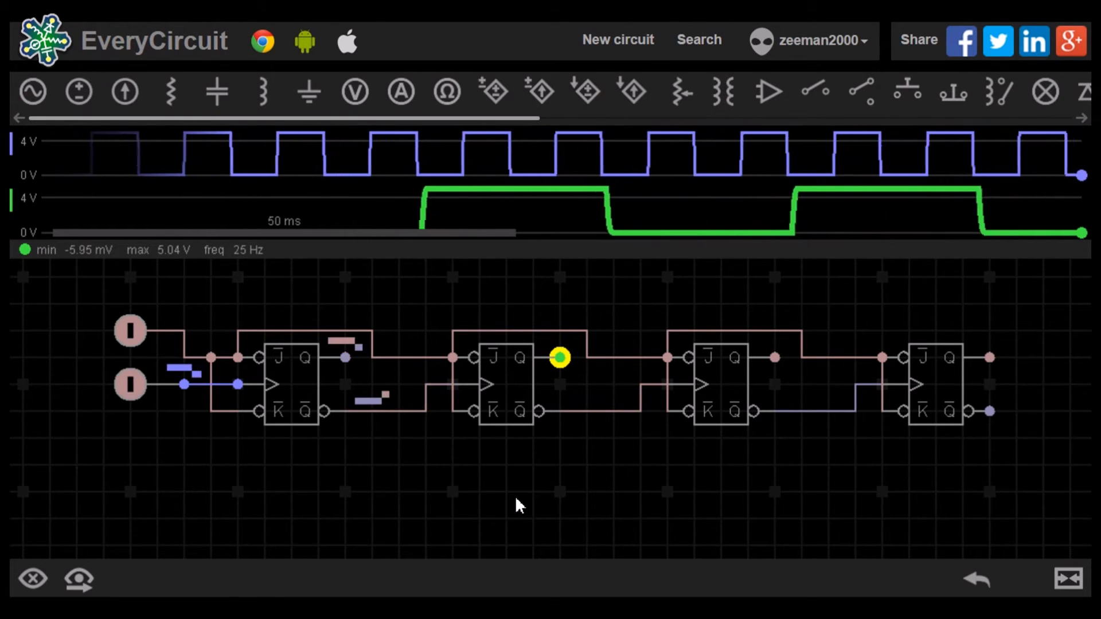
{"action": "left_click", "coordinate": [130, 384]}
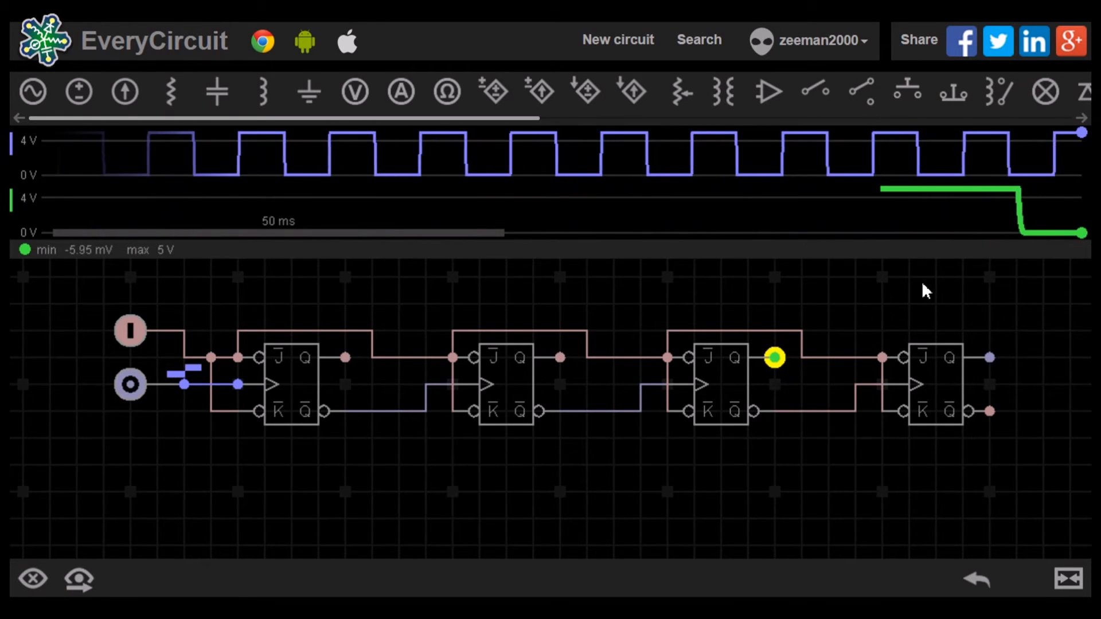
Remove the third output's trace and plot the fourth flip-flop's output beside the clock.
{"action": "left_click", "coordinate": [130, 384]}
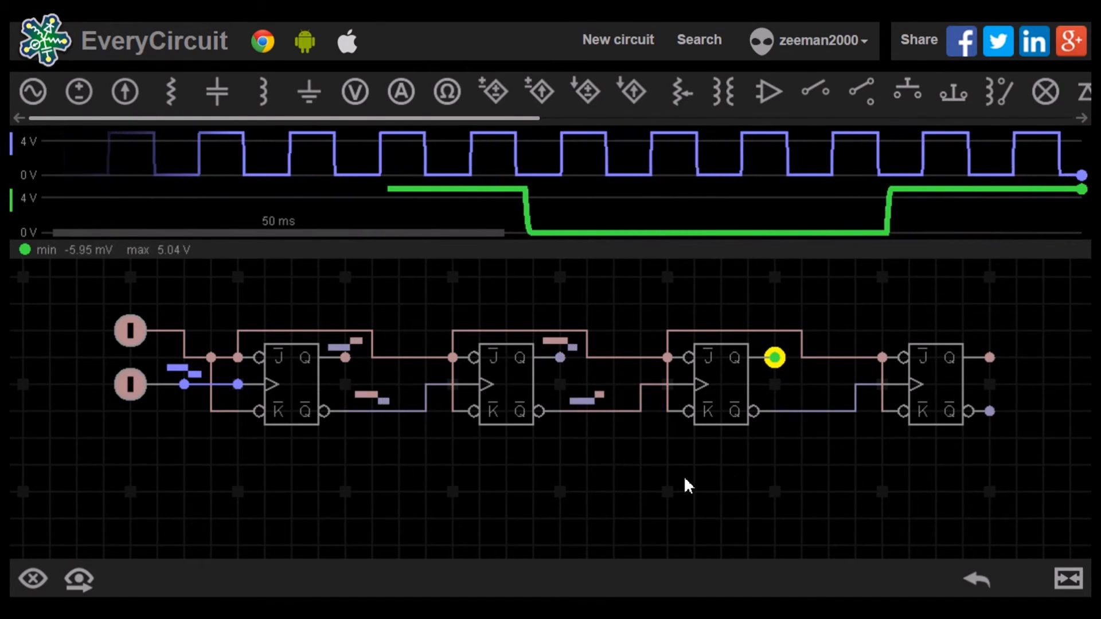
{"action": "left_click", "coordinate": [130, 384]}
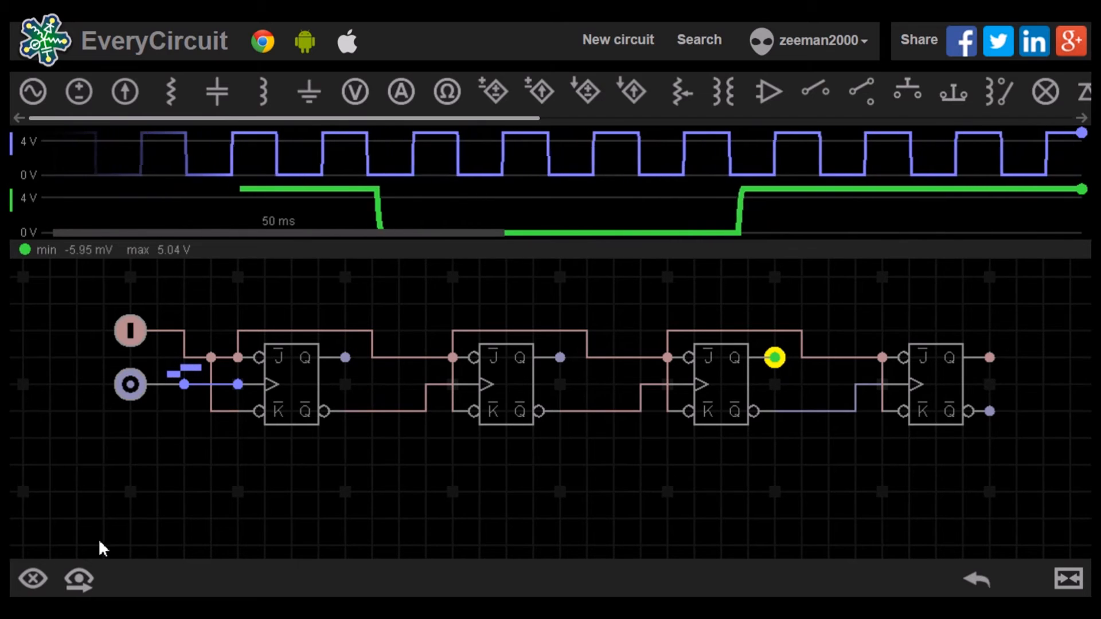
{"action": "left_click", "coordinate": [32, 577]}
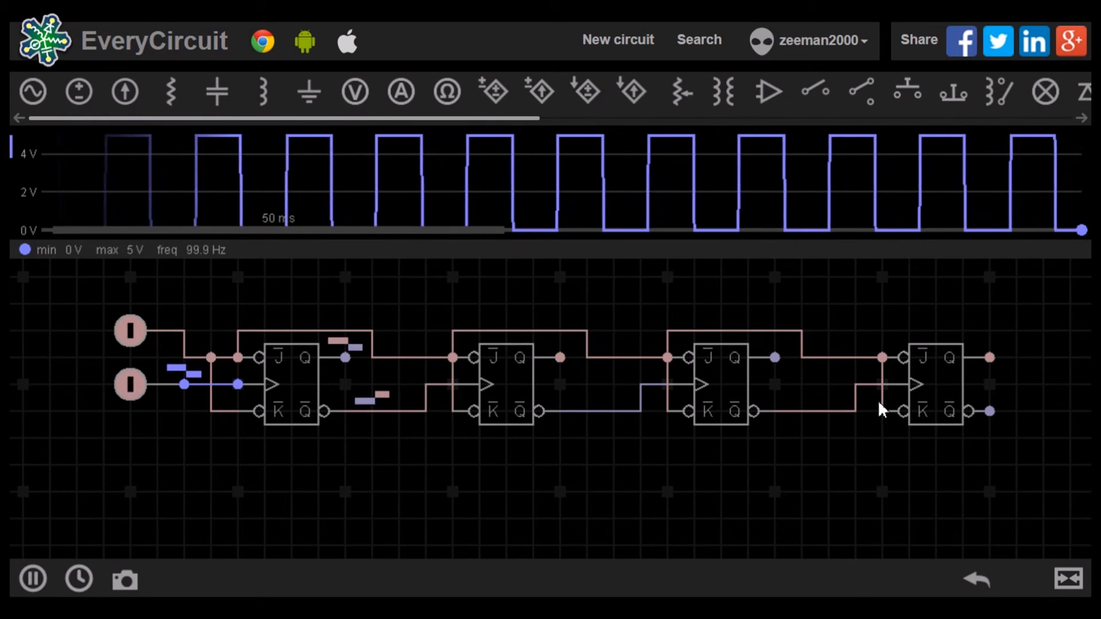
{"action": "left_click", "coordinate": [32, 577]}
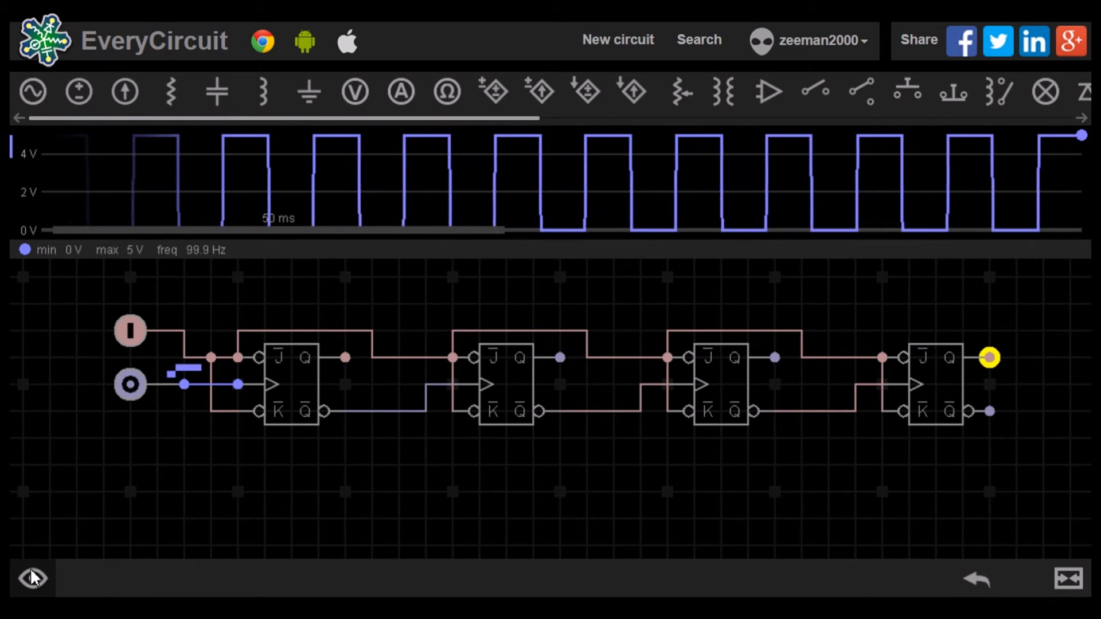
{"action": "left_click", "coordinate": [32, 578]}
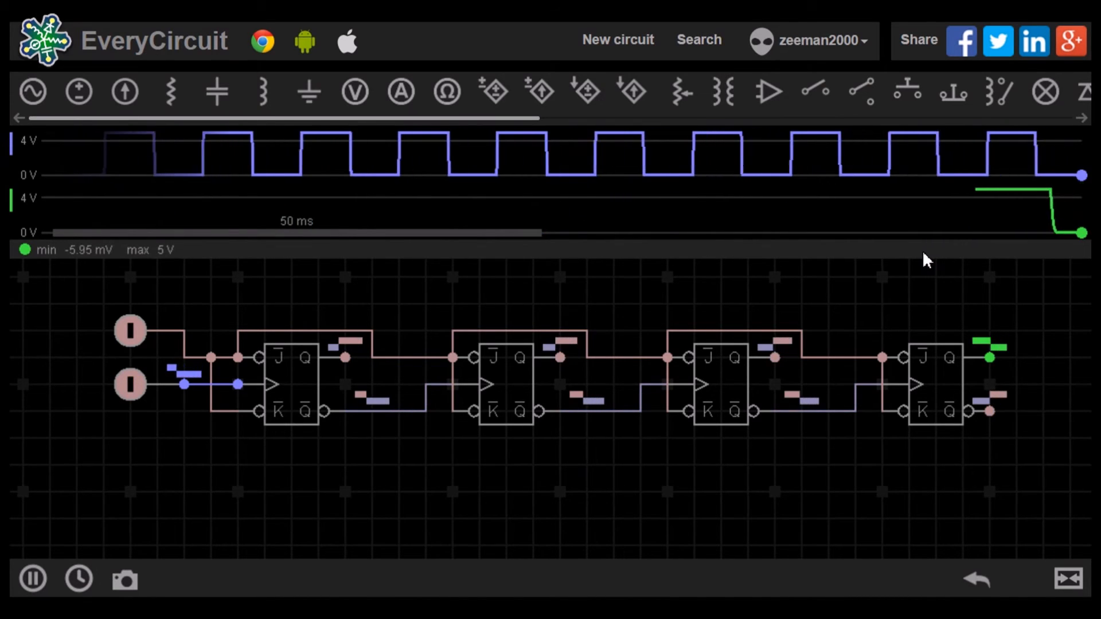
{"action": "left_click", "coordinate": [130, 384]}
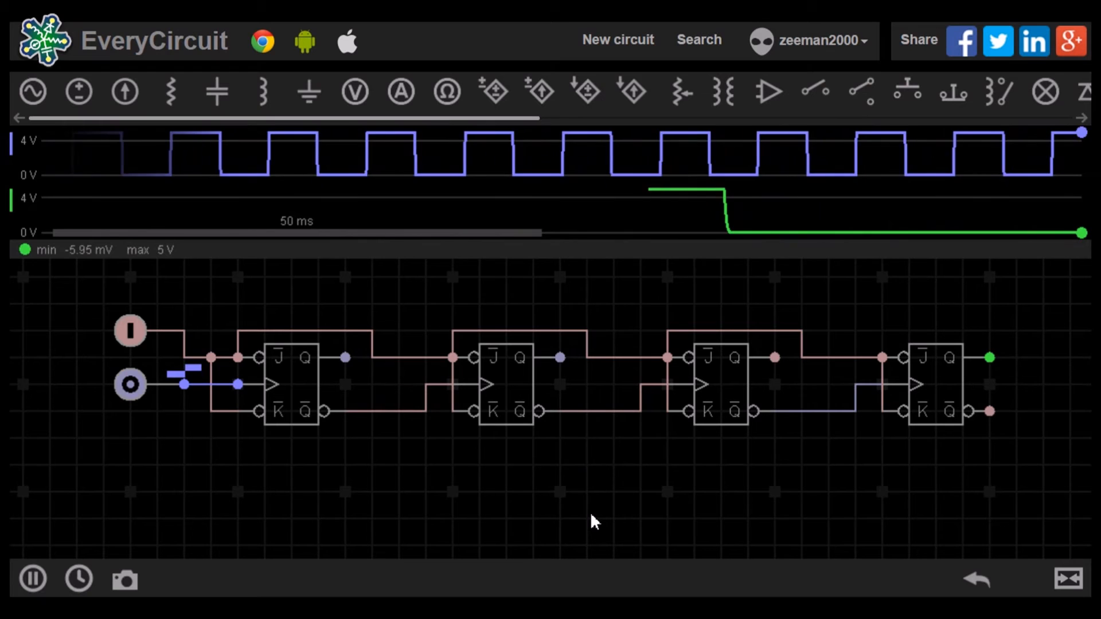
{"action": "left_click", "coordinate": [129, 384]}
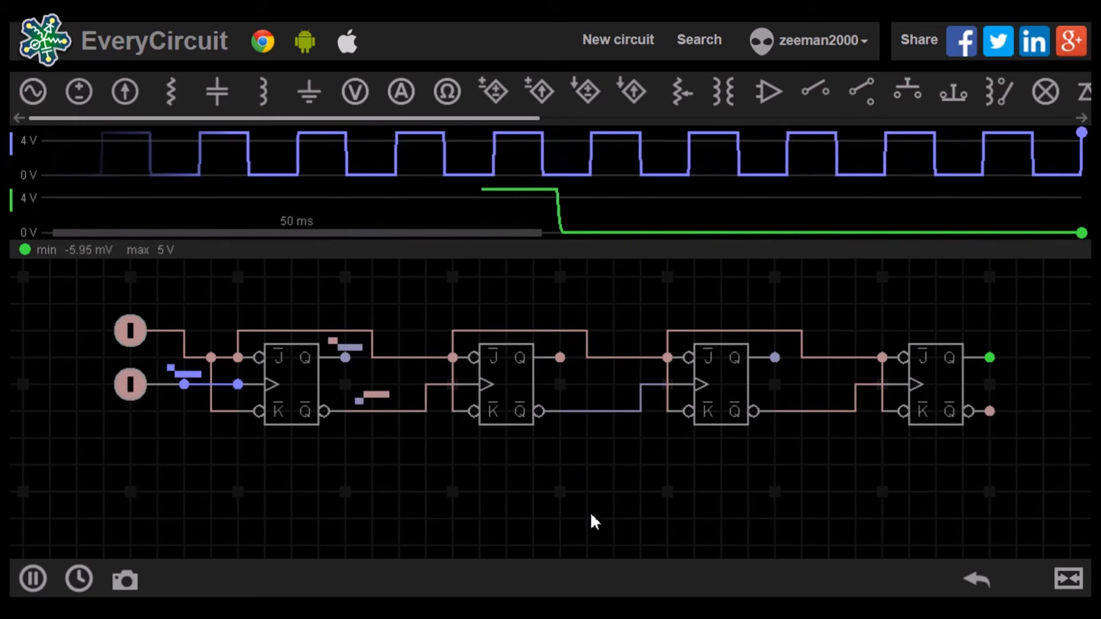
Add each flip-flop Q output to the scope as purple, green, orange and red traces, last stage at 6.25 Hz.
{"action": "left_click", "coordinate": [129, 385]}
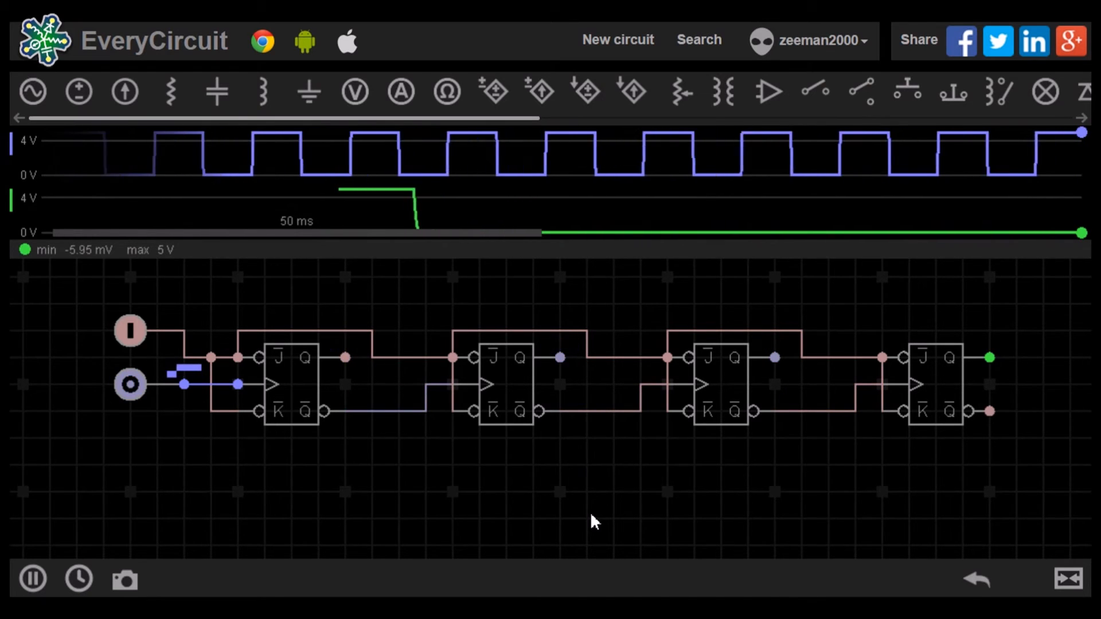
{"action": "left_click", "coordinate": [130, 384]}
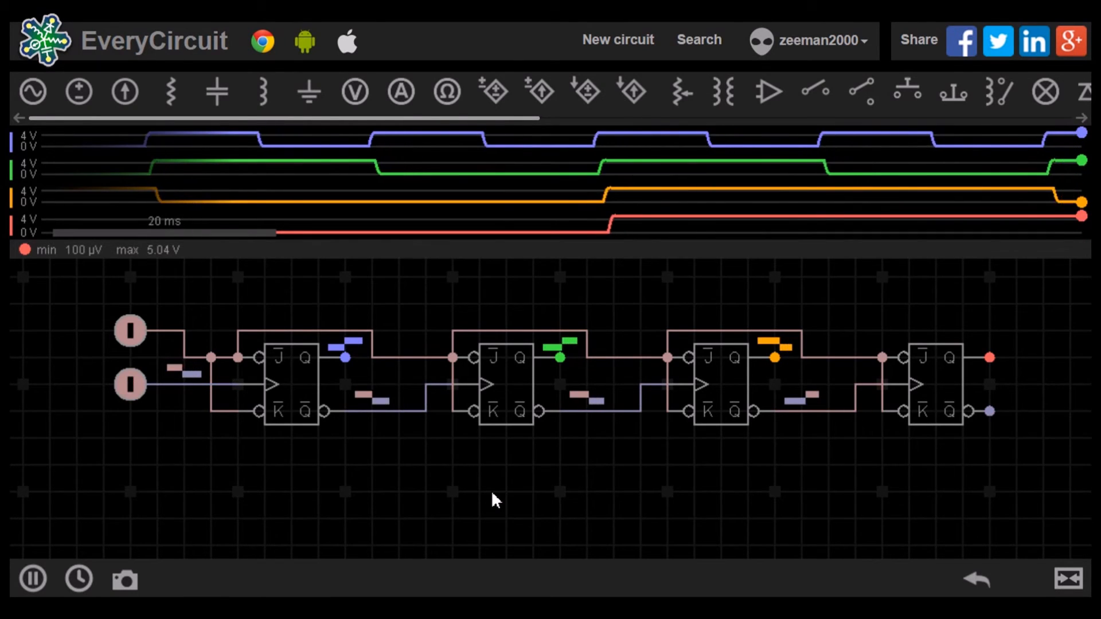
{"action": "left_click", "coordinate": [130, 384]}
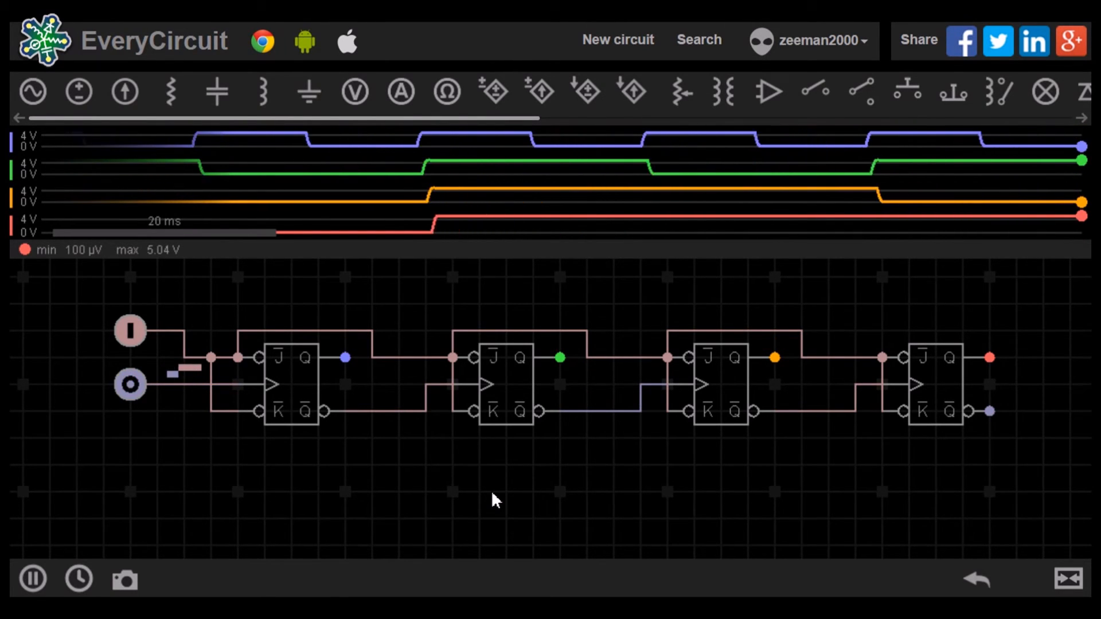
{"action": "left_click", "coordinate": [129, 385]}
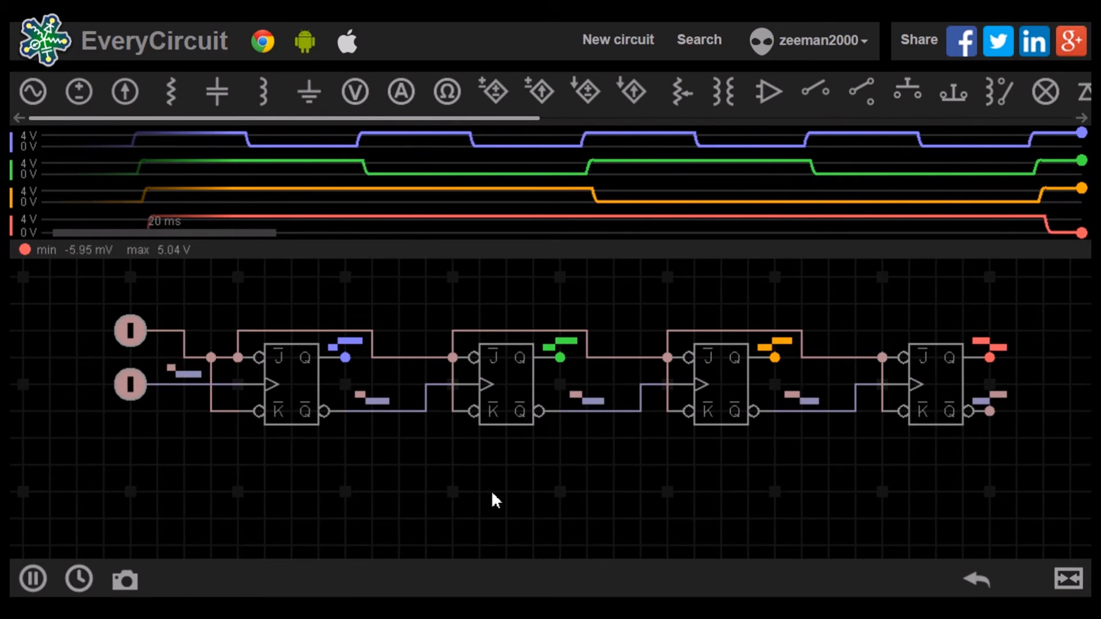
{"action": "left_click", "coordinate": [130, 384]}
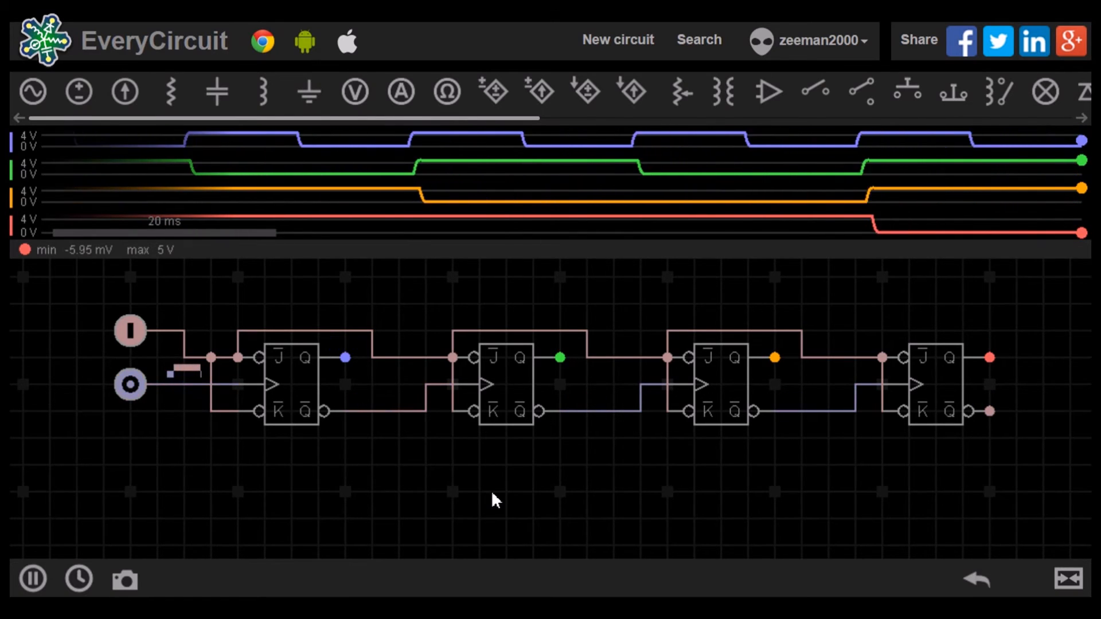
{"action": "left_click", "coordinate": [130, 385]}
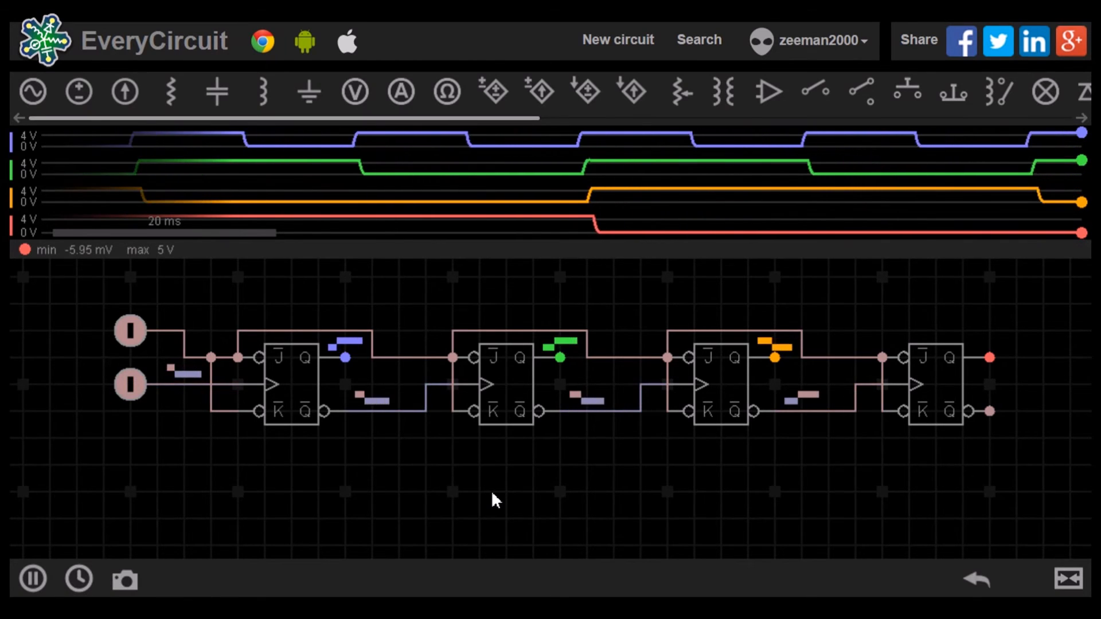
{"action": "left_click", "coordinate": [129, 384]}
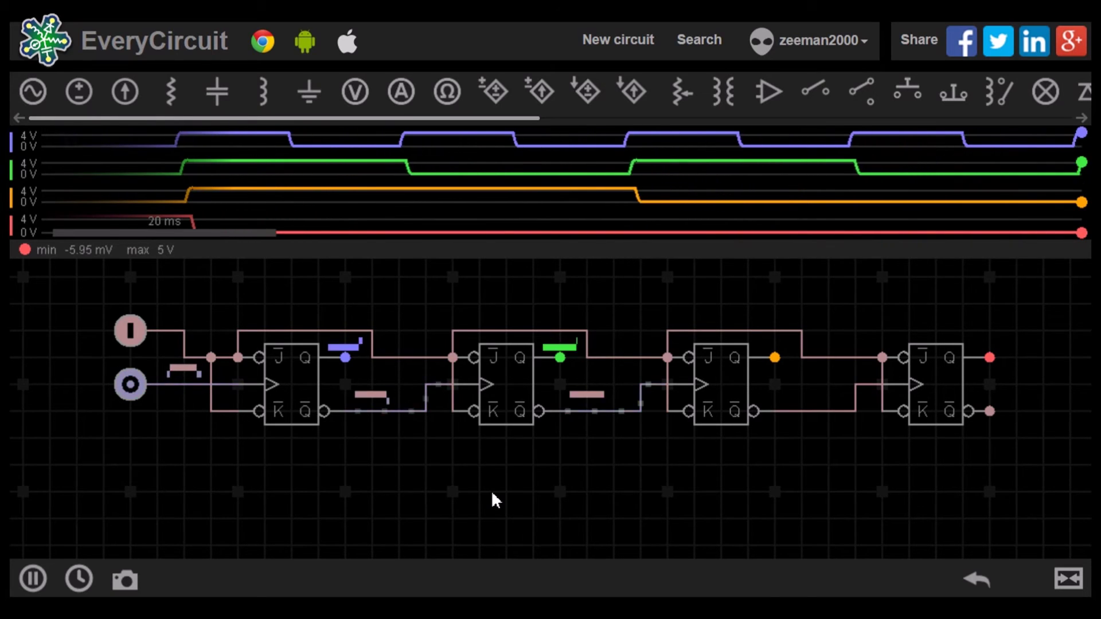
{"action": "left_click", "coordinate": [129, 384]}
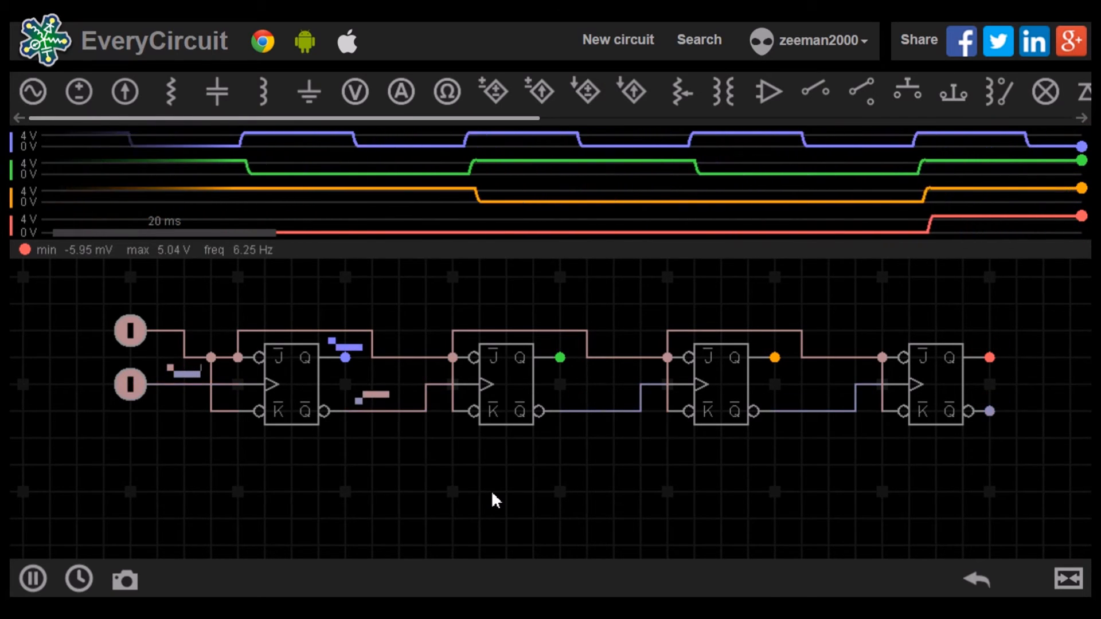
{"action": "left_click", "coordinate": [129, 384]}
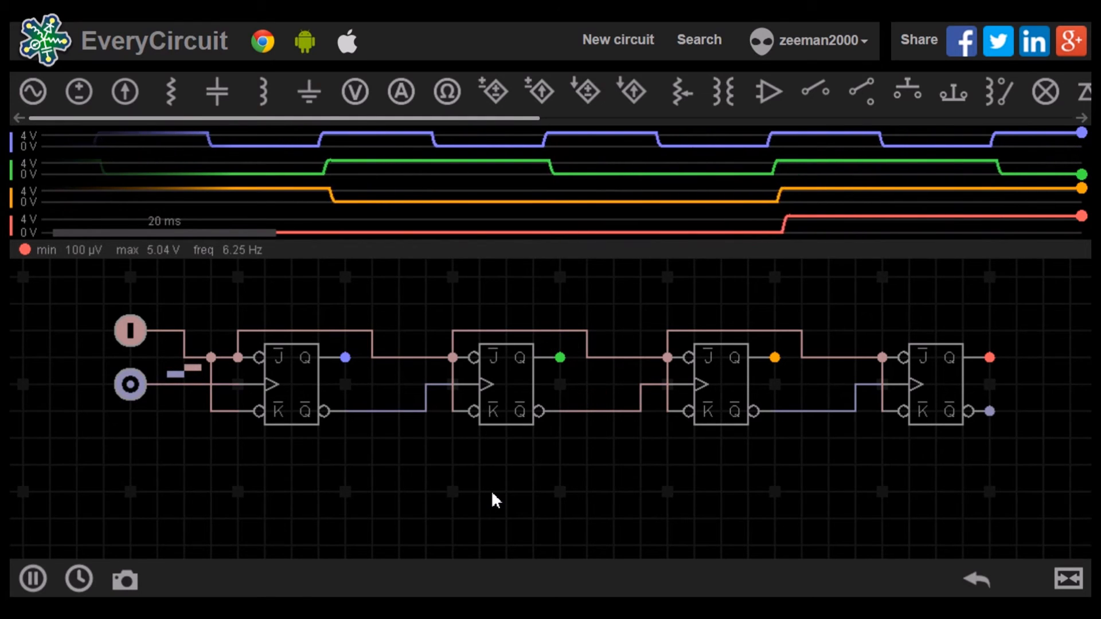
Start the transient simulation of the four-stage LED counter.
{"action": "left_click", "coordinate": [31, 578]}
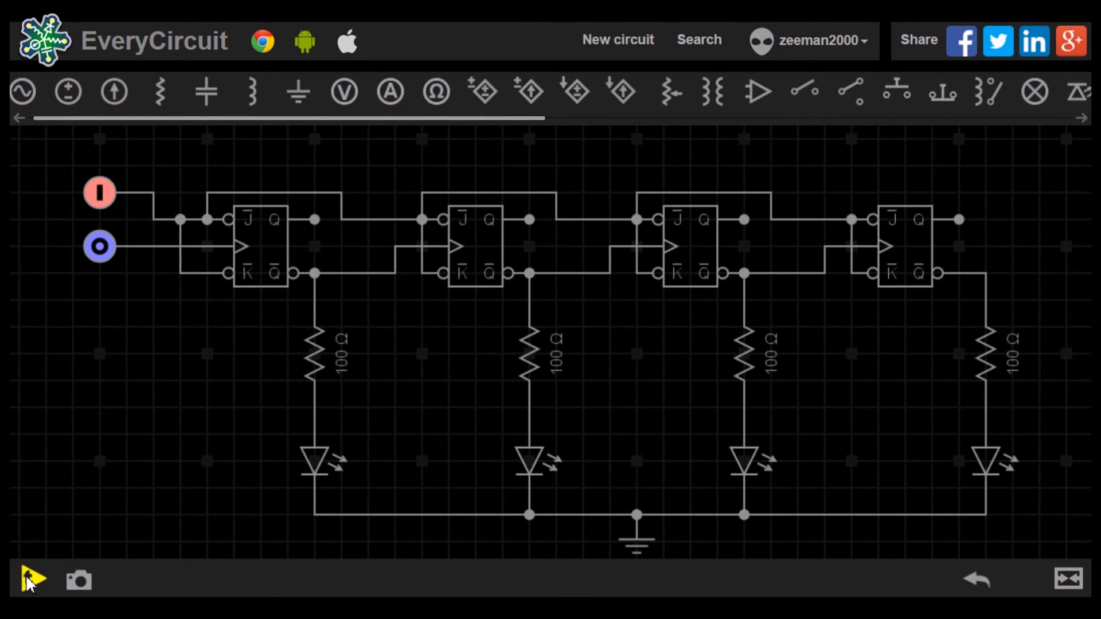
{"action": "left_click", "coordinate": [29, 578]}
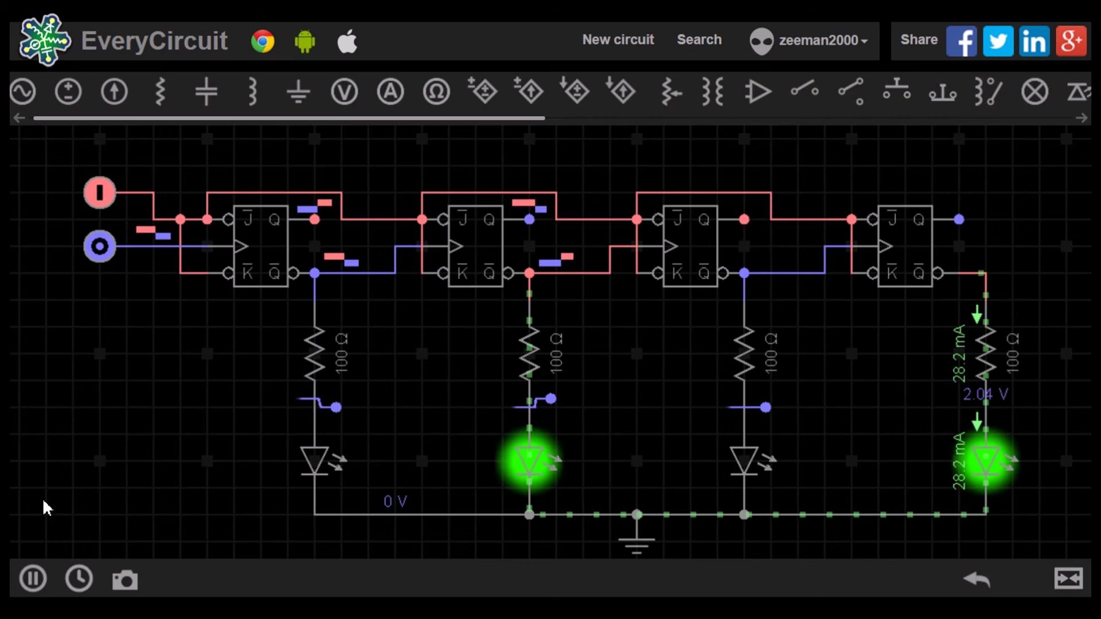
Step the running counter repeatedly so the four LEDs cycle through binary count patterns.
{"action": "left_click", "coordinate": [98, 247]}
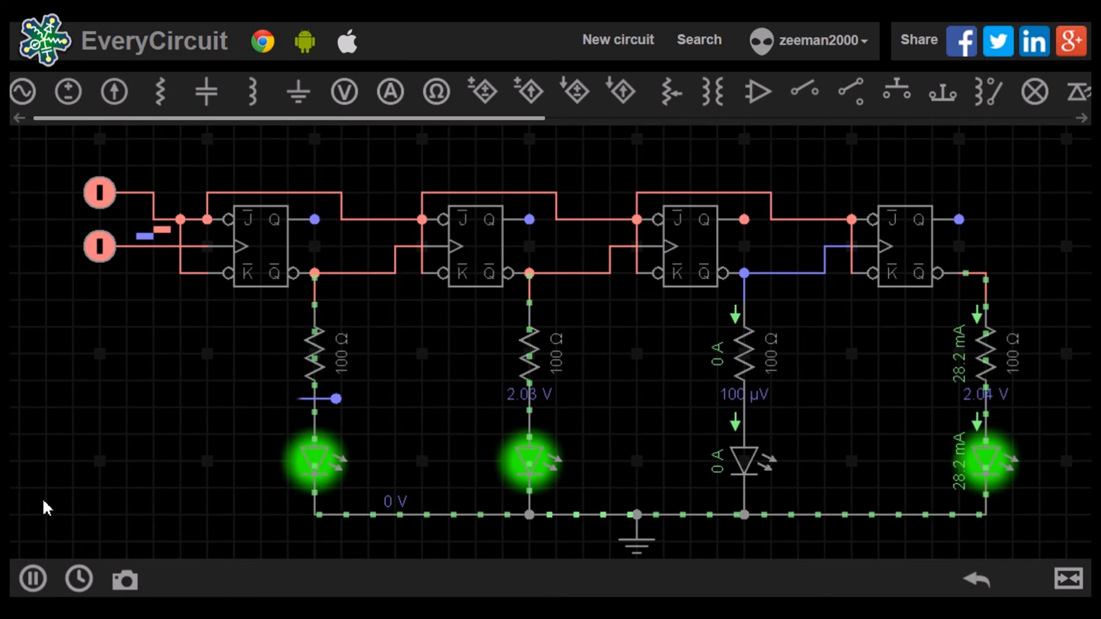
{"action": "left_click", "coordinate": [98, 247]}
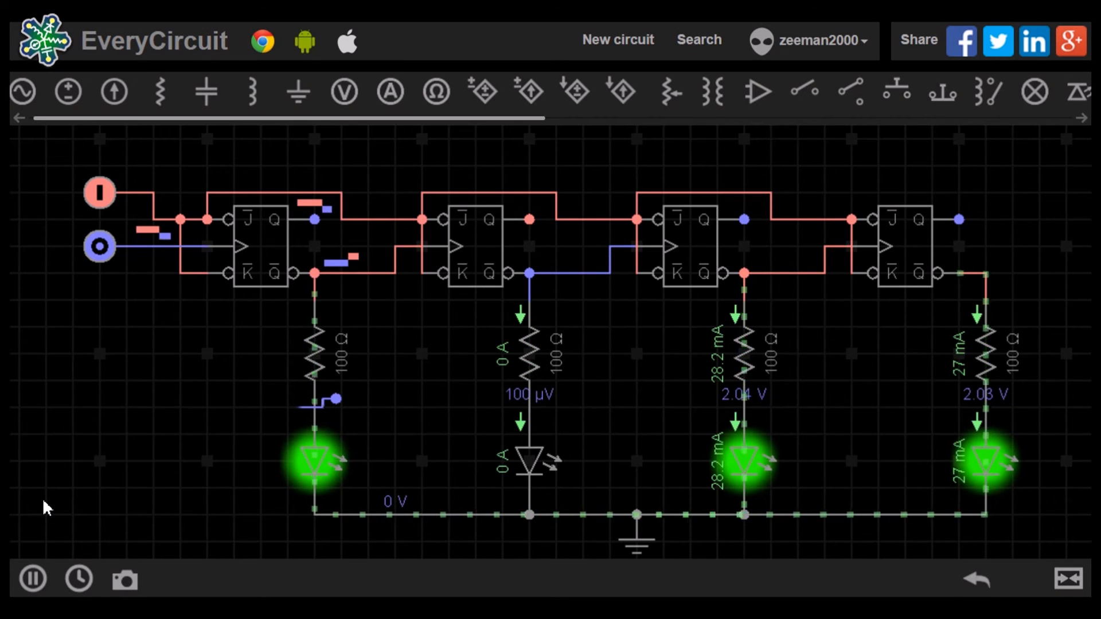
{"action": "left_click", "coordinate": [99, 246]}
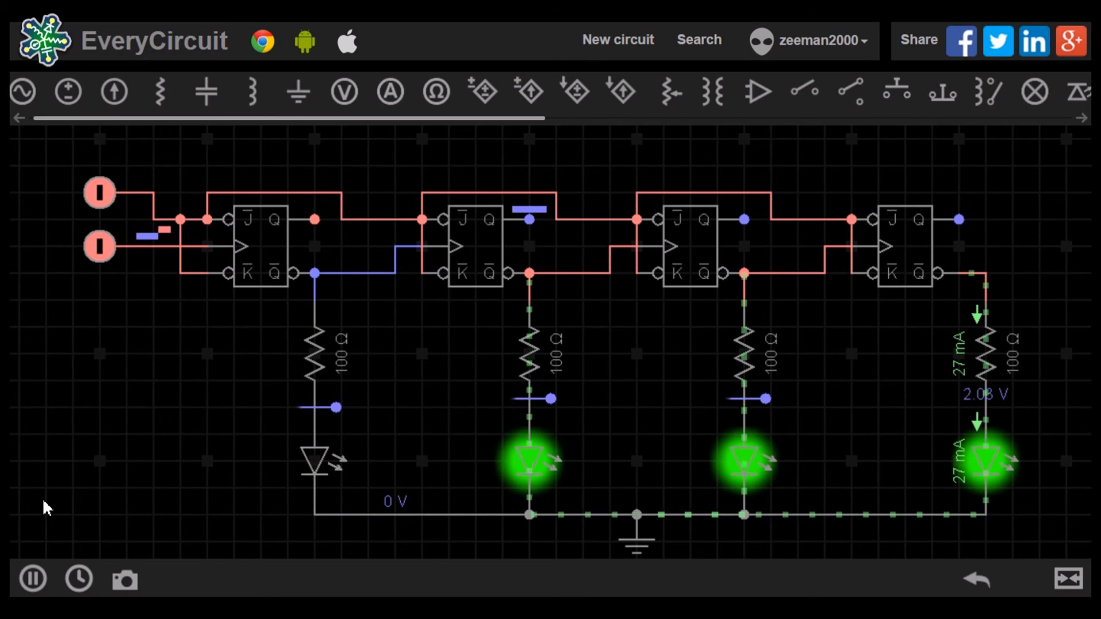
{"action": "left_click", "coordinate": [99, 246]}
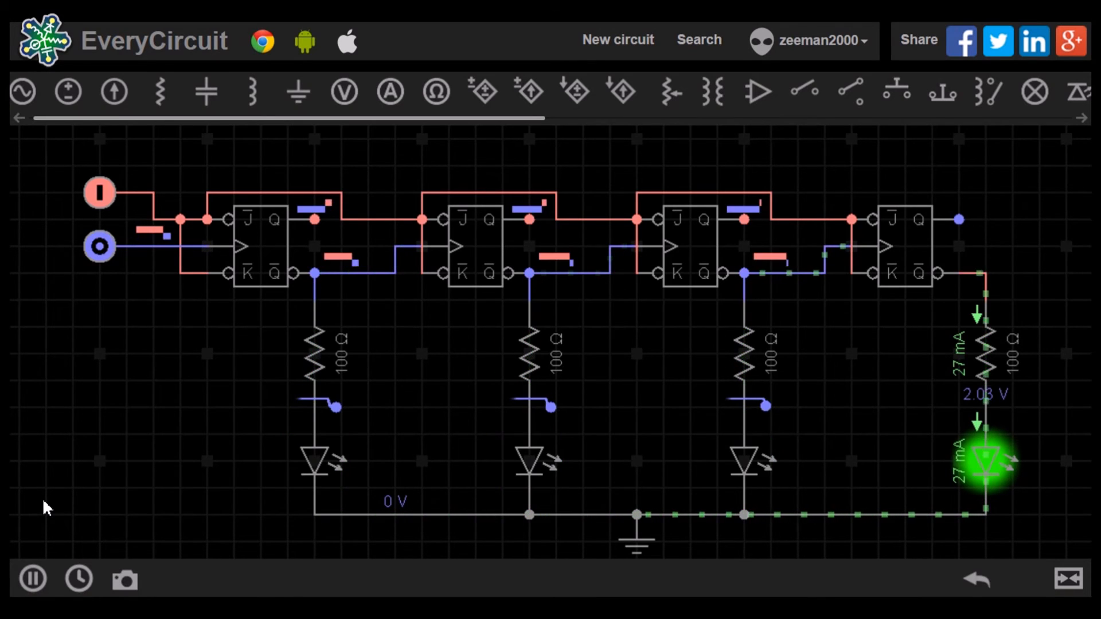
{"action": "left_click", "coordinate": [98, 246]}
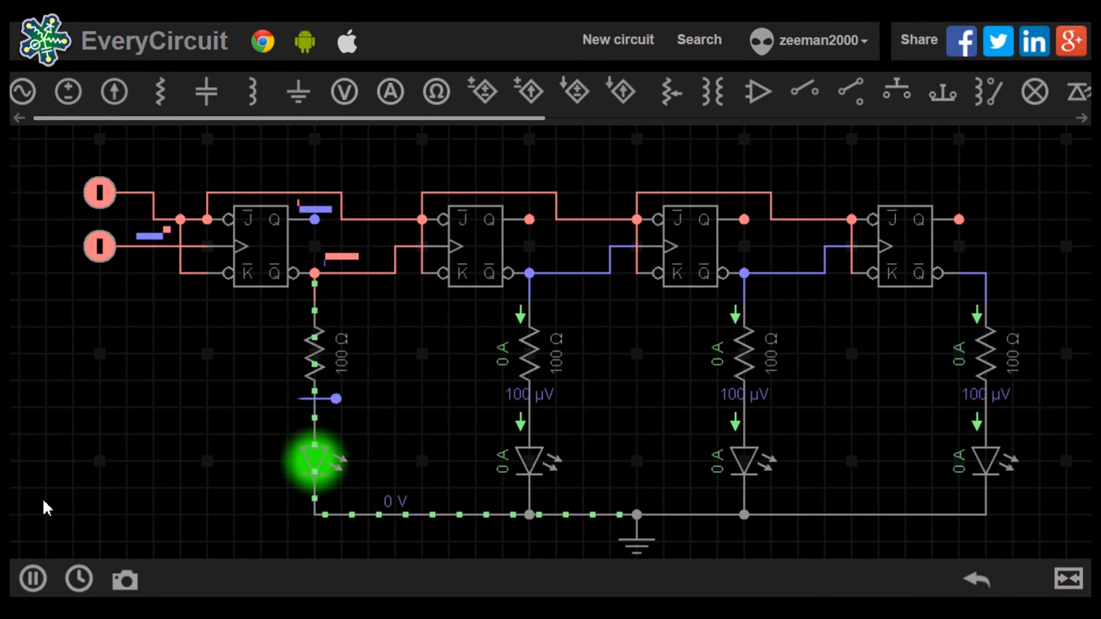
{"action": "left_click", "coordinate": [98, 247]}
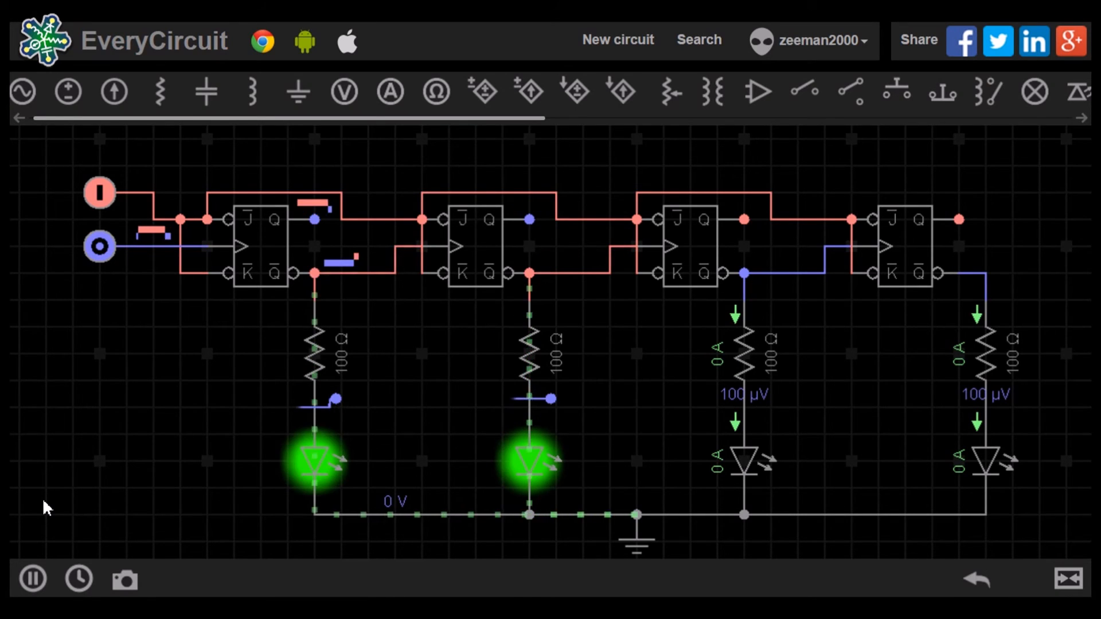
{"action": "left_click", "coordinate": [99, 247]}
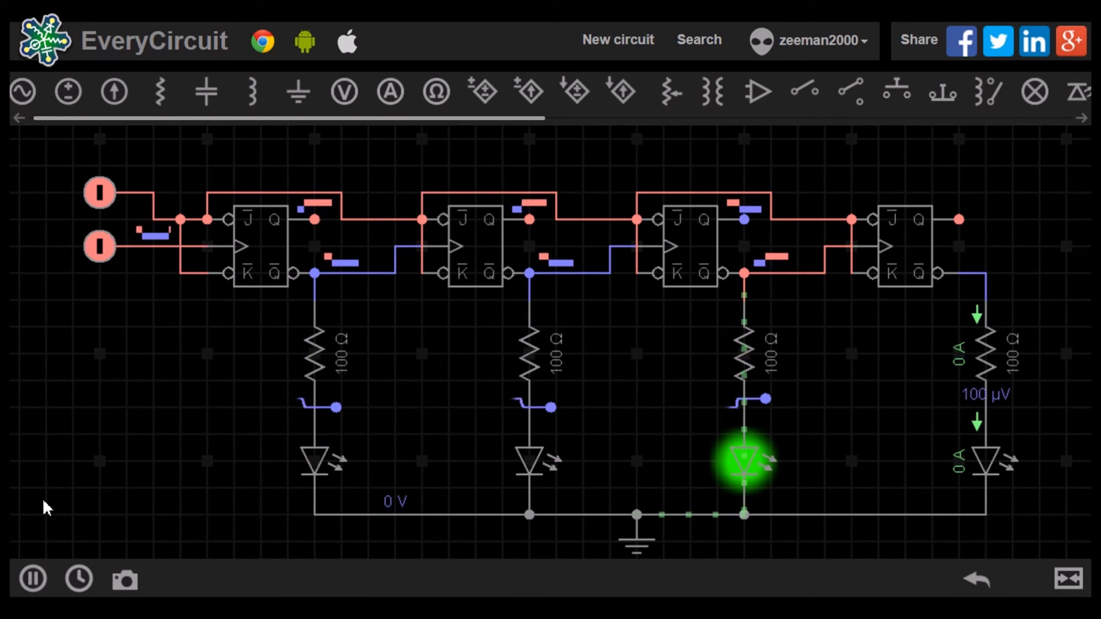
{"action": "left_click", "coordinate": [98, 246]}
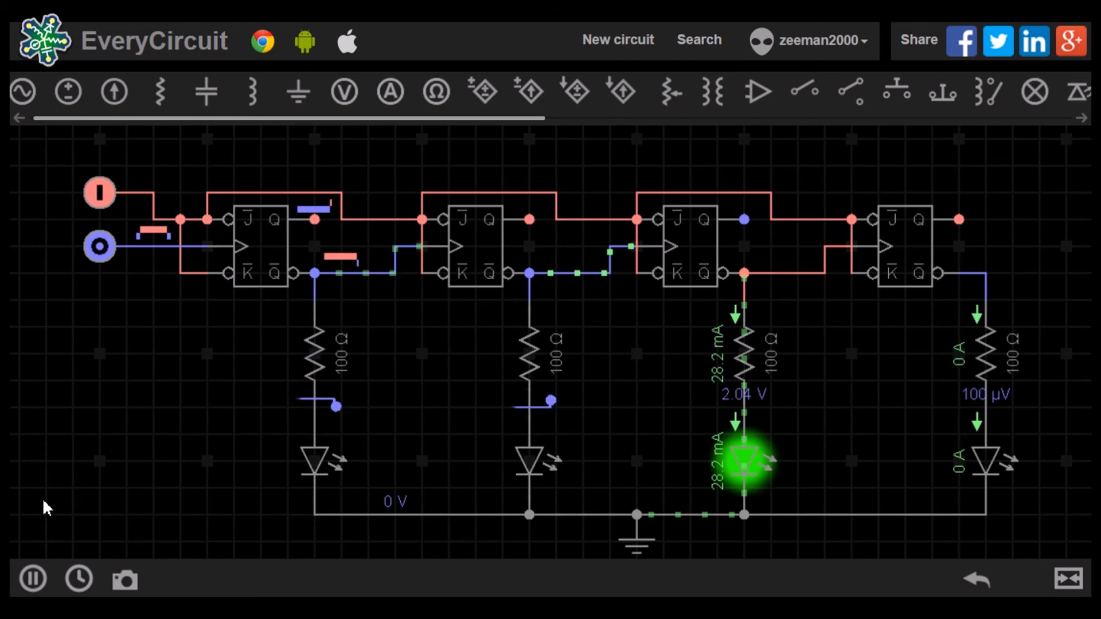
{"action": "left_click", "coordinate": [98, 246]}
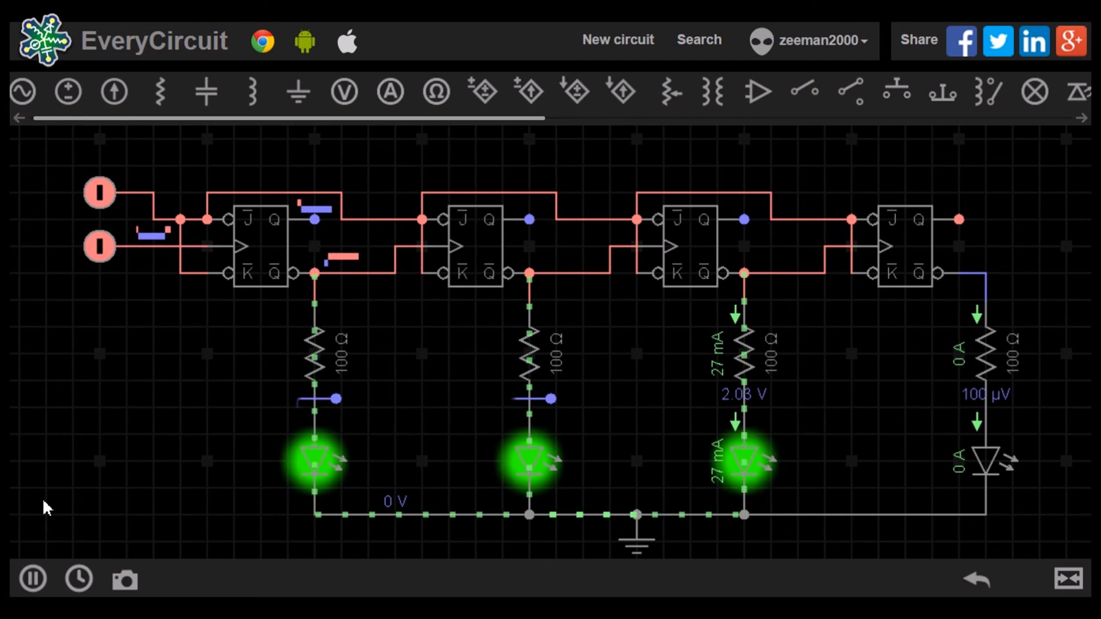
{"action": "left_click", "coordinate": [98, 246]}
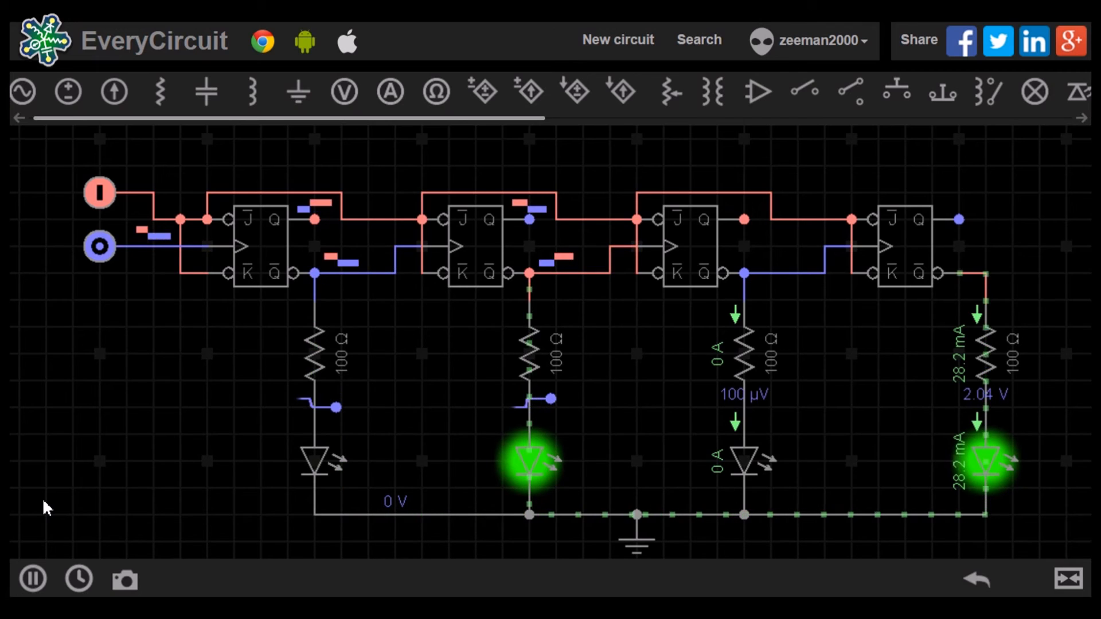
{"action": "left_click", "coordinate": [99, 247]}
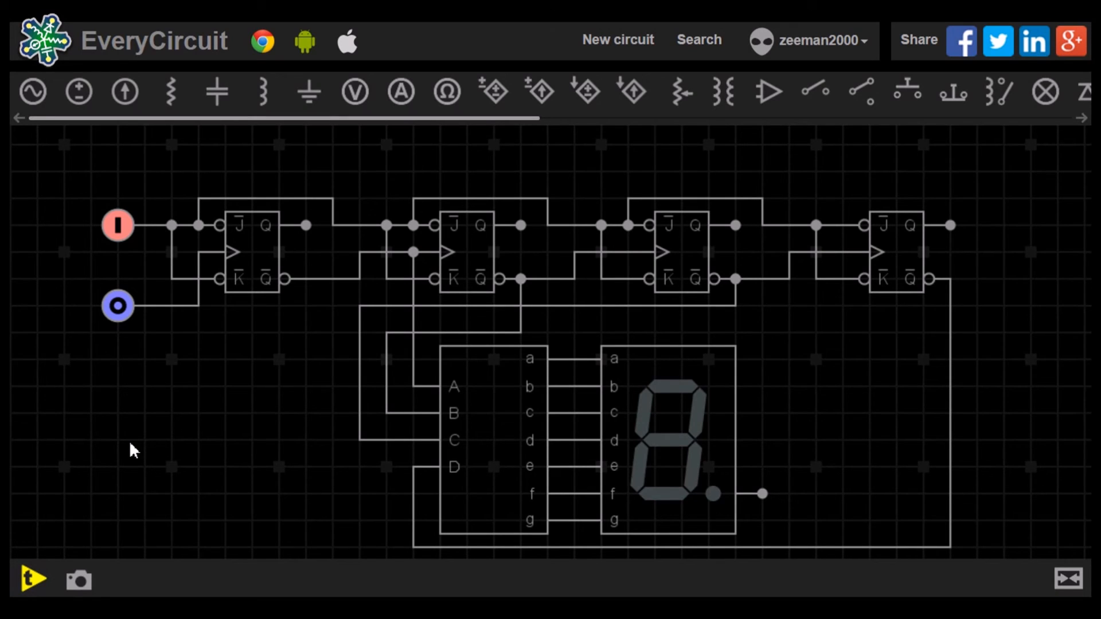
{"action": "mouse_move", "coordinate": [123, 456]}
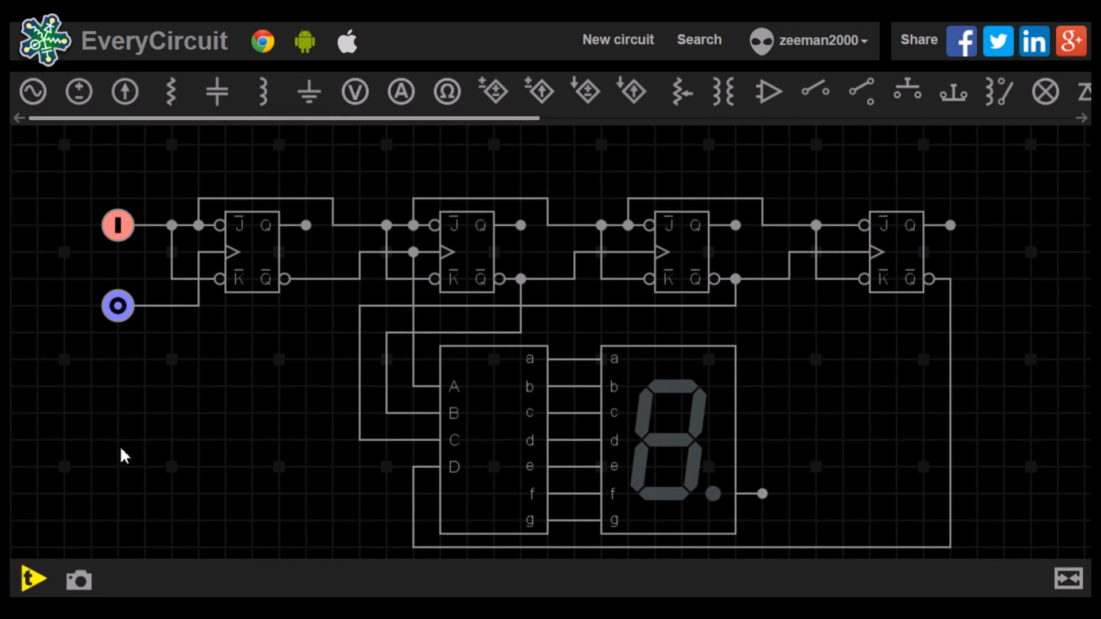
{"action": "mouse_move", "coordinate": [32, 578]}
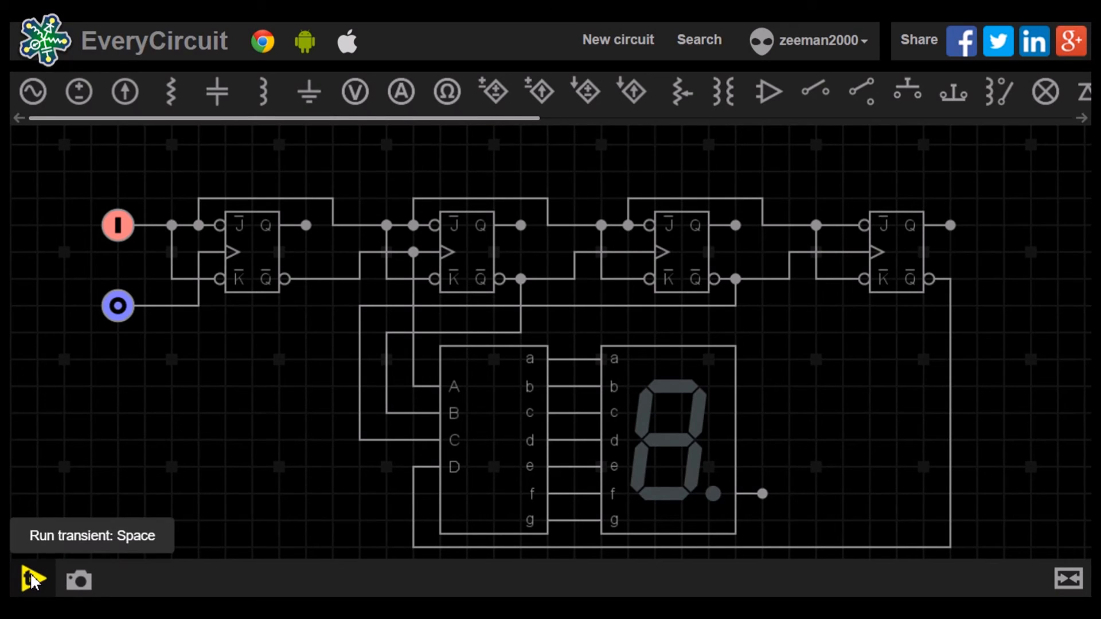
Run the counter with the BCD decoder so the 7-segment display steps through 6, 7, 8, 9, A, b.
{"action": "left_click", "coordinate": [33, 578]}
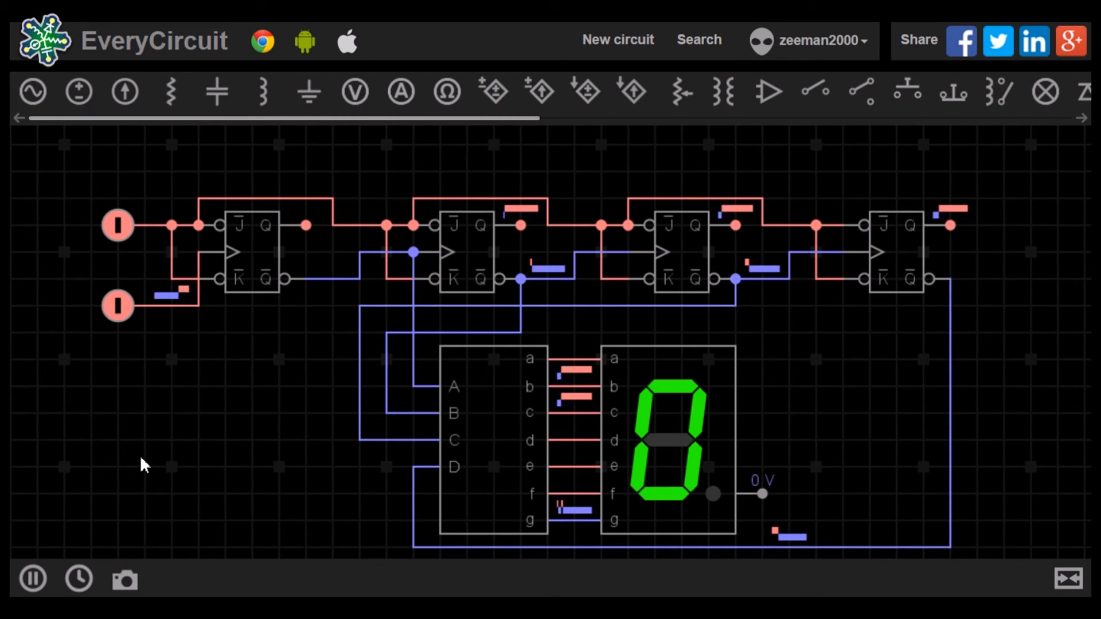
{"action": "left_click", "coordinate": [117, 305]}
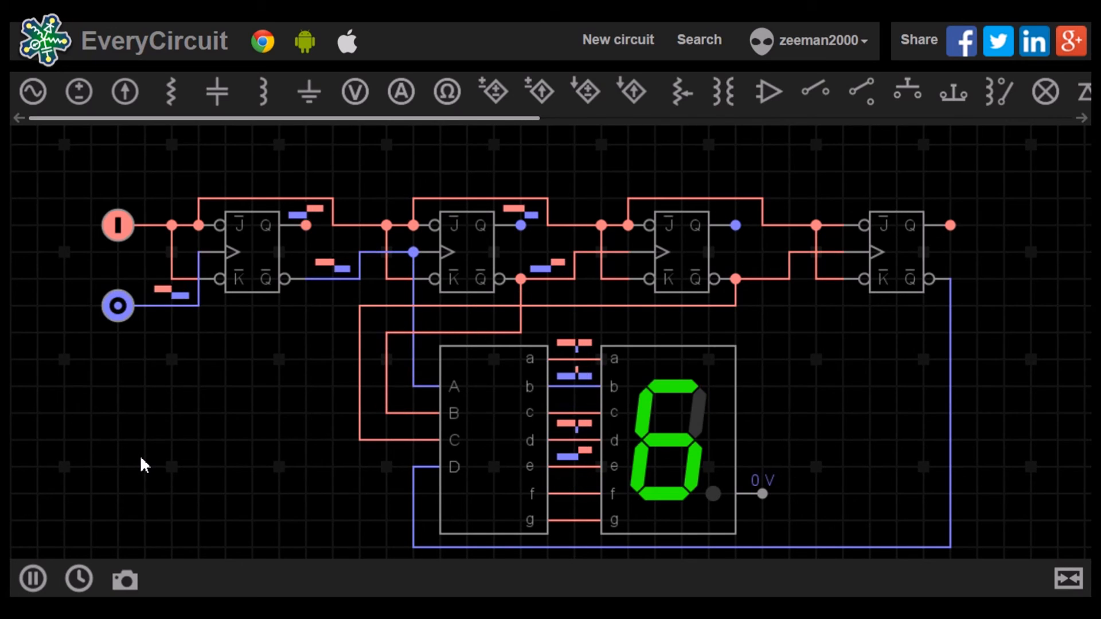
{"action": "left_click", "coordinate": [117, 305]}
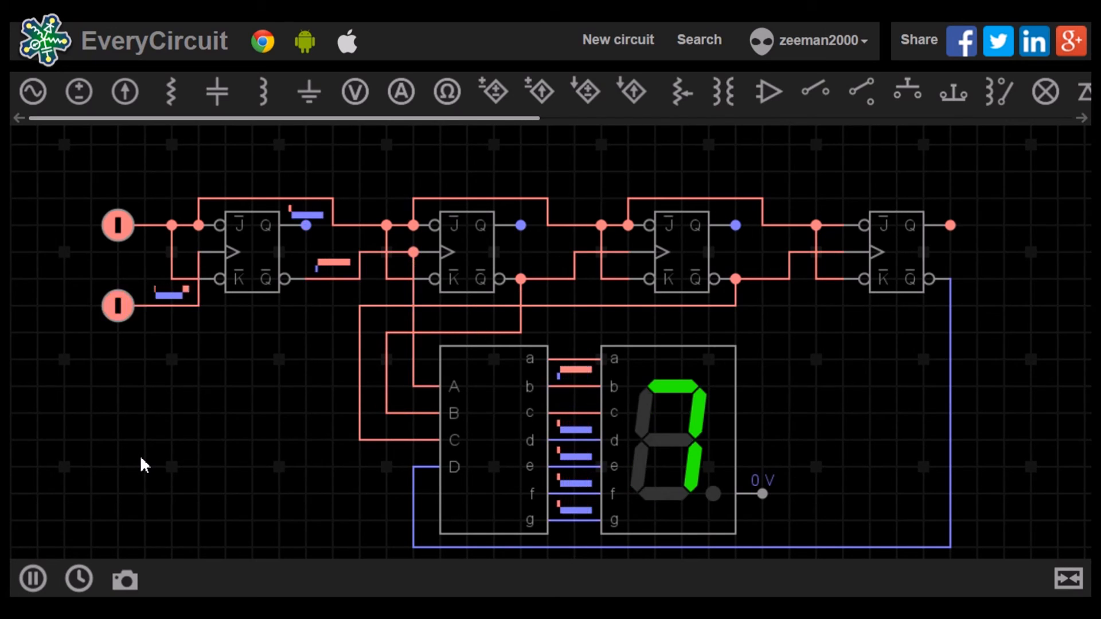
{"action": "left_click", "coordinate": [116, 305]}
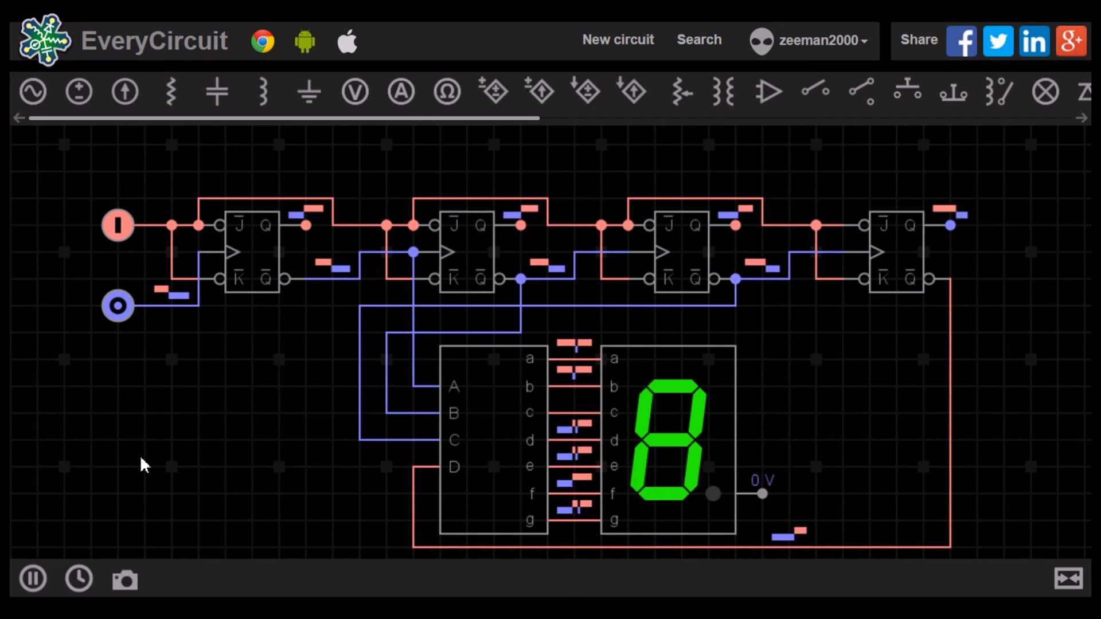
{"action": "left_click", "coordinate": [117, 305]}
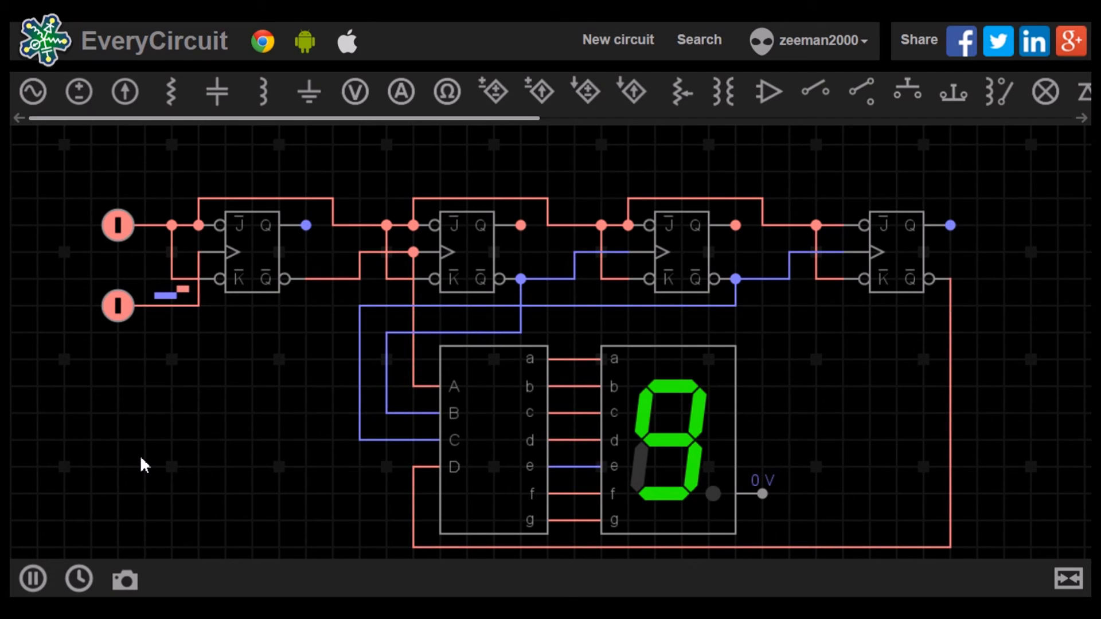
{"action": "left_click", "coordinate": [117, 305]}
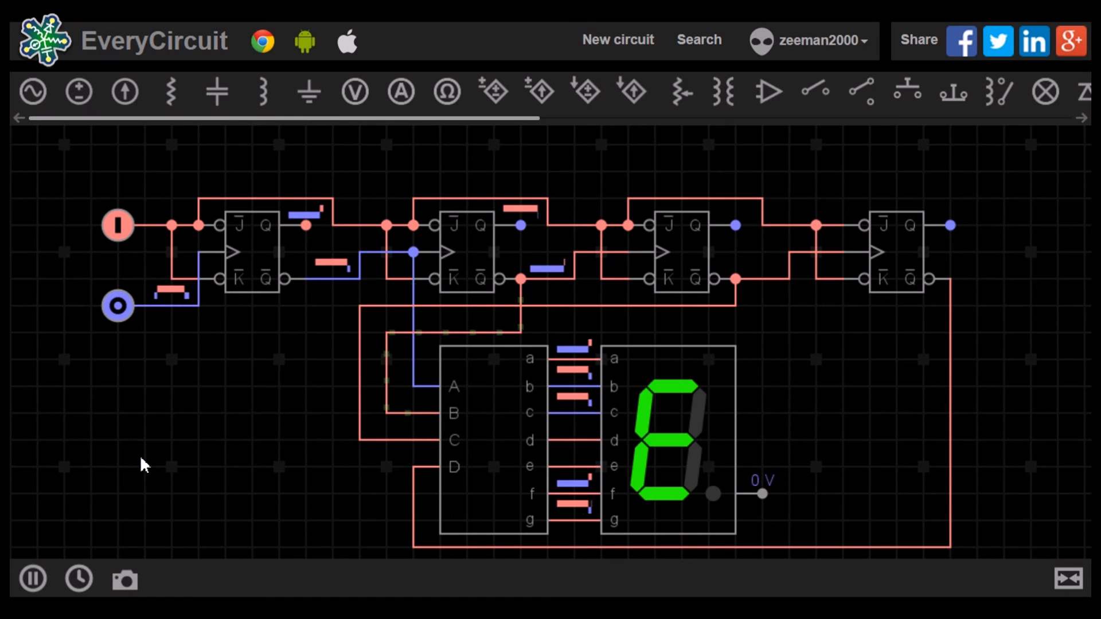
{"action": "left_click", "coordinate": [117, 305]}
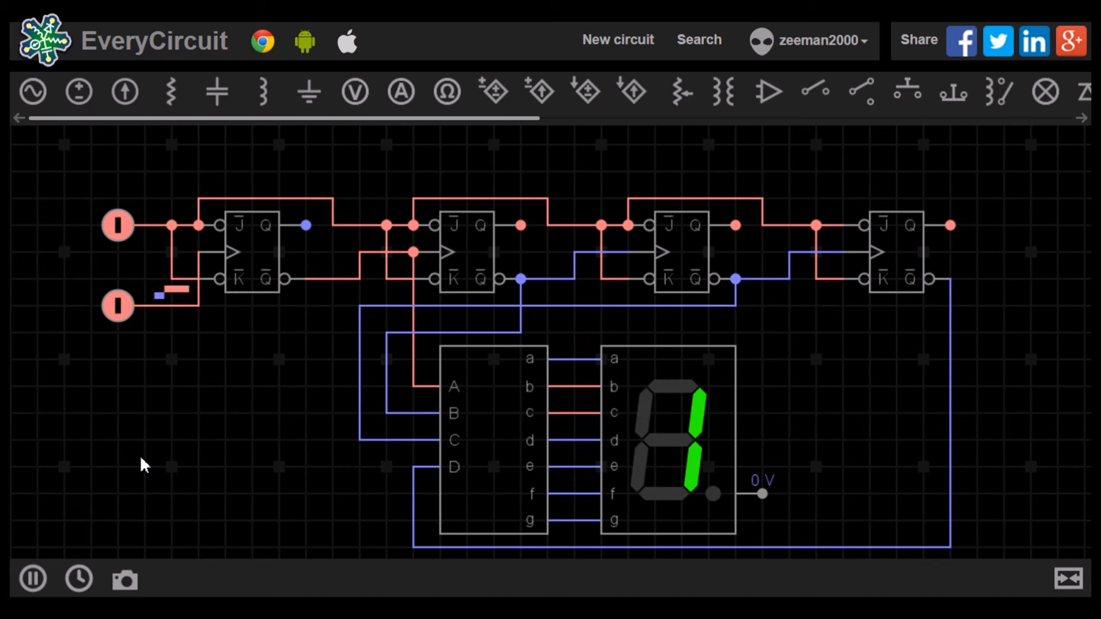
{"action": "left_click", "coordinate": [117, 305]}
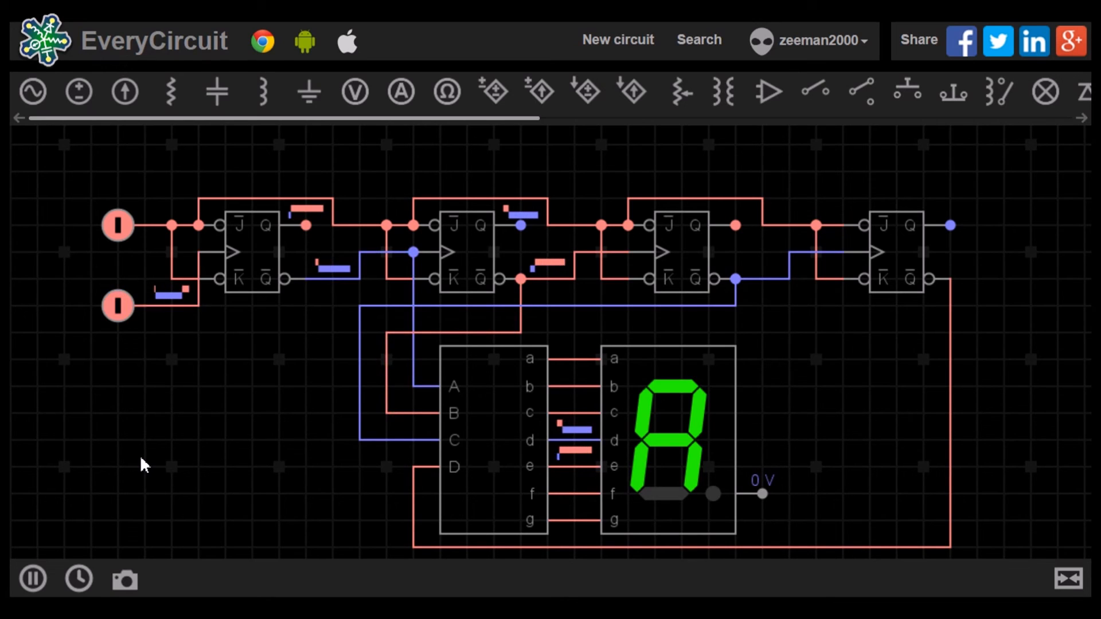
{"action": "left_click", "coordinate": [117, 305]}
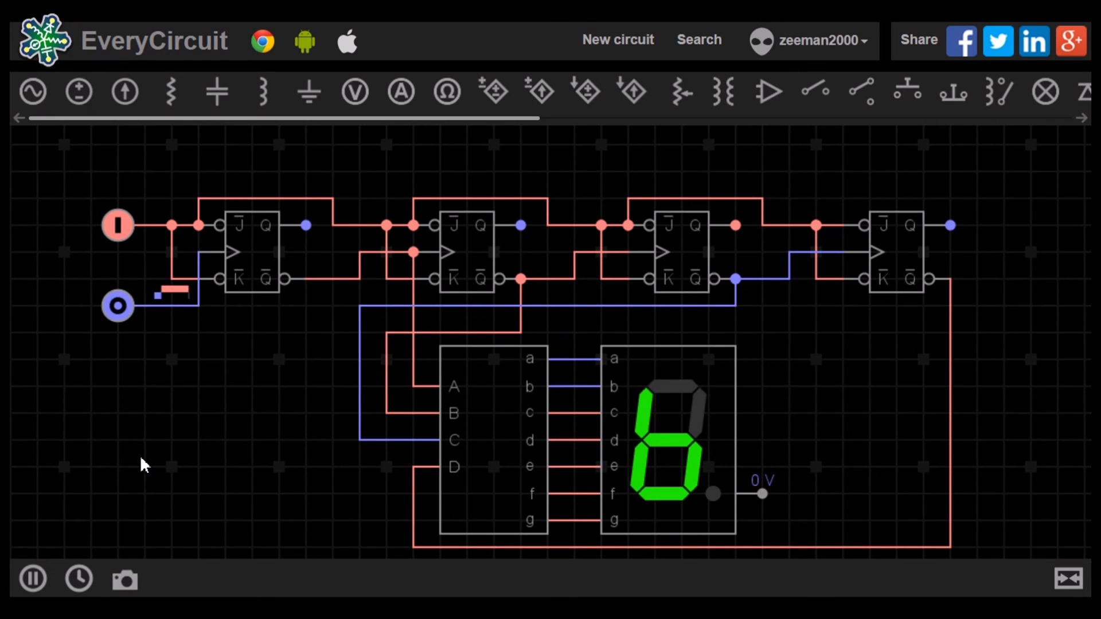